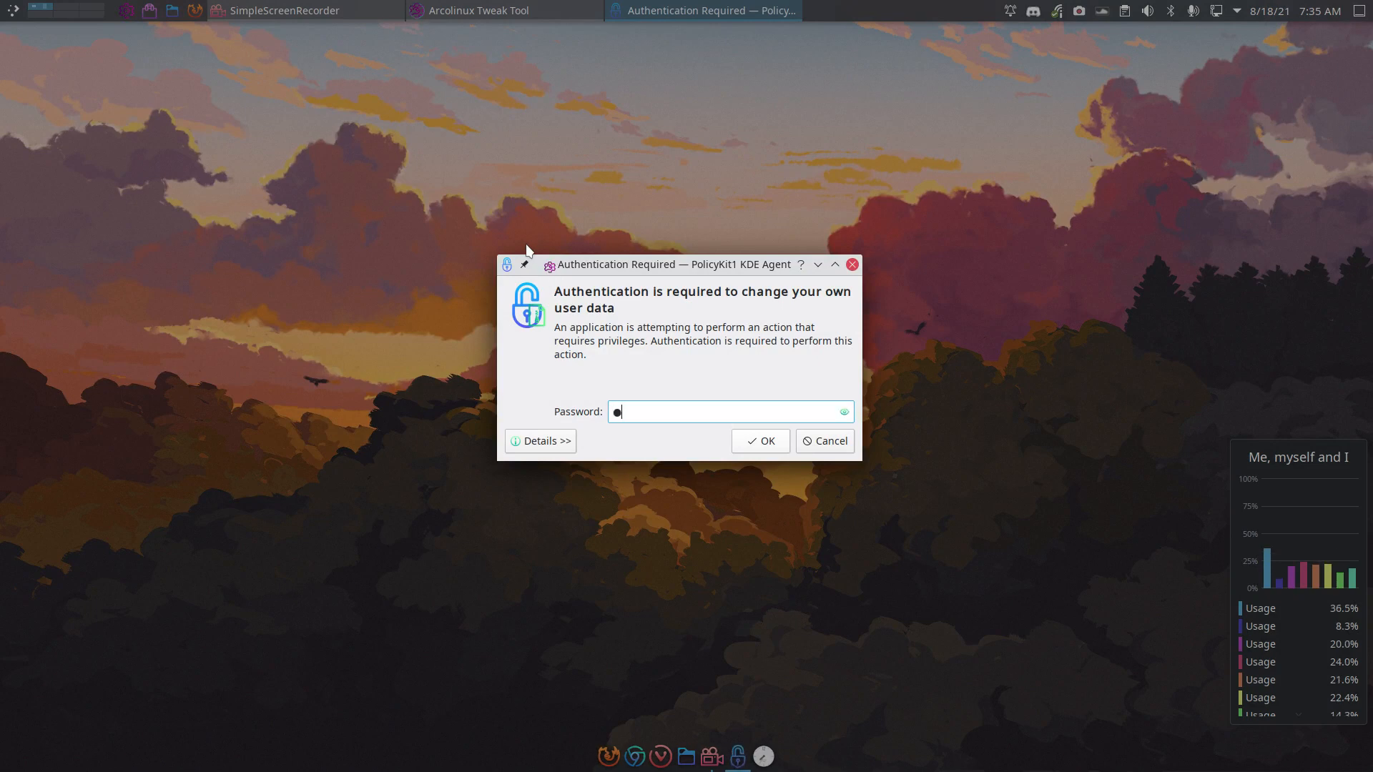
# Authorise ArcoLinux Tweak Tool with the password so it opens on Autostart.
pyautogui.click(758, 440)
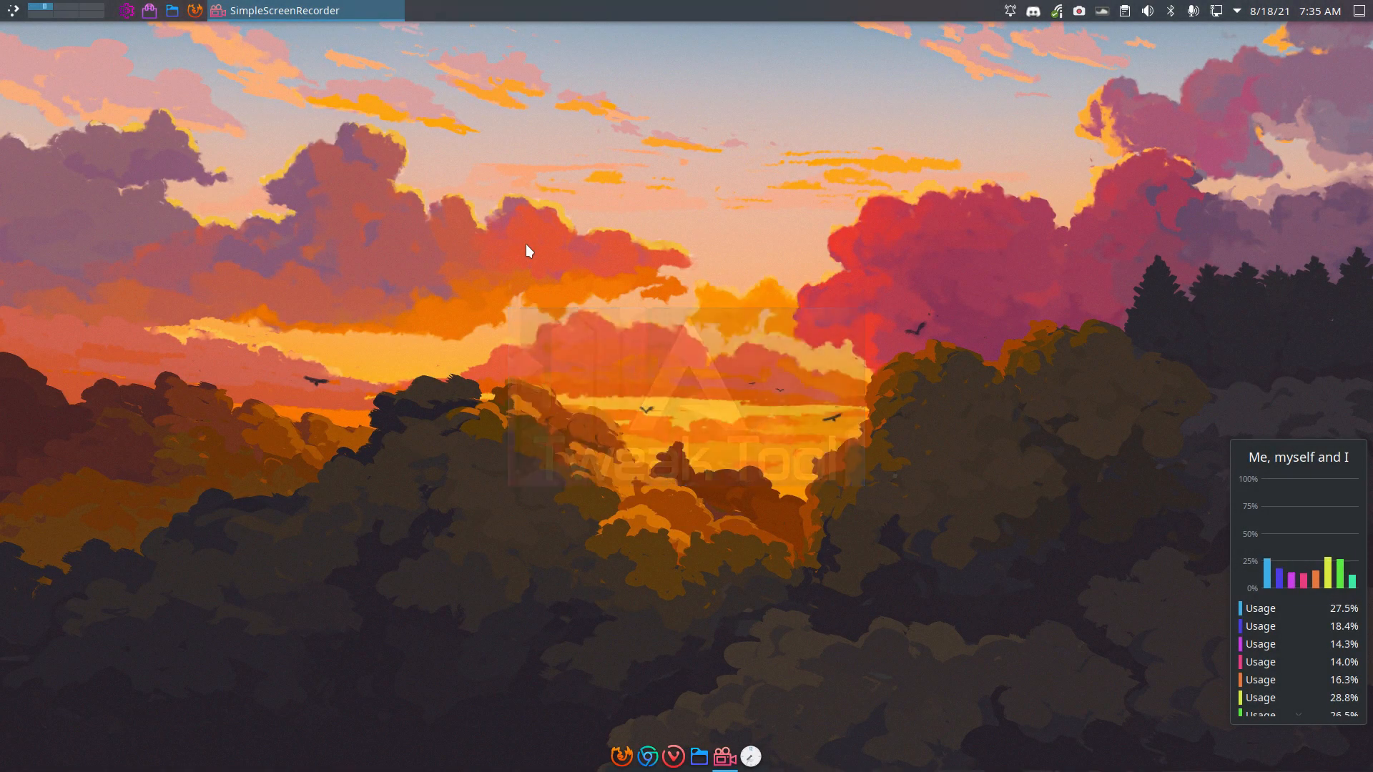
pyautogui.click(736, 756)
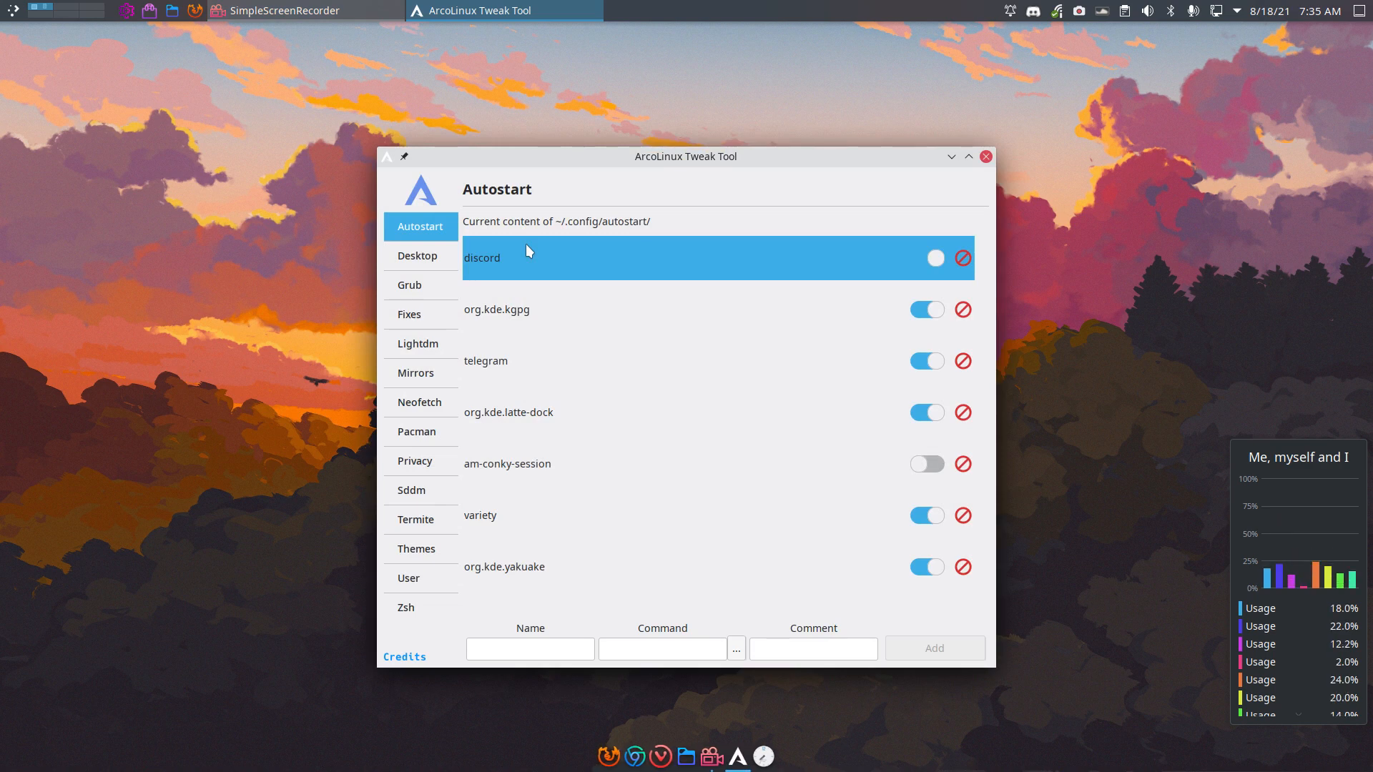
# Show the Fixes page and move the Tweak Tool window lower on the desktop.
pyautogui.click(926, 257)
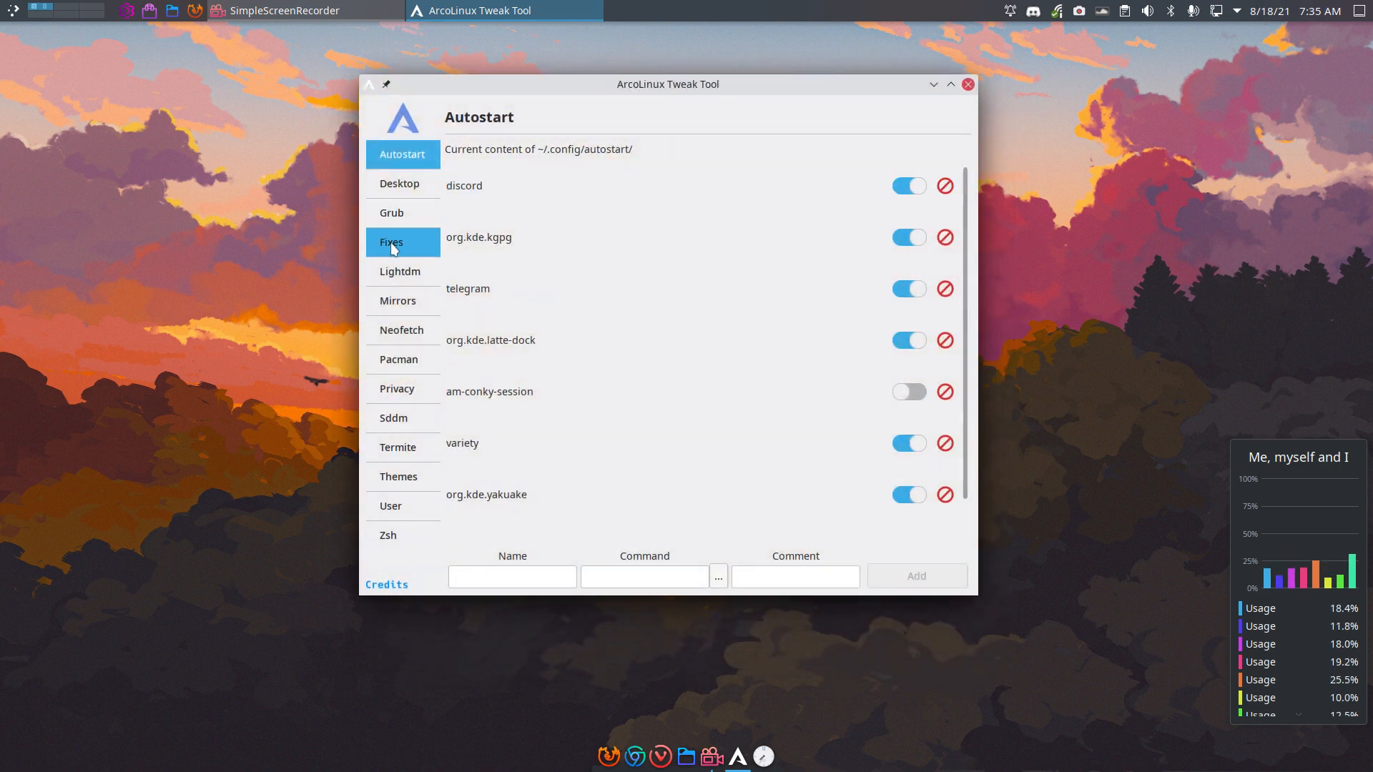
pyautogui.click(402, 242)
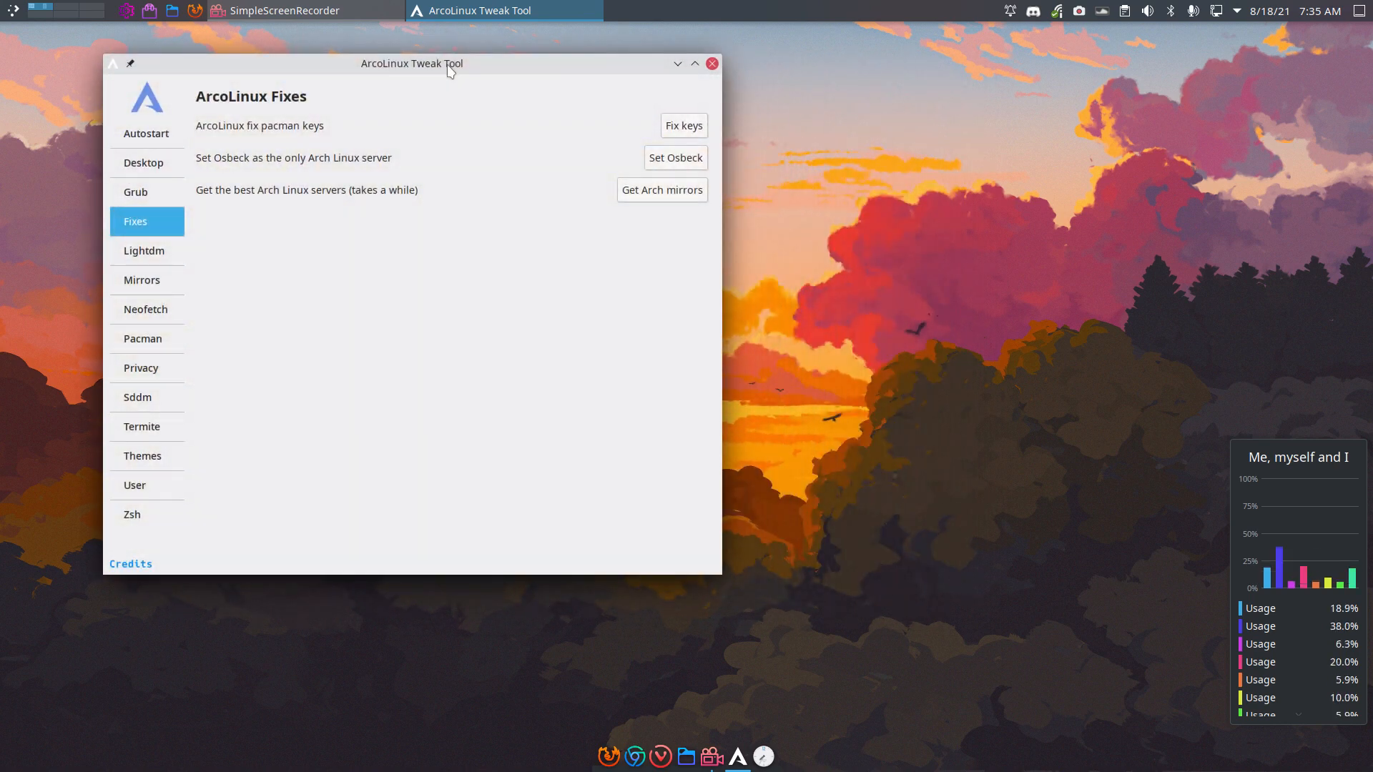
pyautogui.moveTo(681, 179)
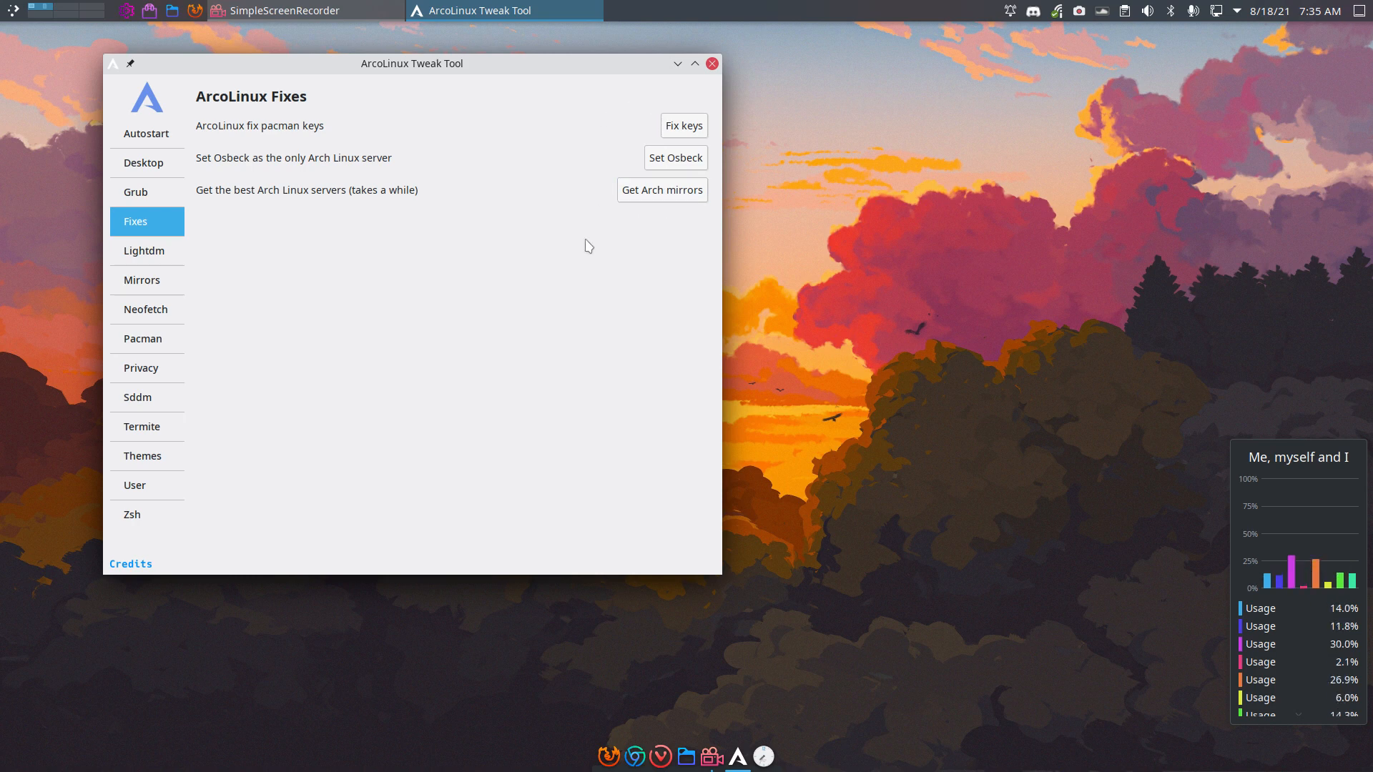
pyautogui.moveTo(319, 222)
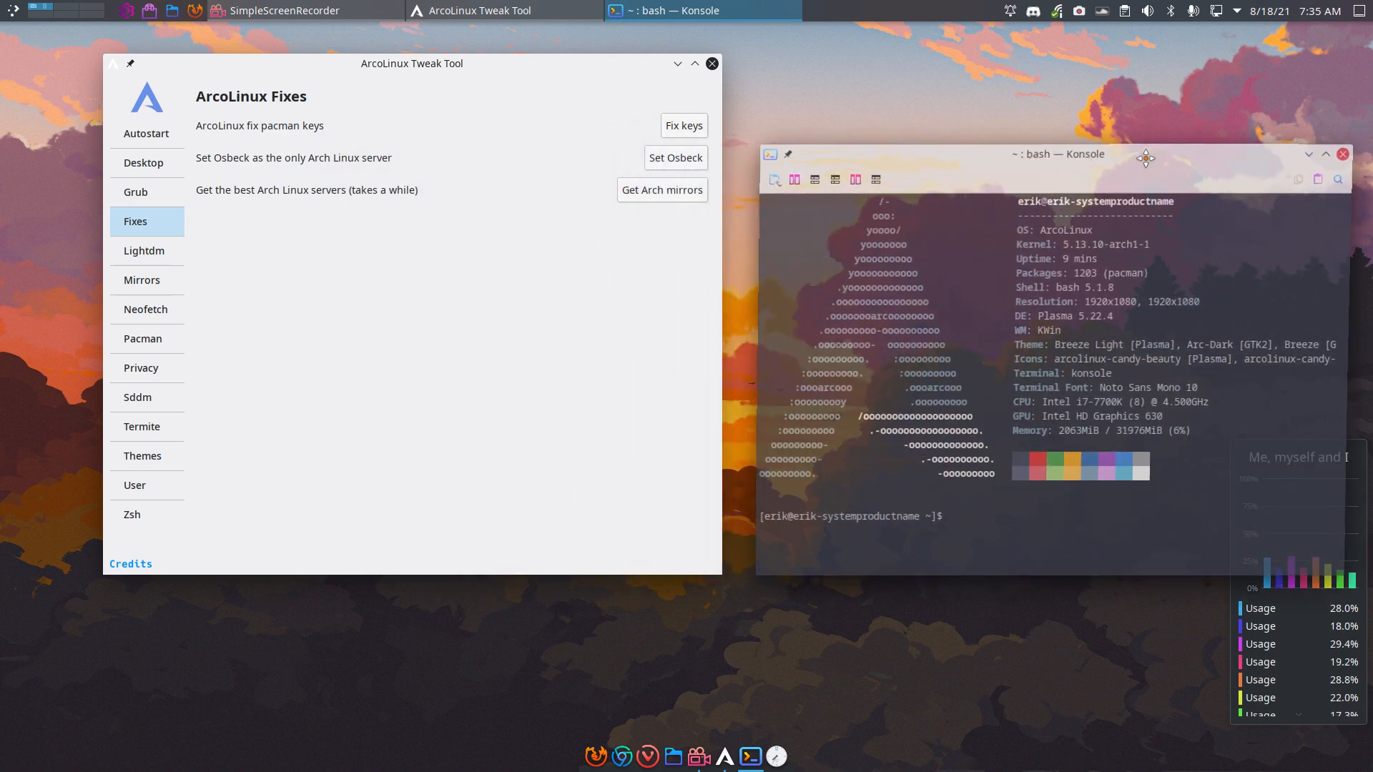
pyautogui.write('arcolinux-')
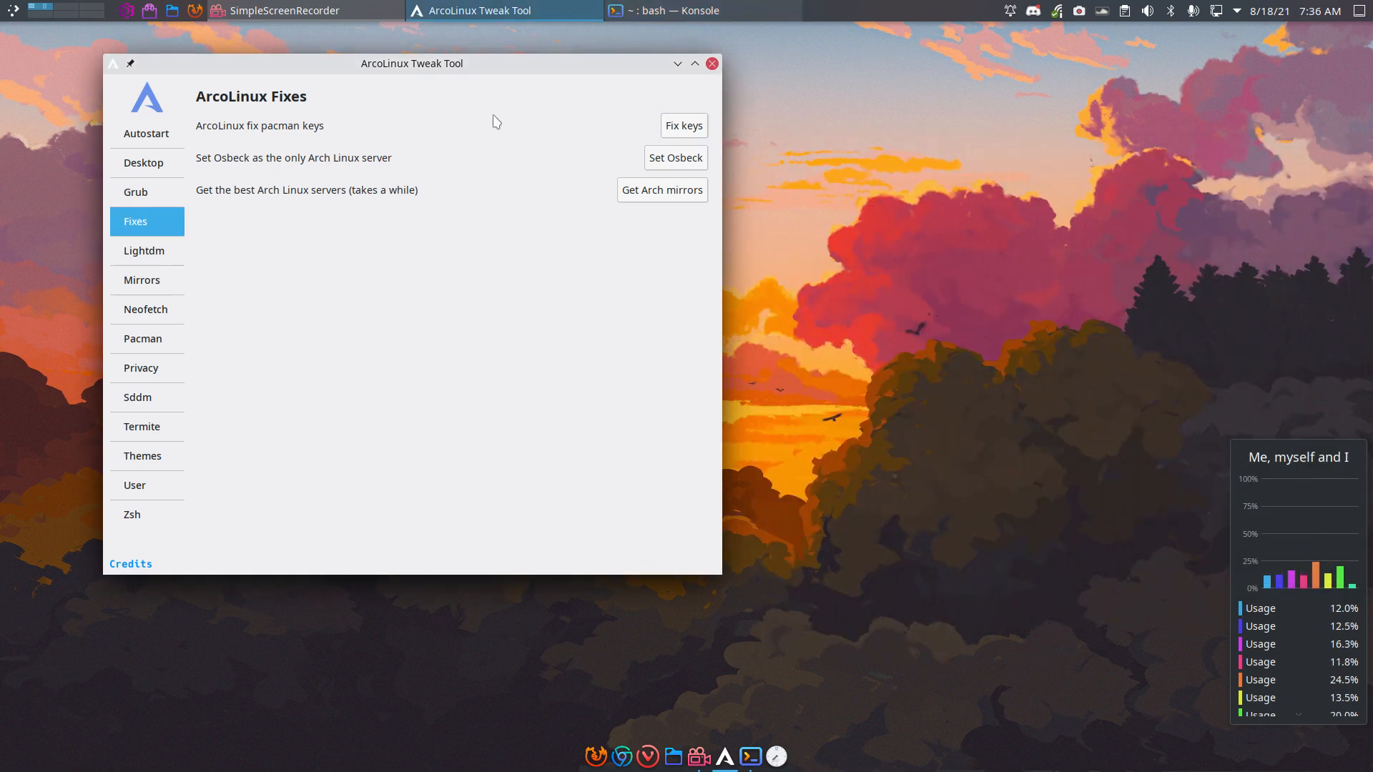
pyautogui.moveTo(412, 63); pyautogui.dragTo(404, 94)
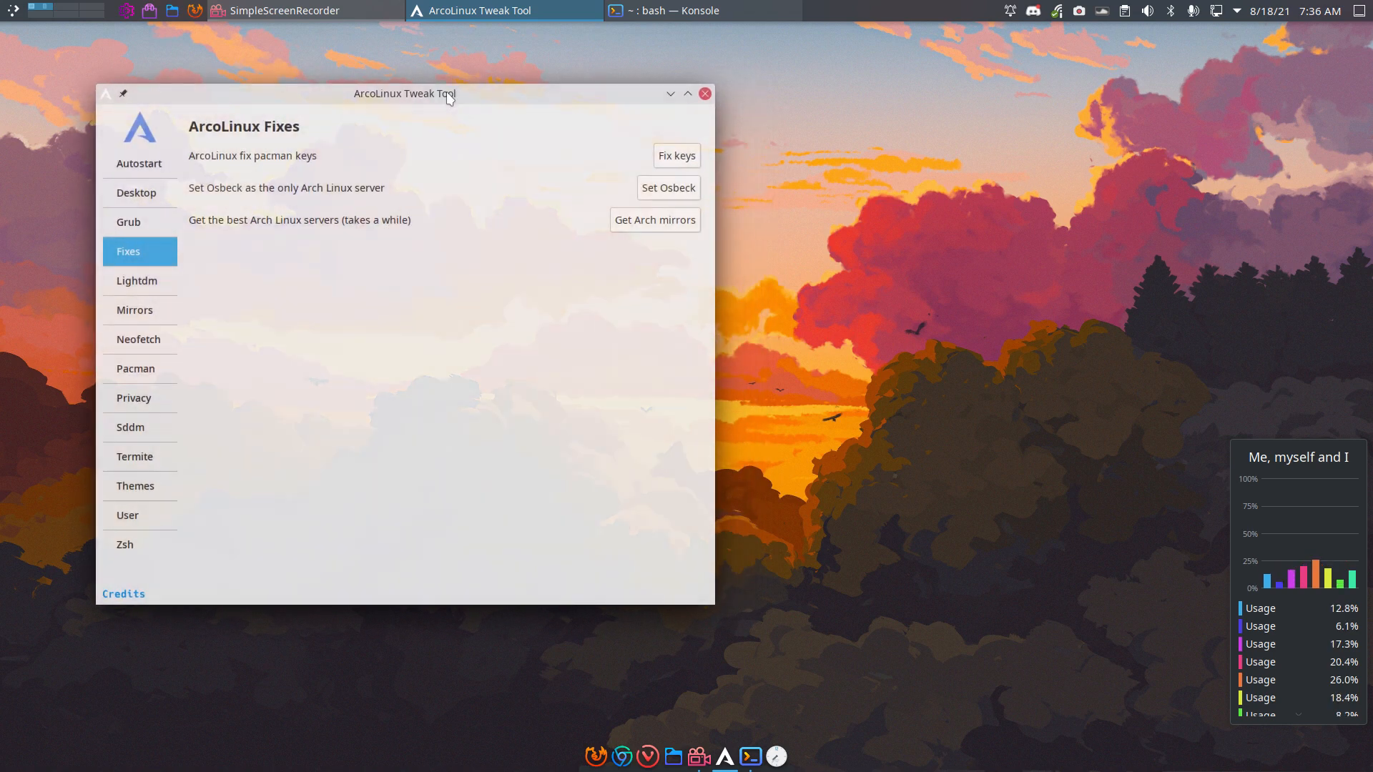
pyautogui.moveTo(675, 155)
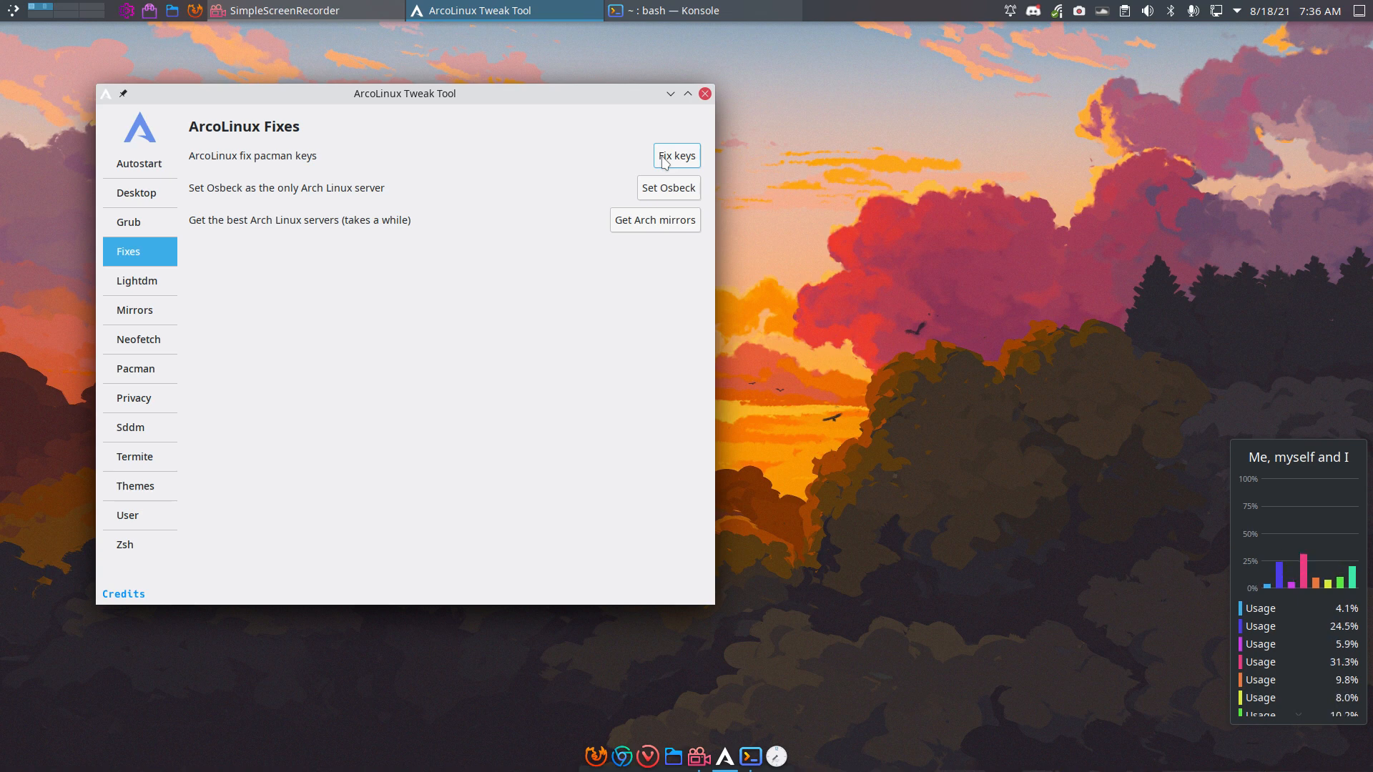
# Run the pacman keys fix, pick the arcolinux-seti-ui Termite theme, and return to Fixes.
pyautogui.click(675, 155)
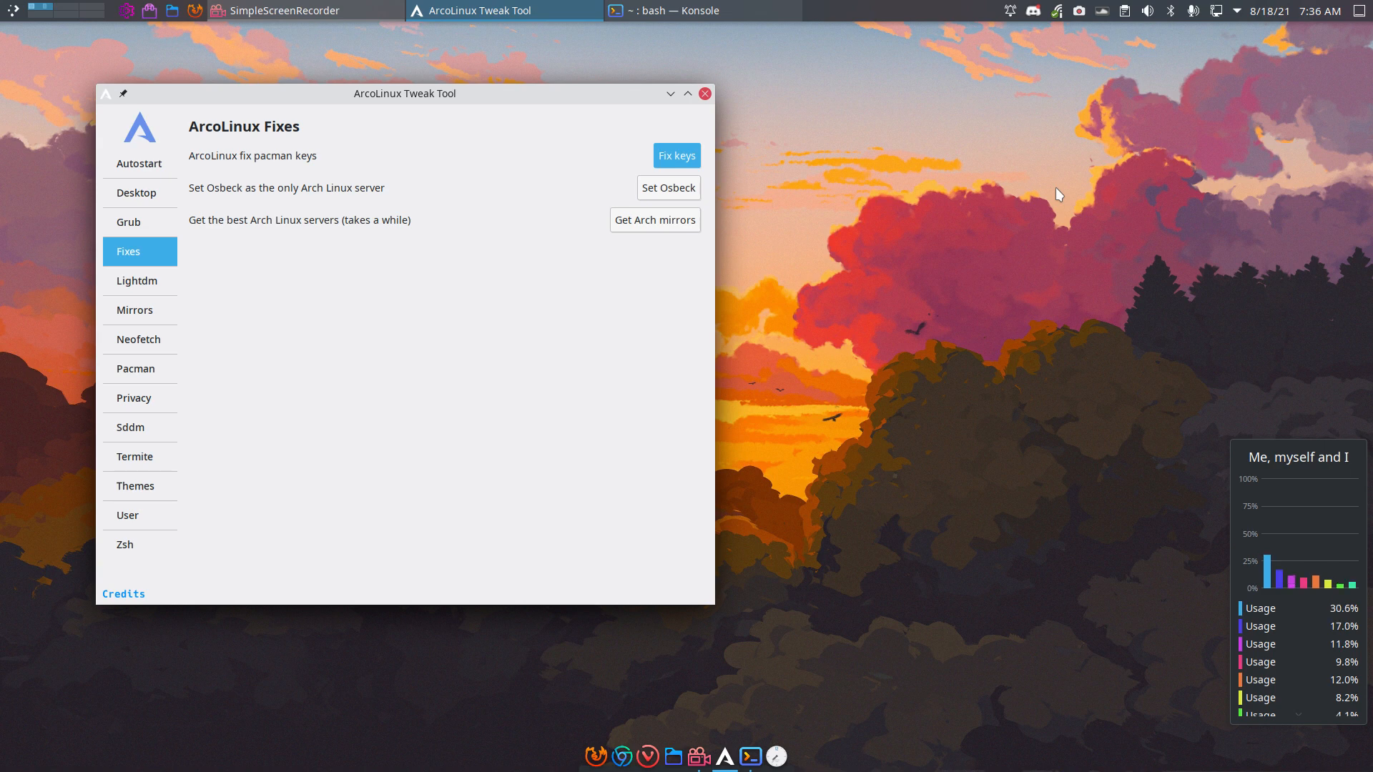
pyautogui.click(137, 456)
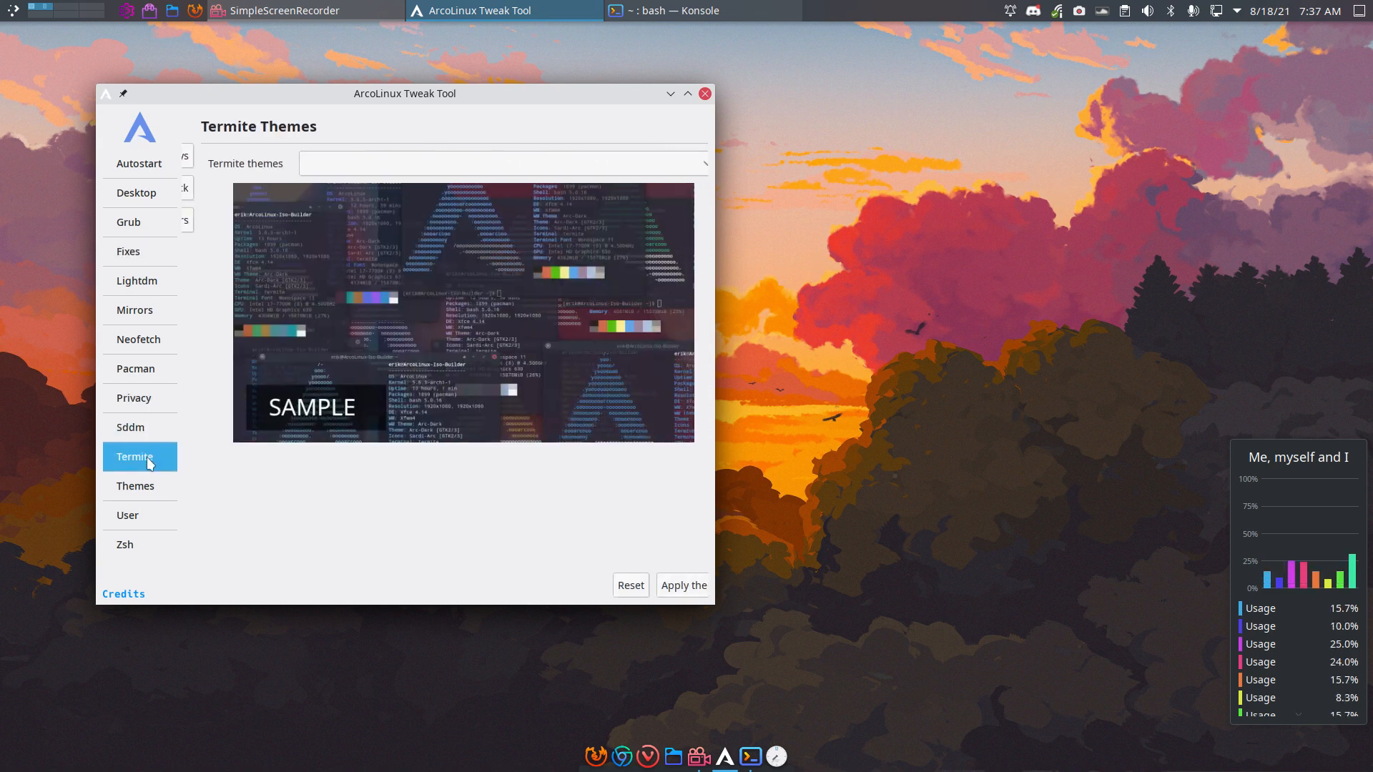
pyautogui.click(503, 163)
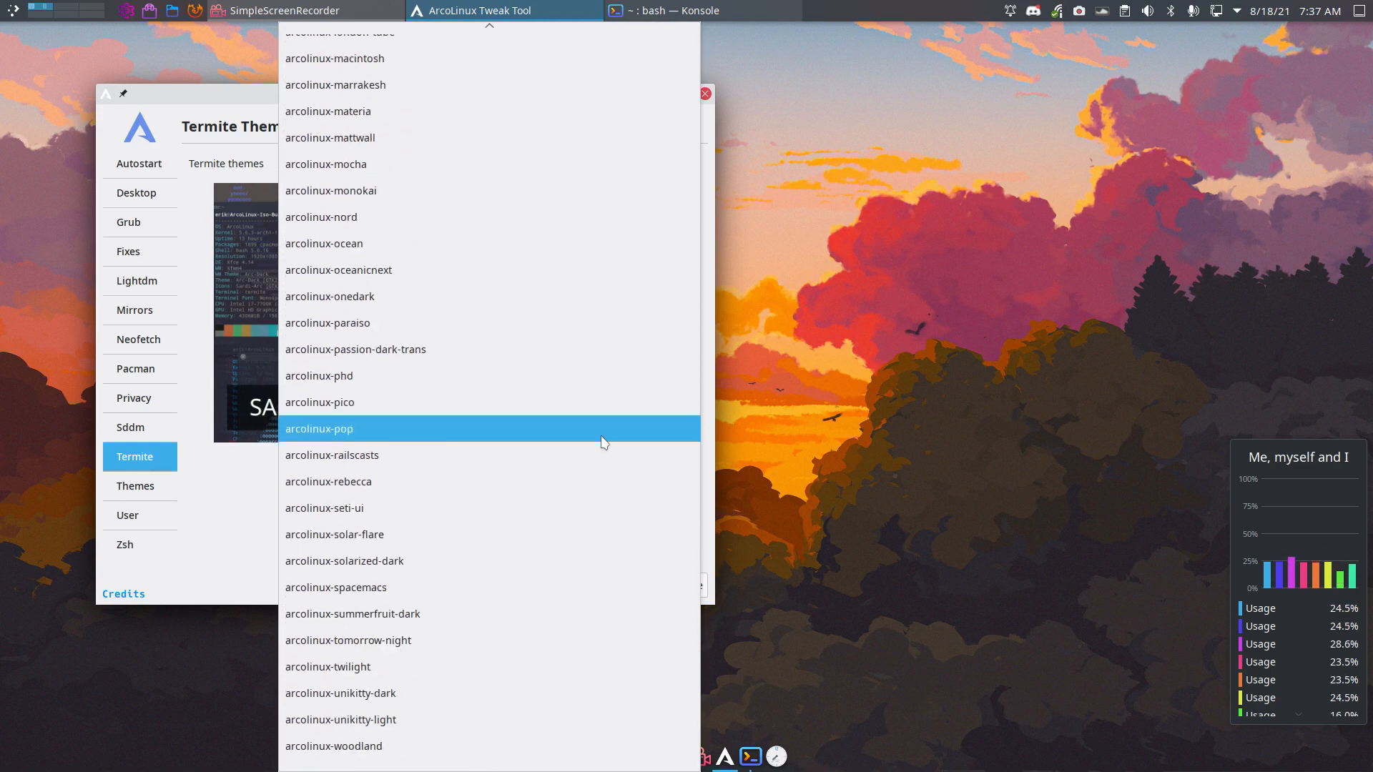
pyautogui.click(324, 508)
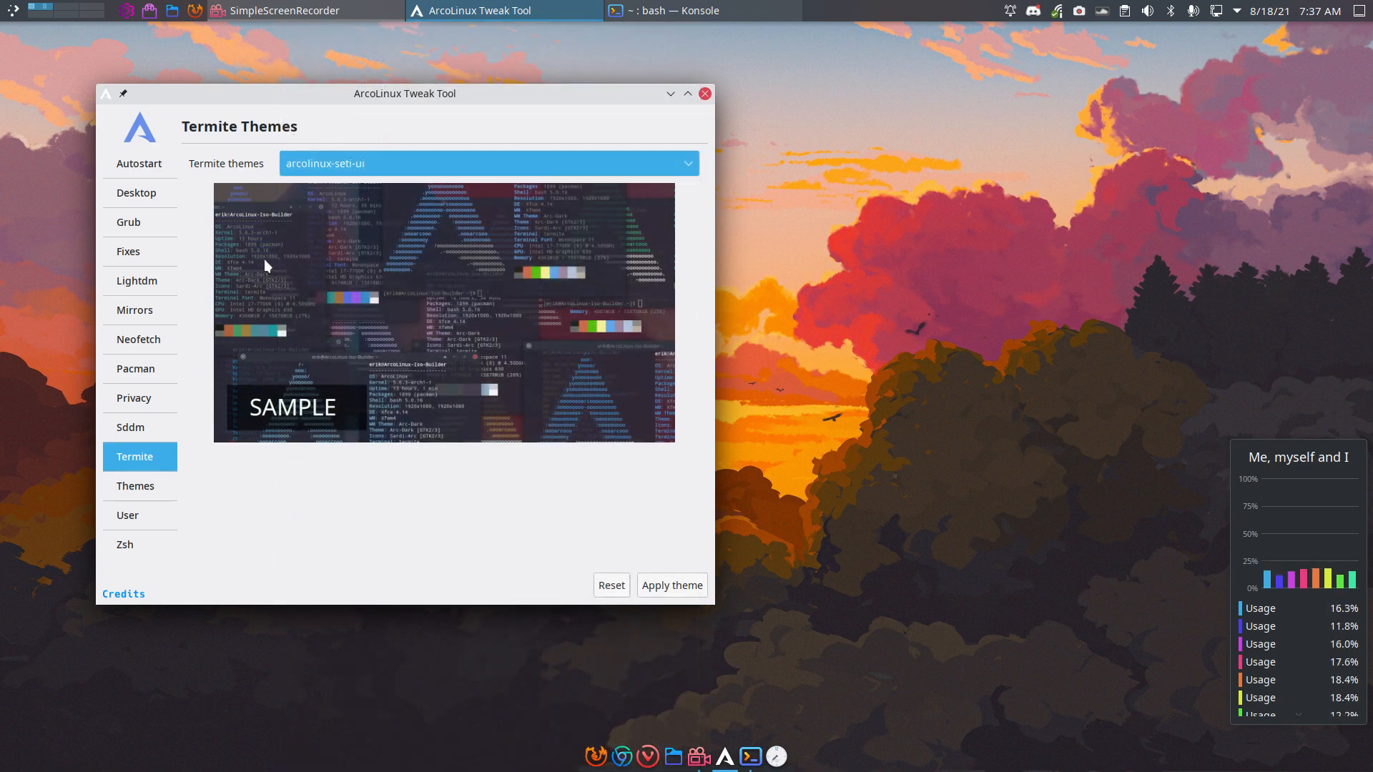
pyautogui.click(128, 251)
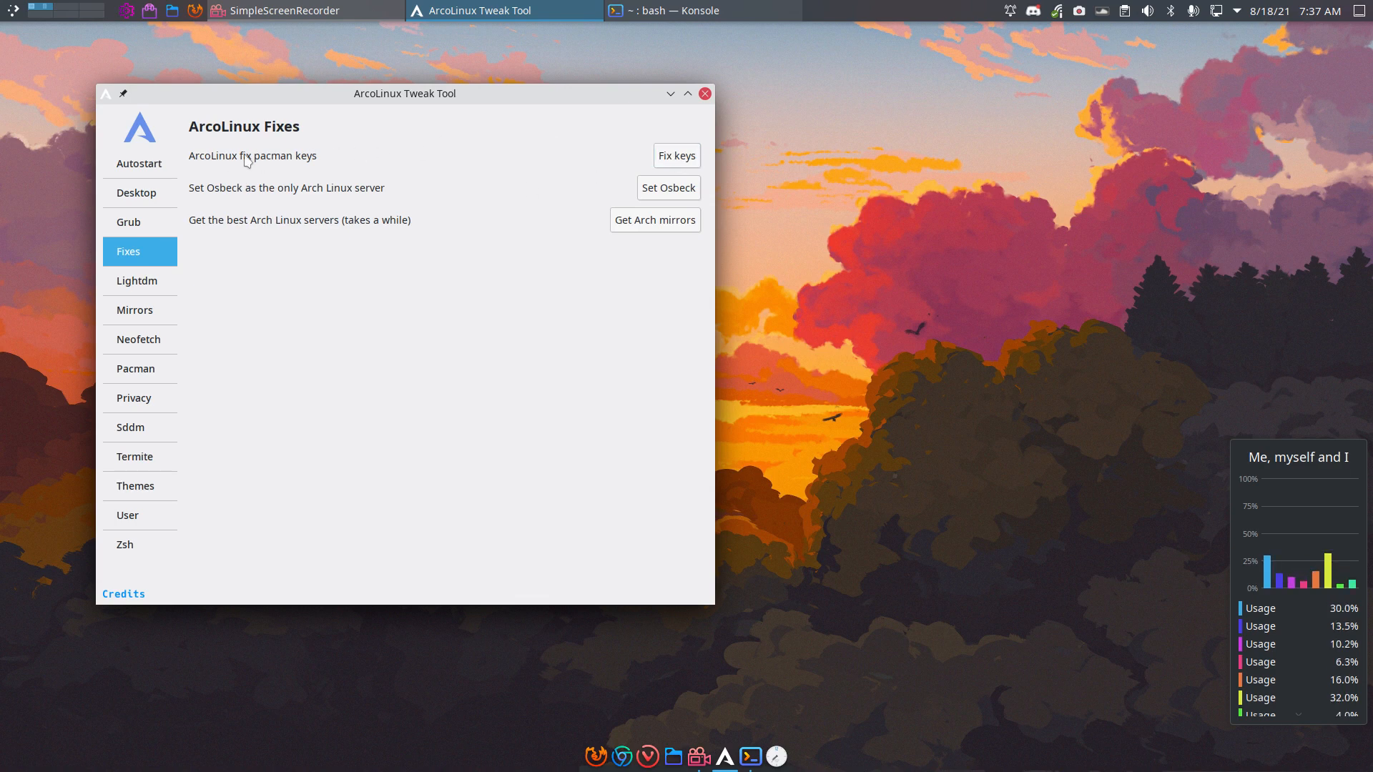
pyautogui.moveTo(338, 159)
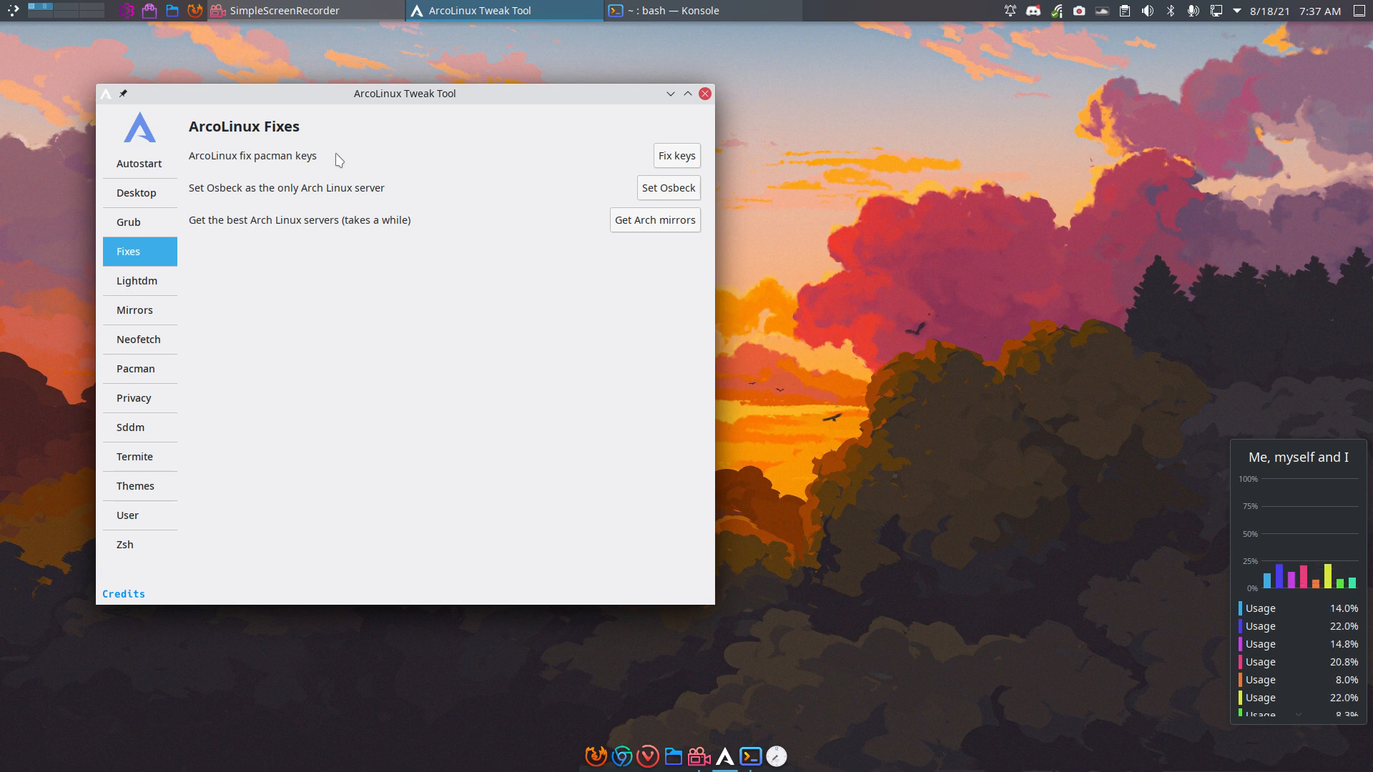
pyautogui.moveTo(374, 146)
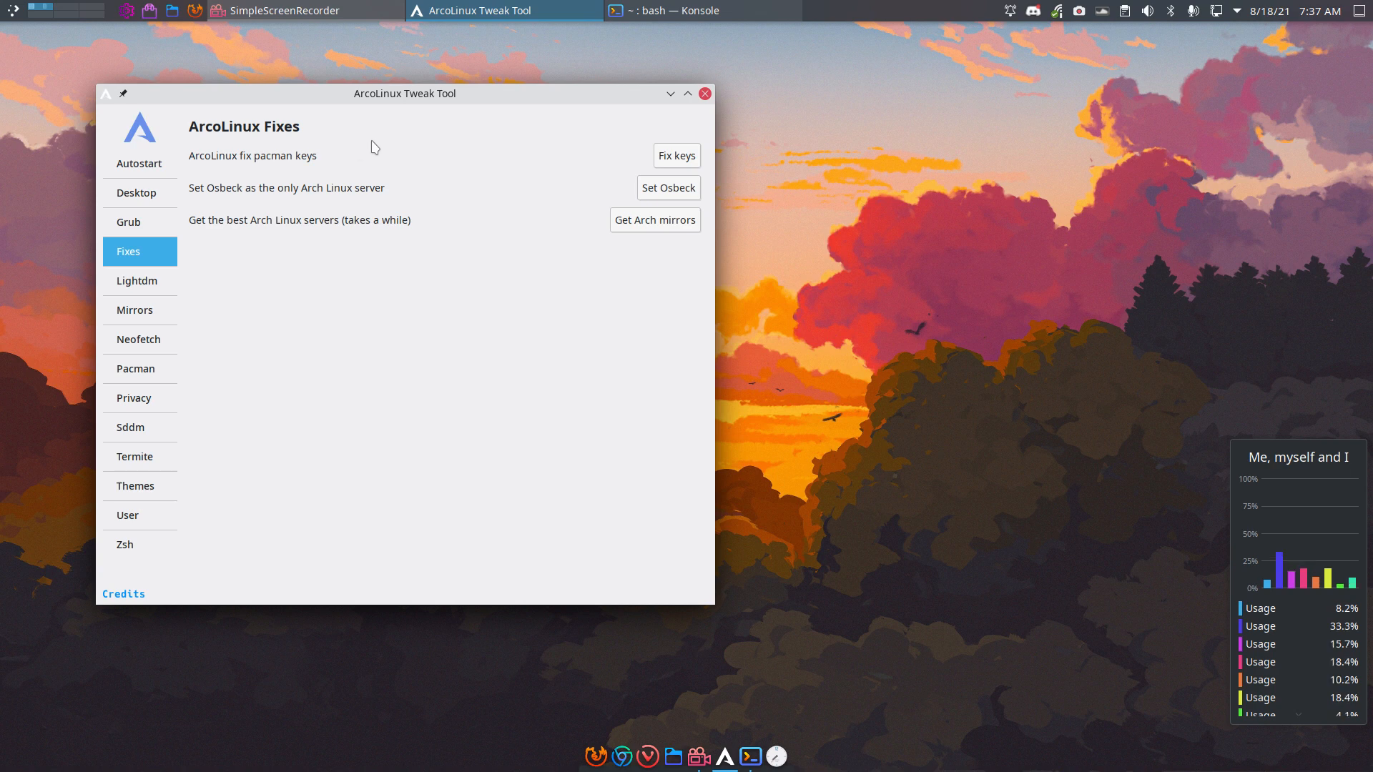
pyautogui.moveTo(385, 196)
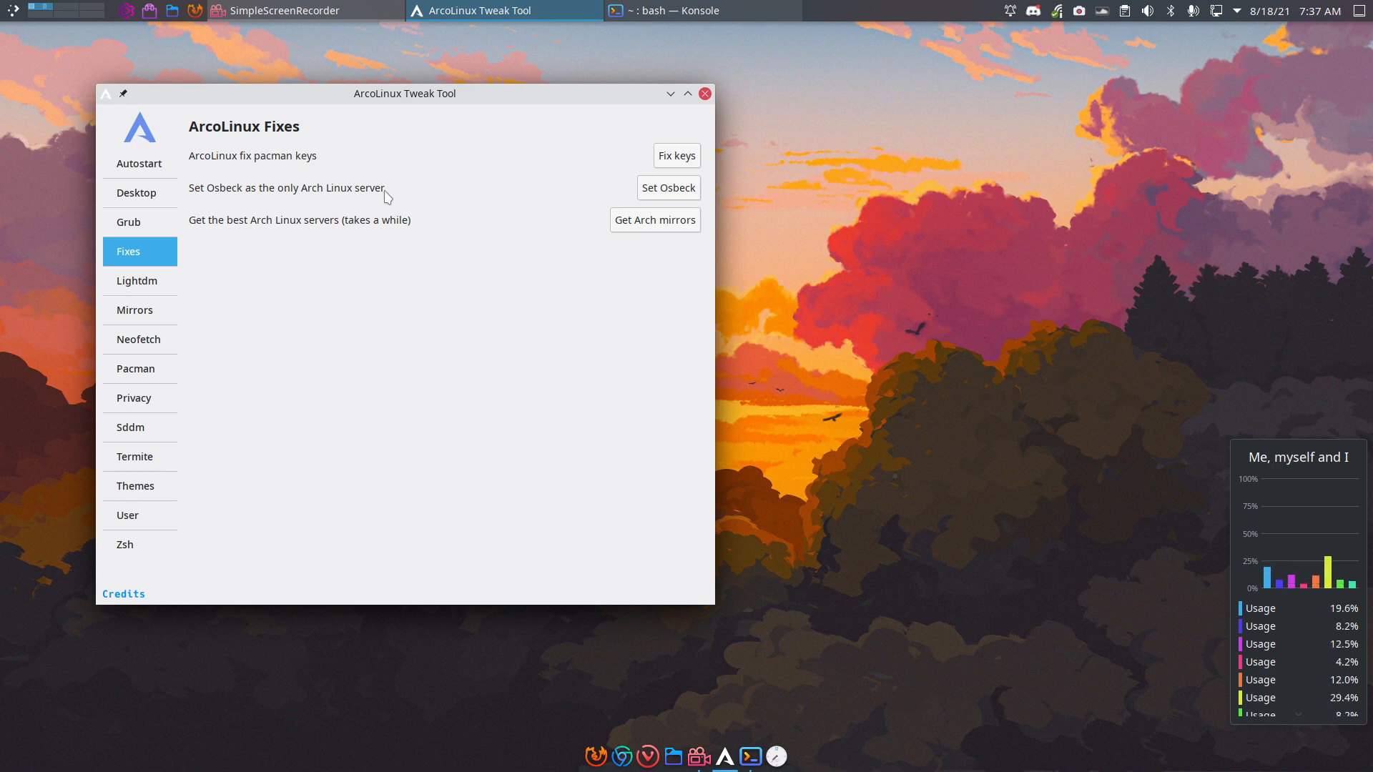
pyautogui.moveTo(758, 215)
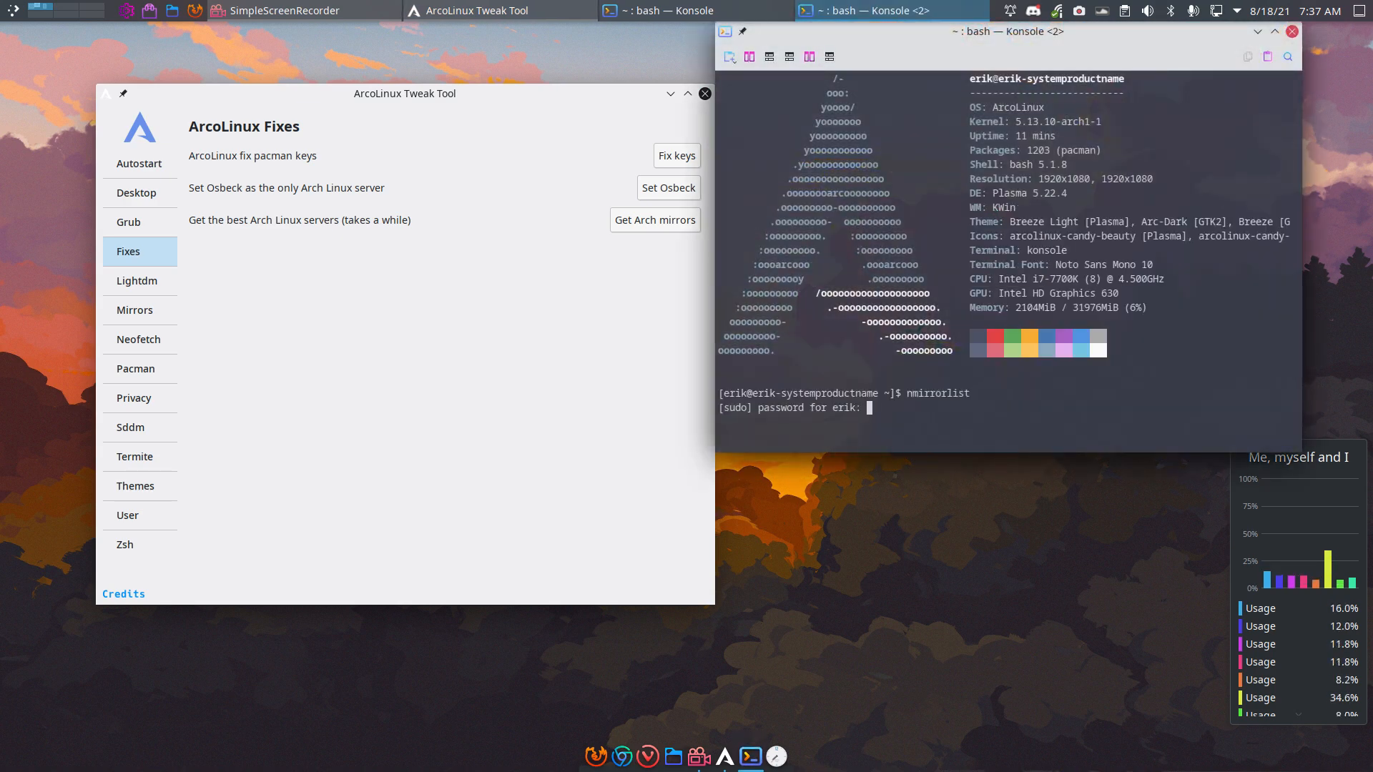
# Submit the sudo password and scroll through /etc/pacman.d/mirrorlist in nano, ending back at the top.
pyautogui.press('Return')
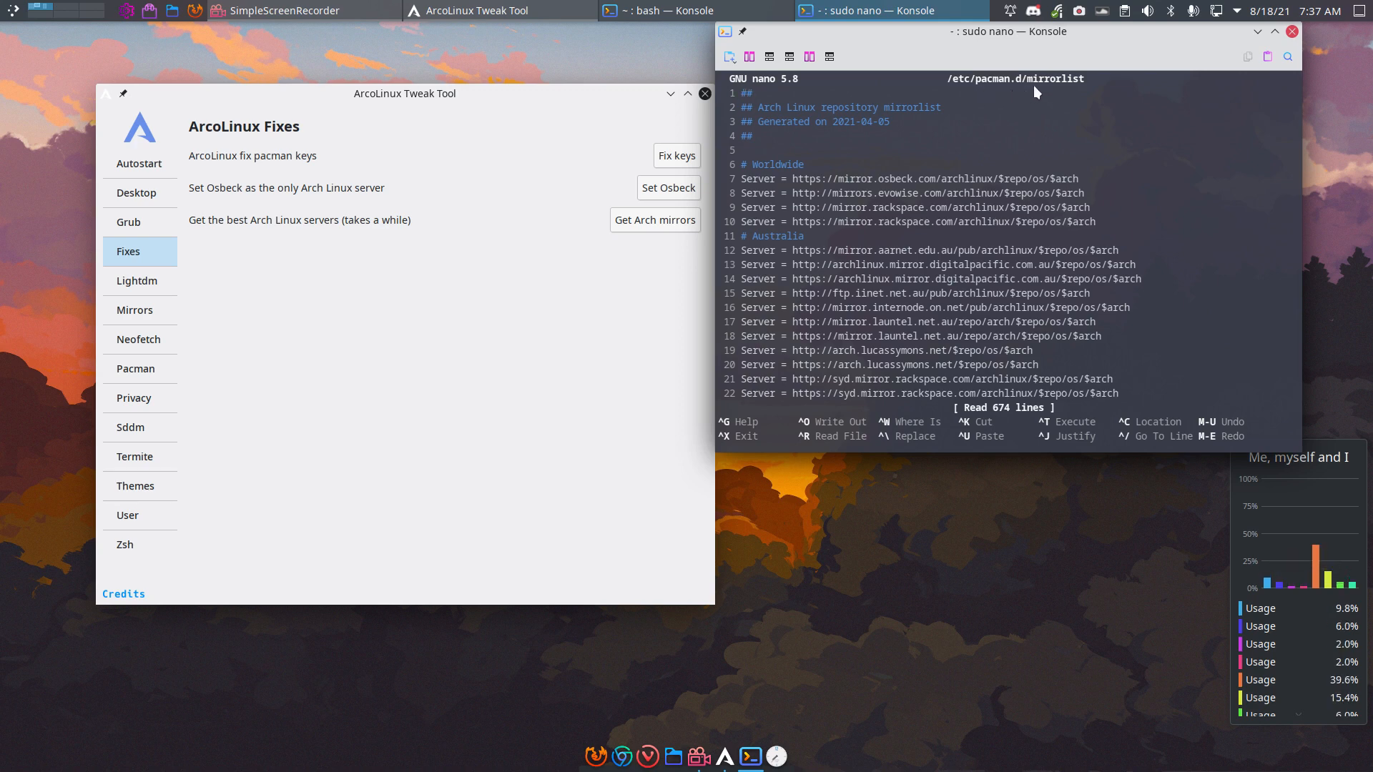
pyautogui.moveTo(841, 191)
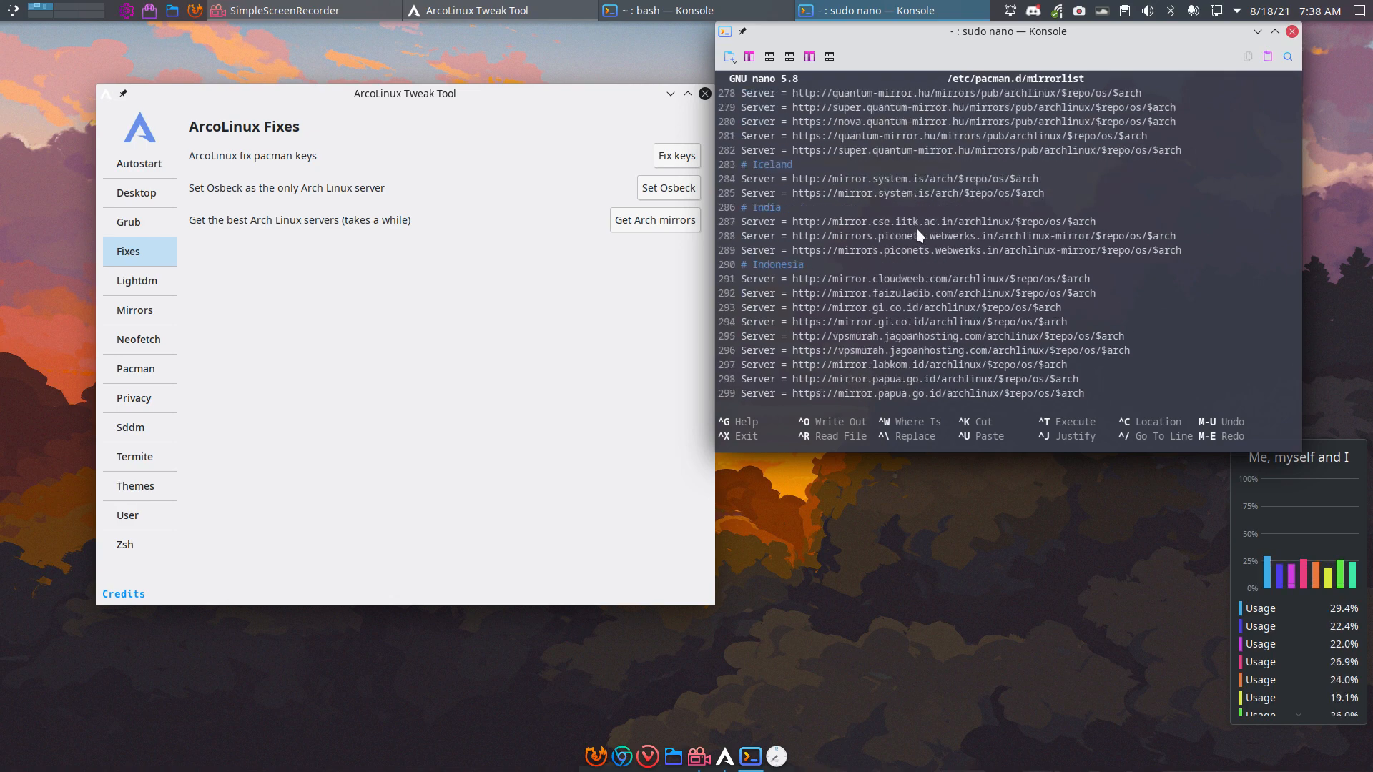
pyautogui.scroll(-3)
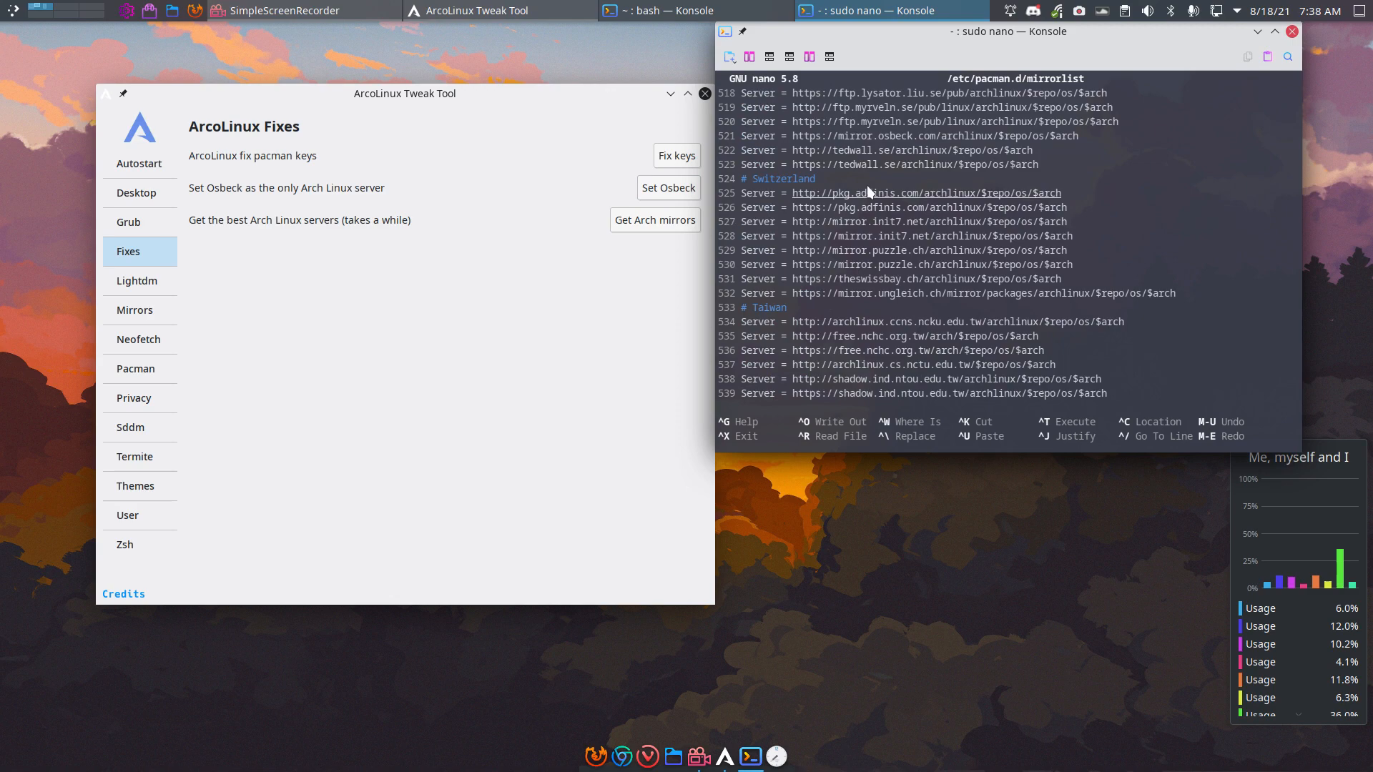
pyautogui.scroll(3)
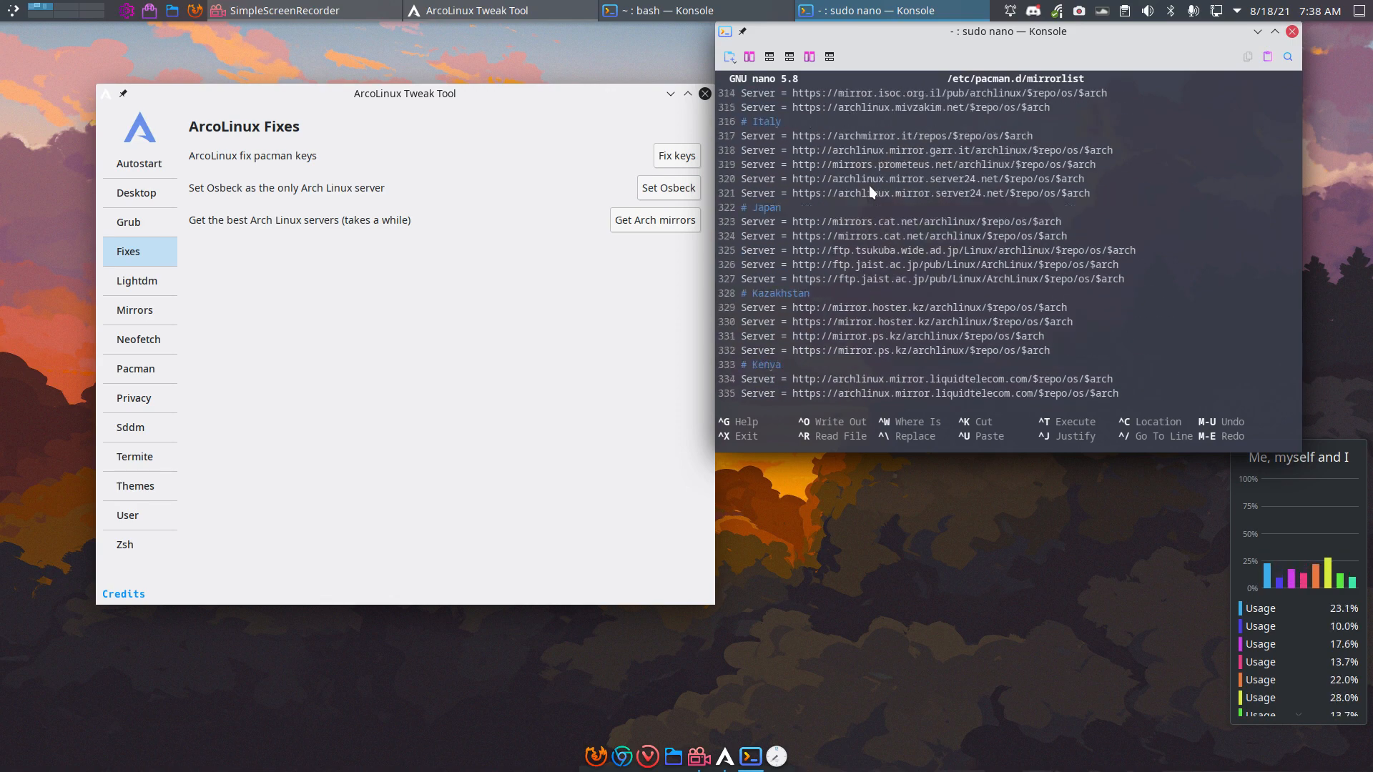
pyautogui.scroll(3)
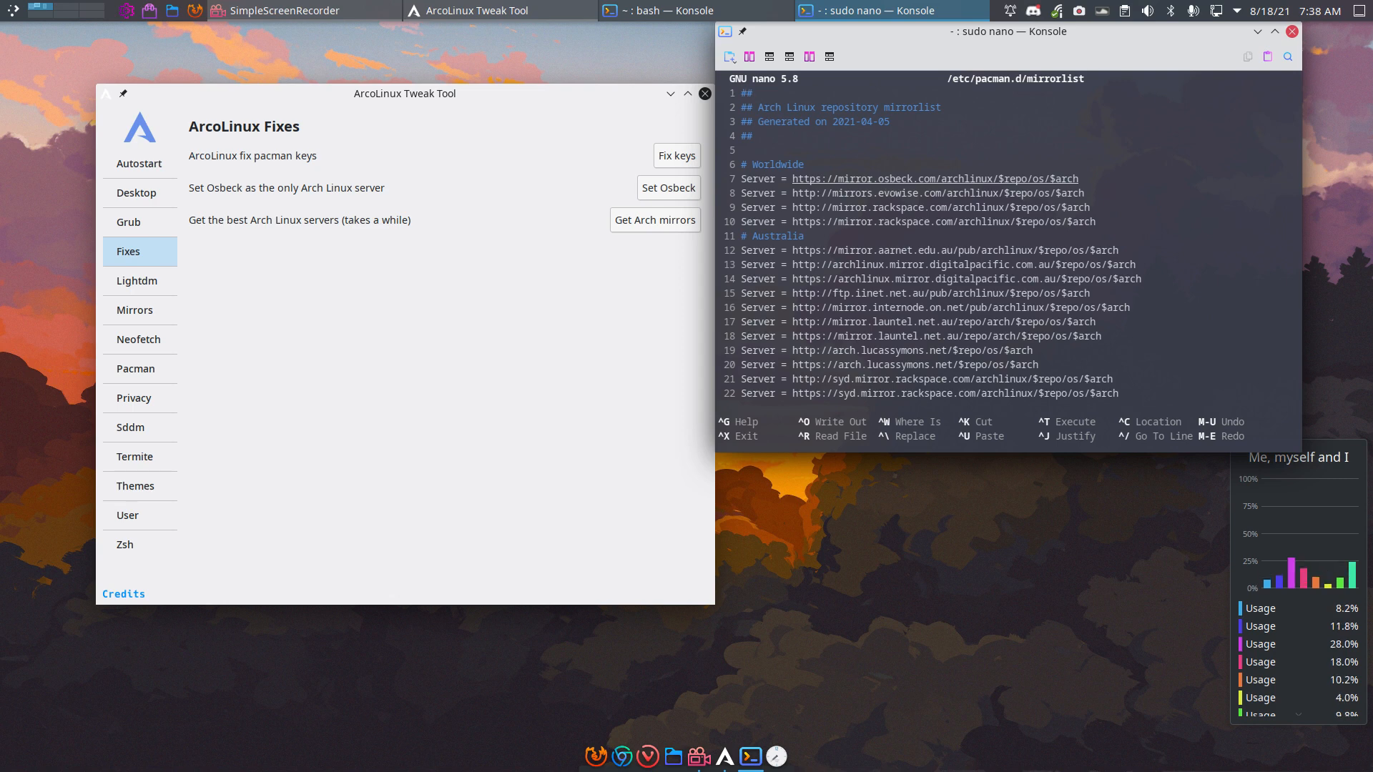
# Apply Set Osbeck, leaving a single Osbeck server line in the mirrorlist.
pyautogui.click(667, 194)
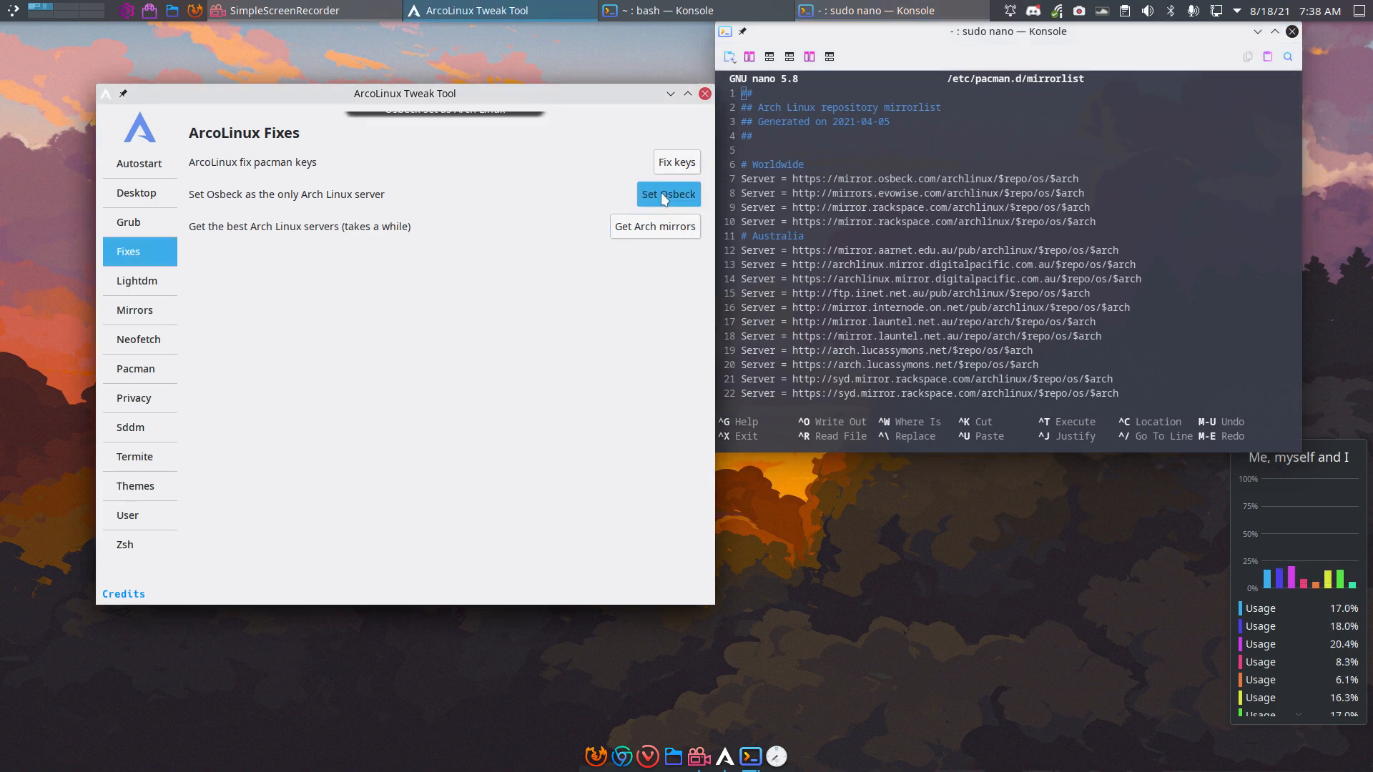
pyautogui.click(667, 194)
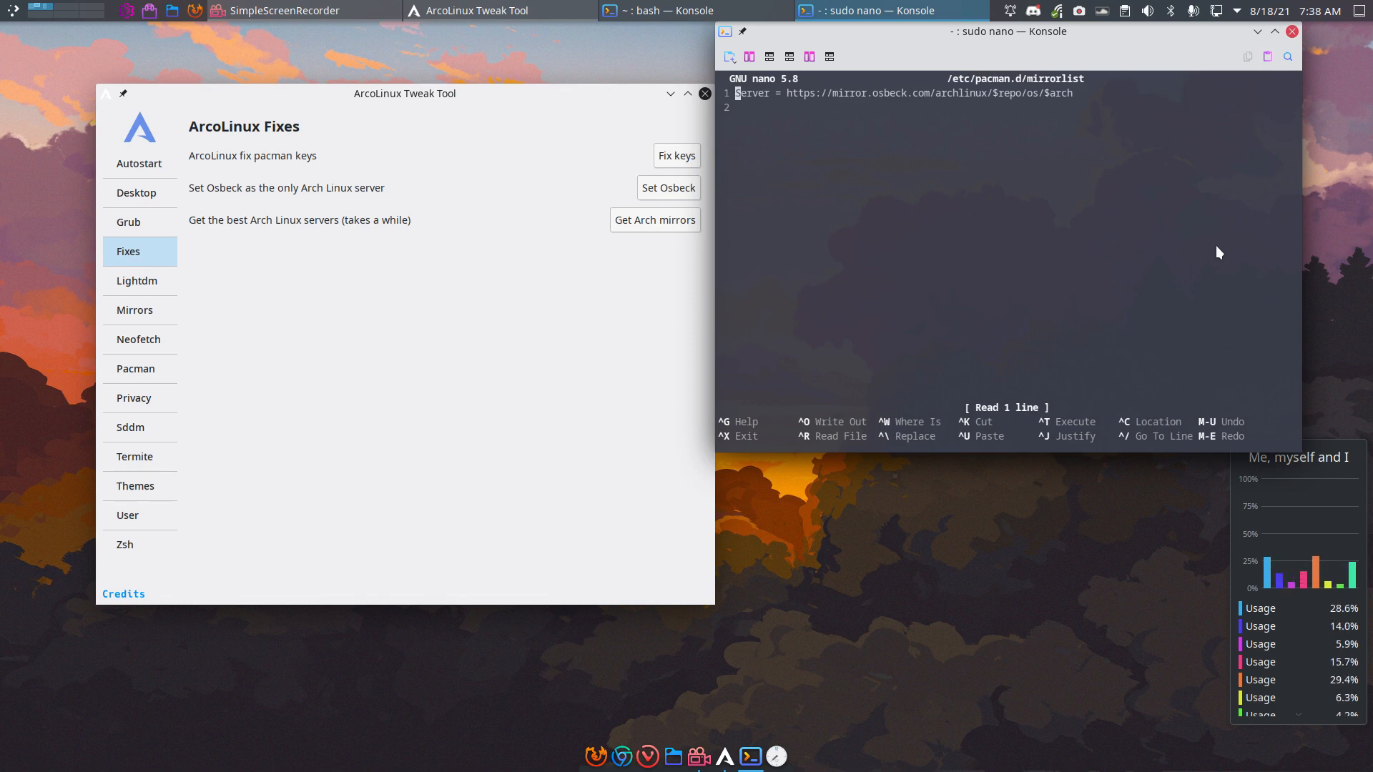
pyautogui.moveTo(488, 294)
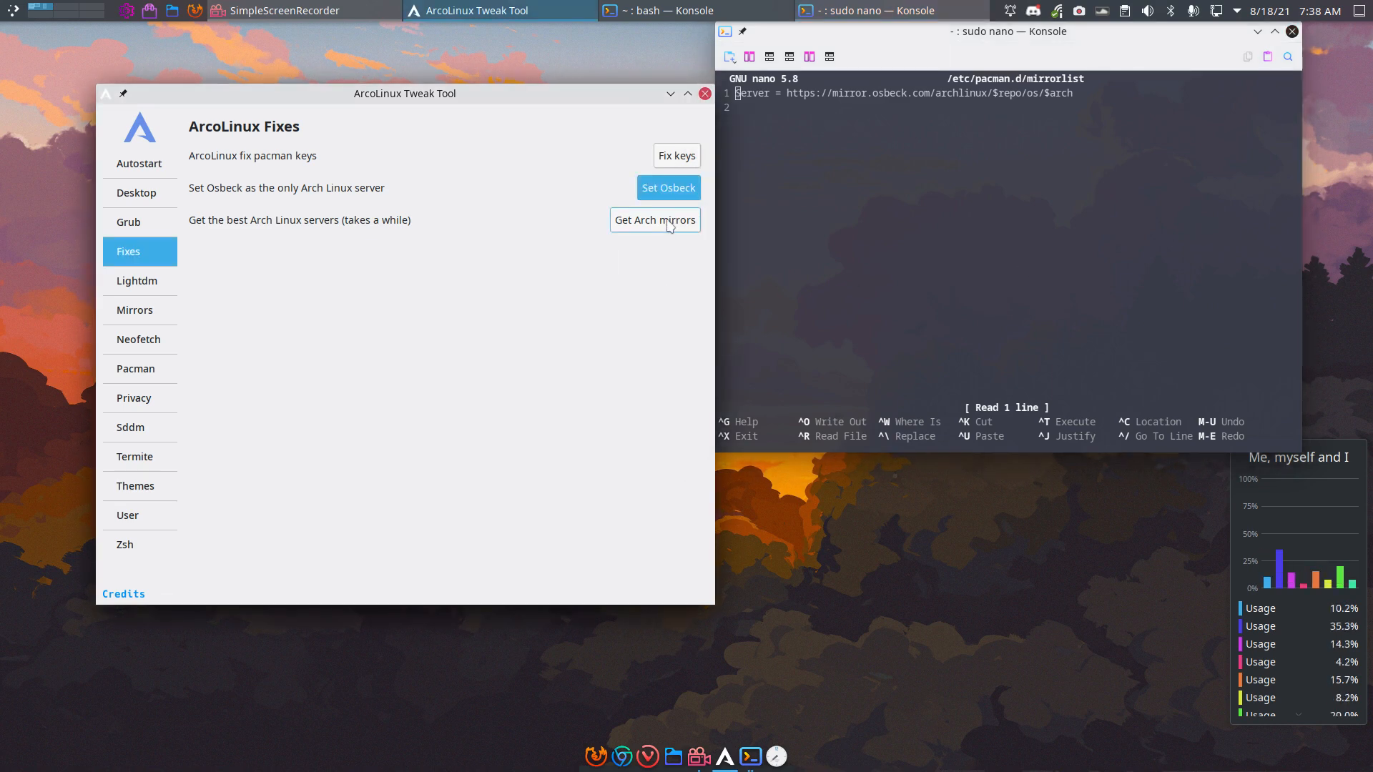
pyautogui.moveTo(602, 233)
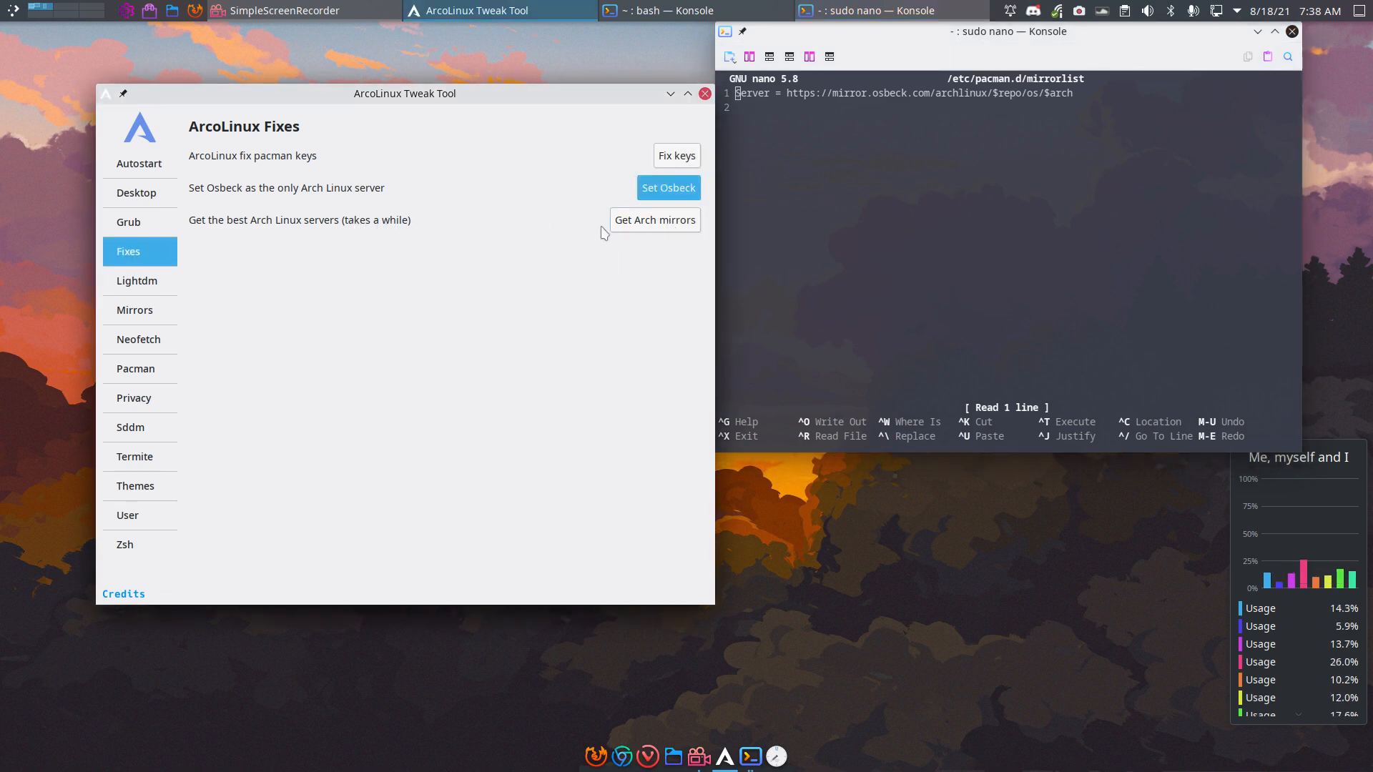
# Rank the fastest Arch mirrors with reflector into the mirrorlist, then go to the SDDM page.
pyautogui.click(654, 220)
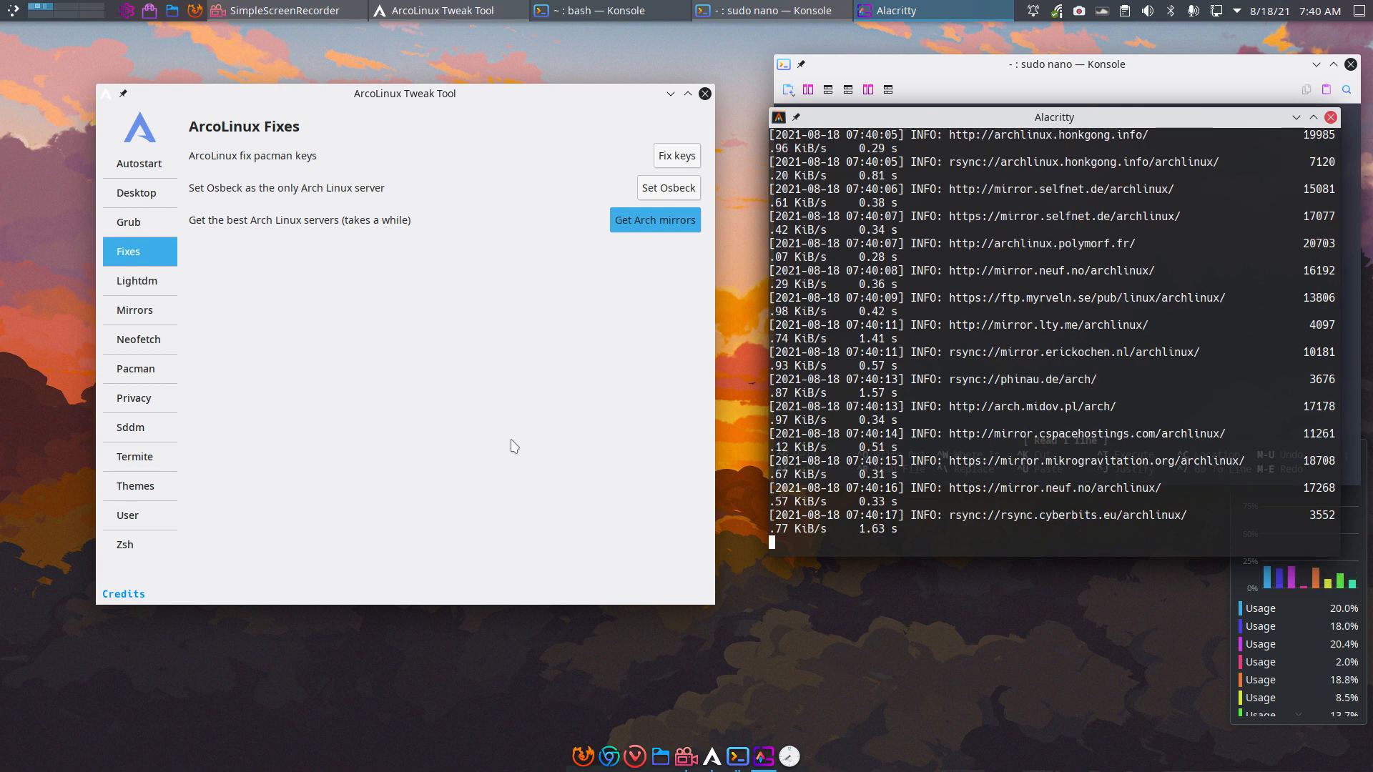
pyautogui.moveTo(157, 449)
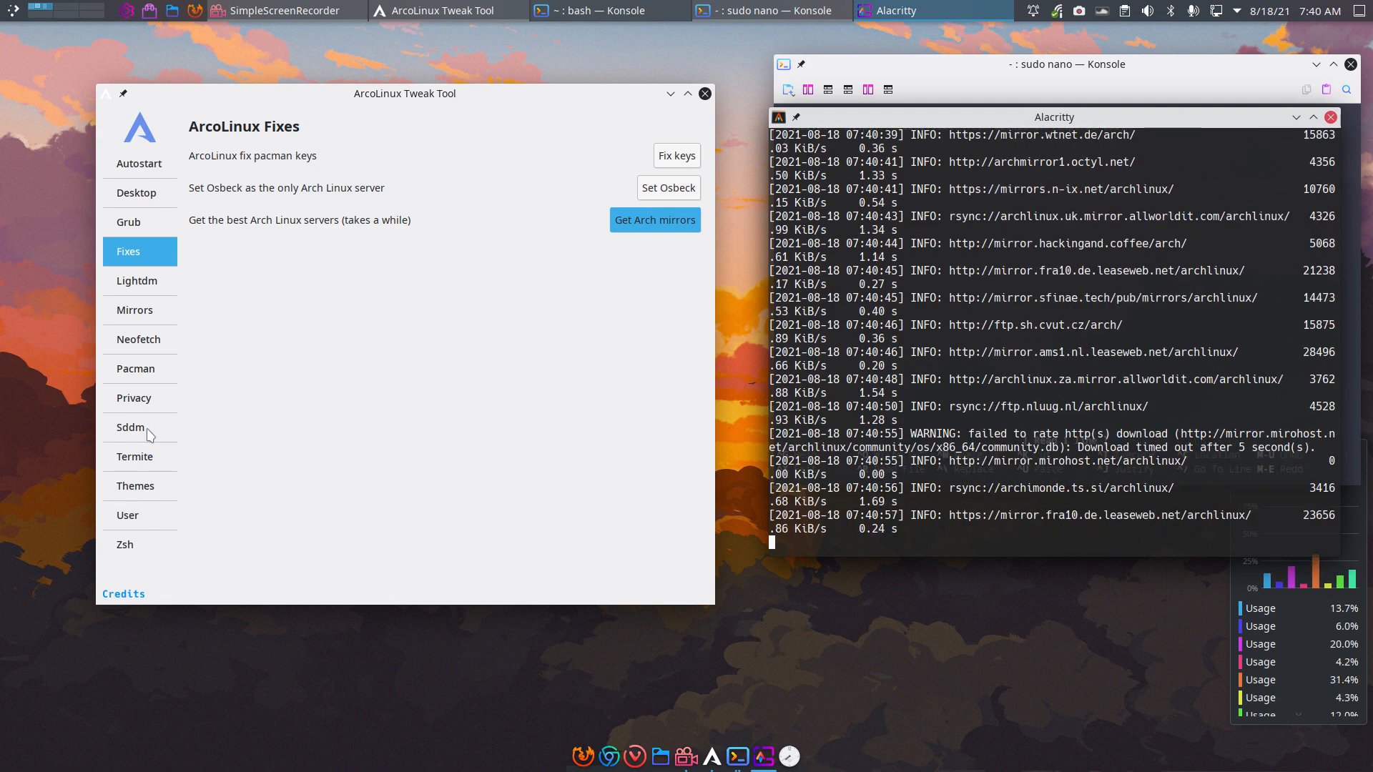
pyautogui.click(139, 428)
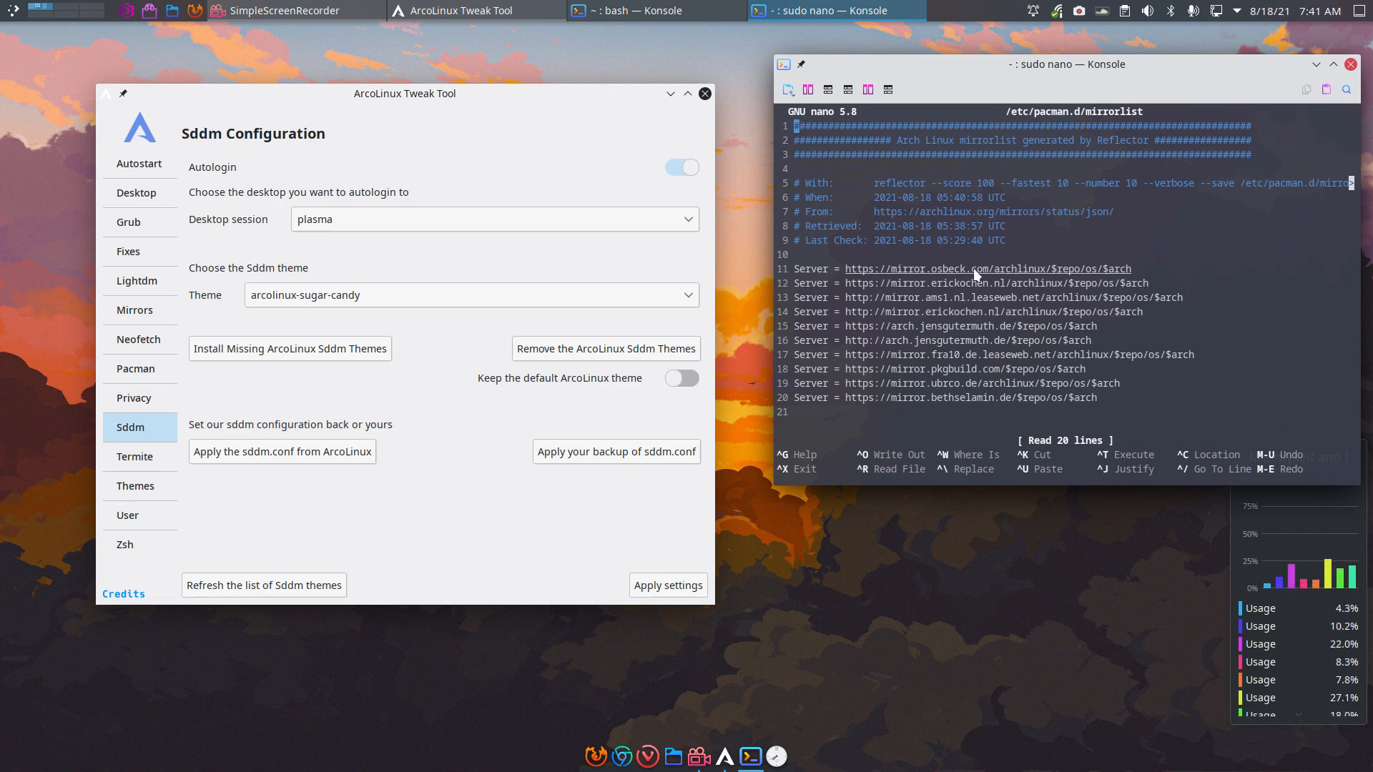
pyautogui.moveTo(985, 188)
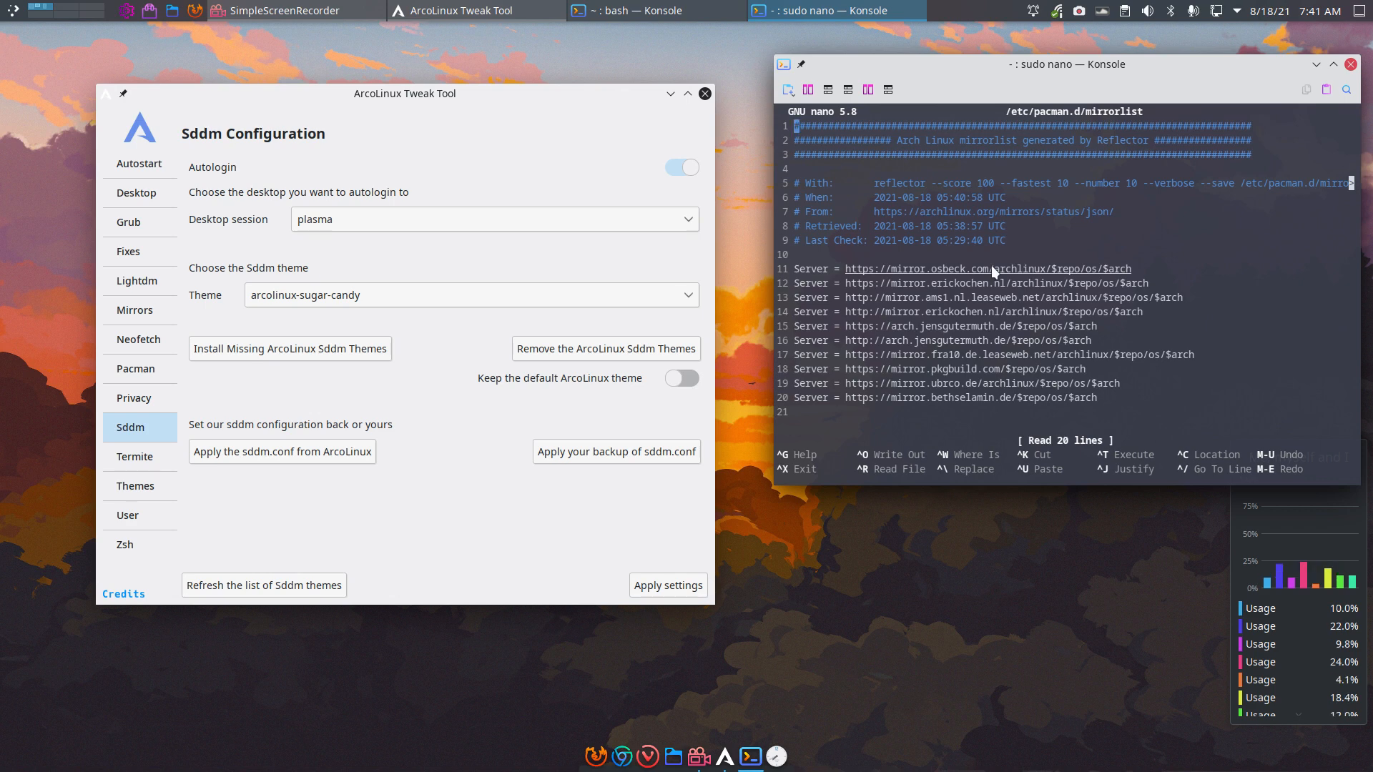
pyautogui.moveTo(1000, 313)
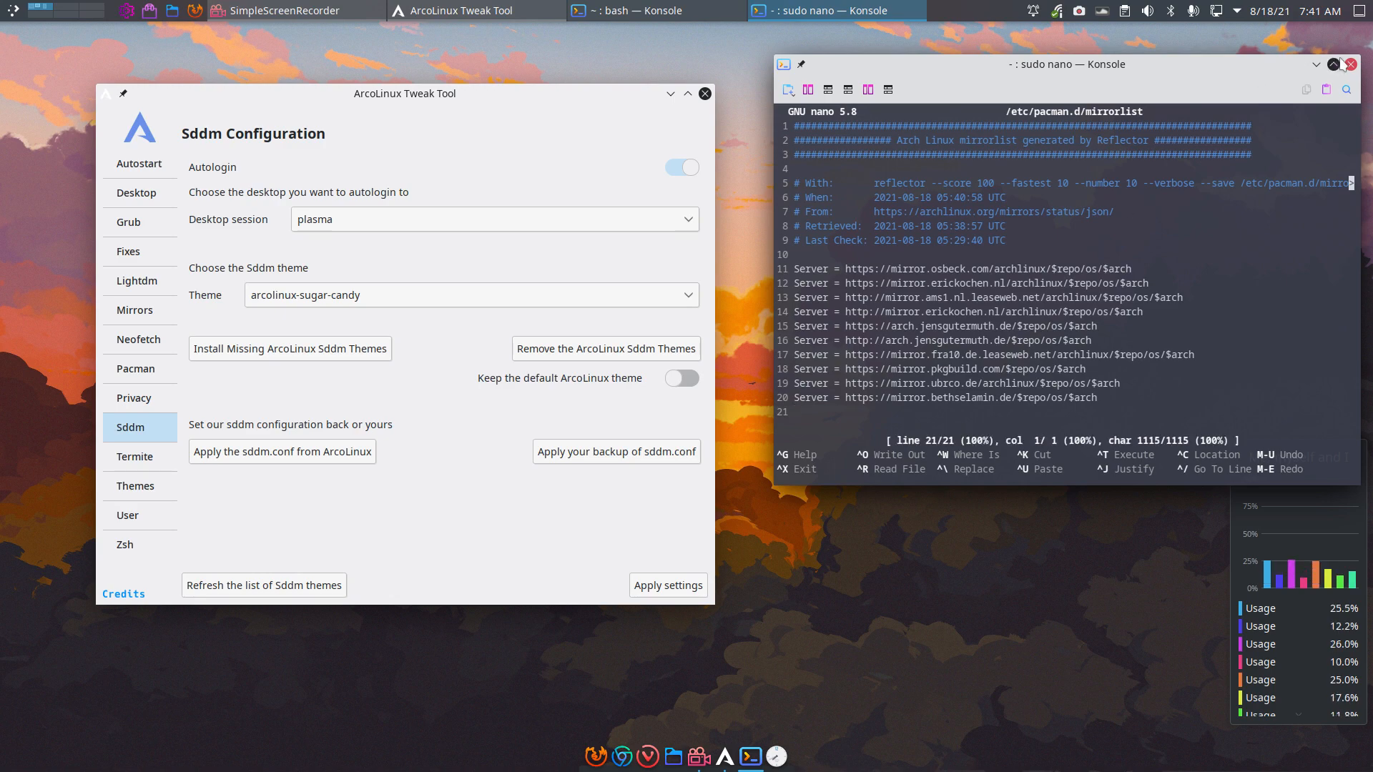
# Close the Konsole window still editing the reranked mirrorlist.
pyautogui.click(1349, 64)
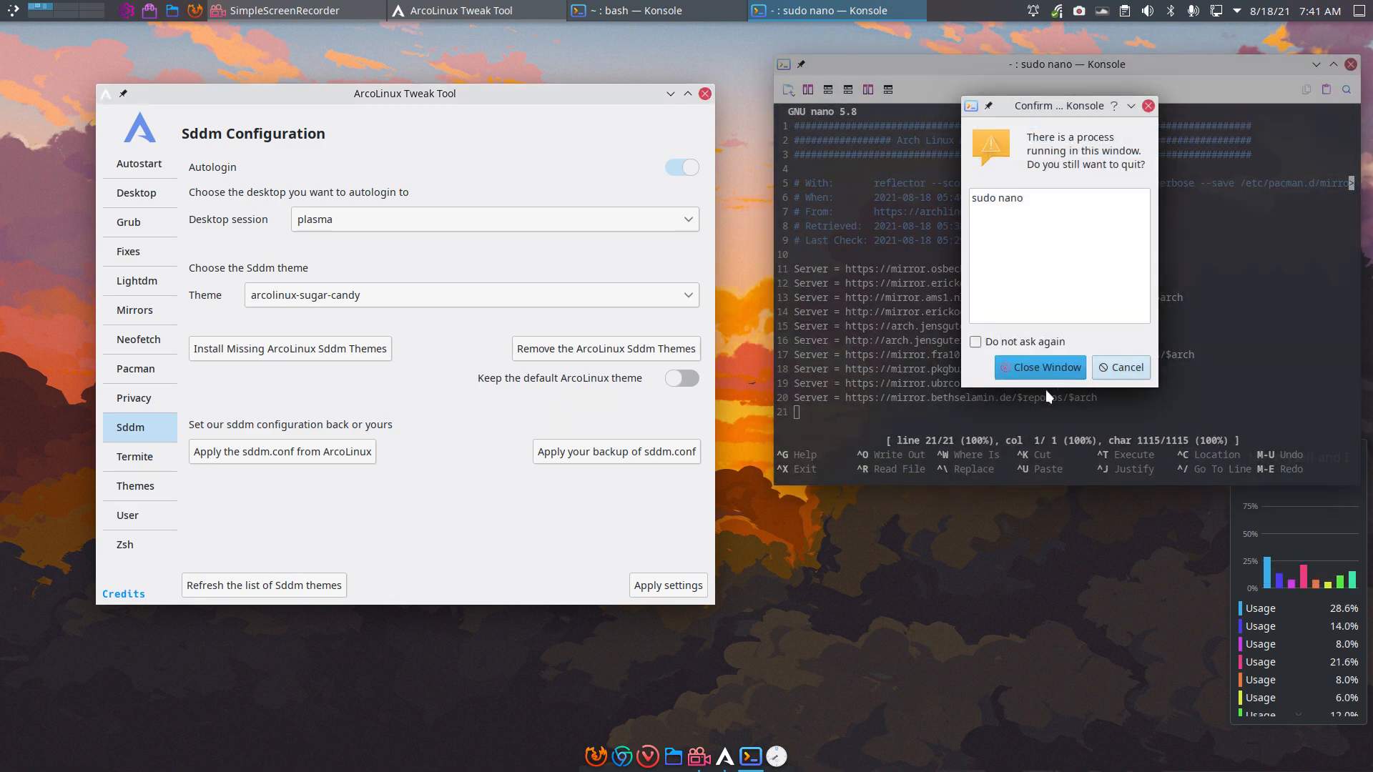
# Confirm closing Konsole despite nano running, then expand the SDDM theme list.
pyautogui.click(1039, 367)
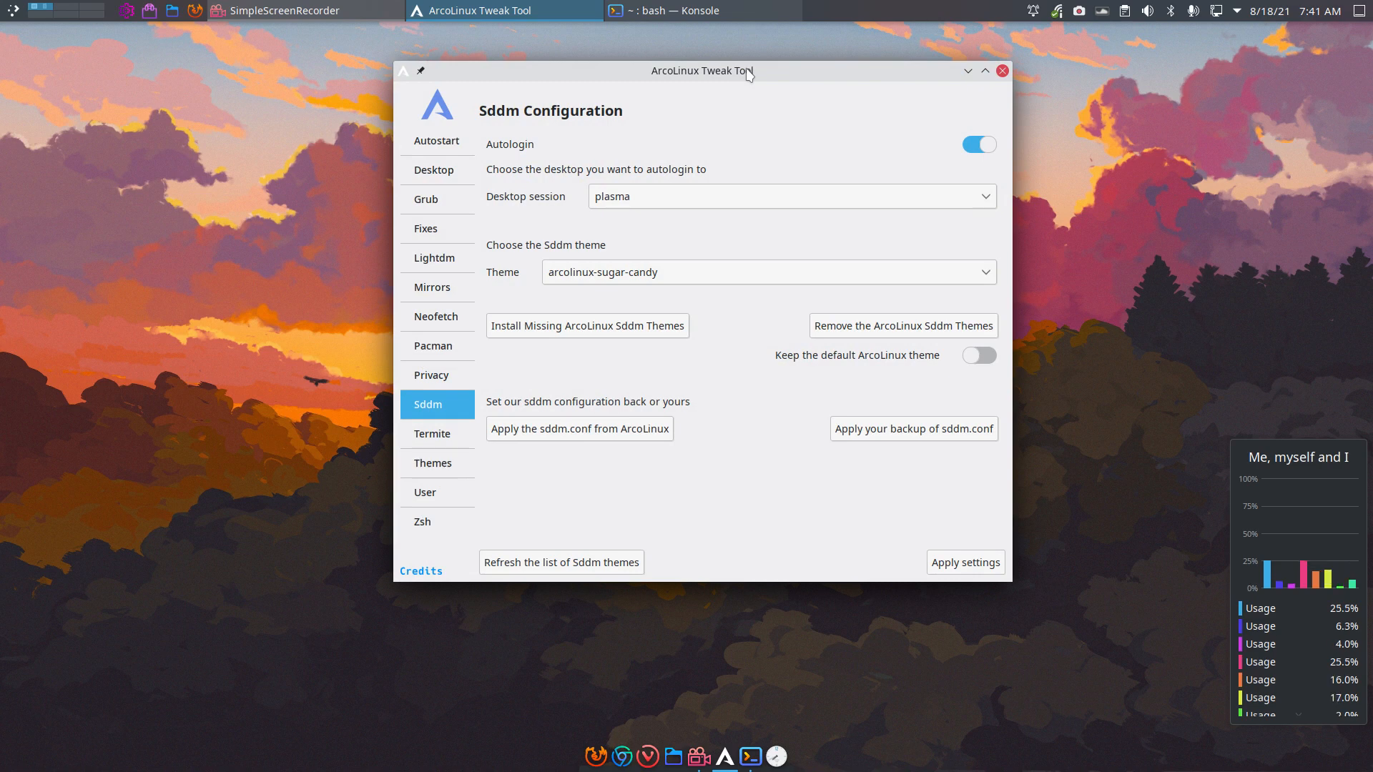
pyautogui.moveTo(481, 316)
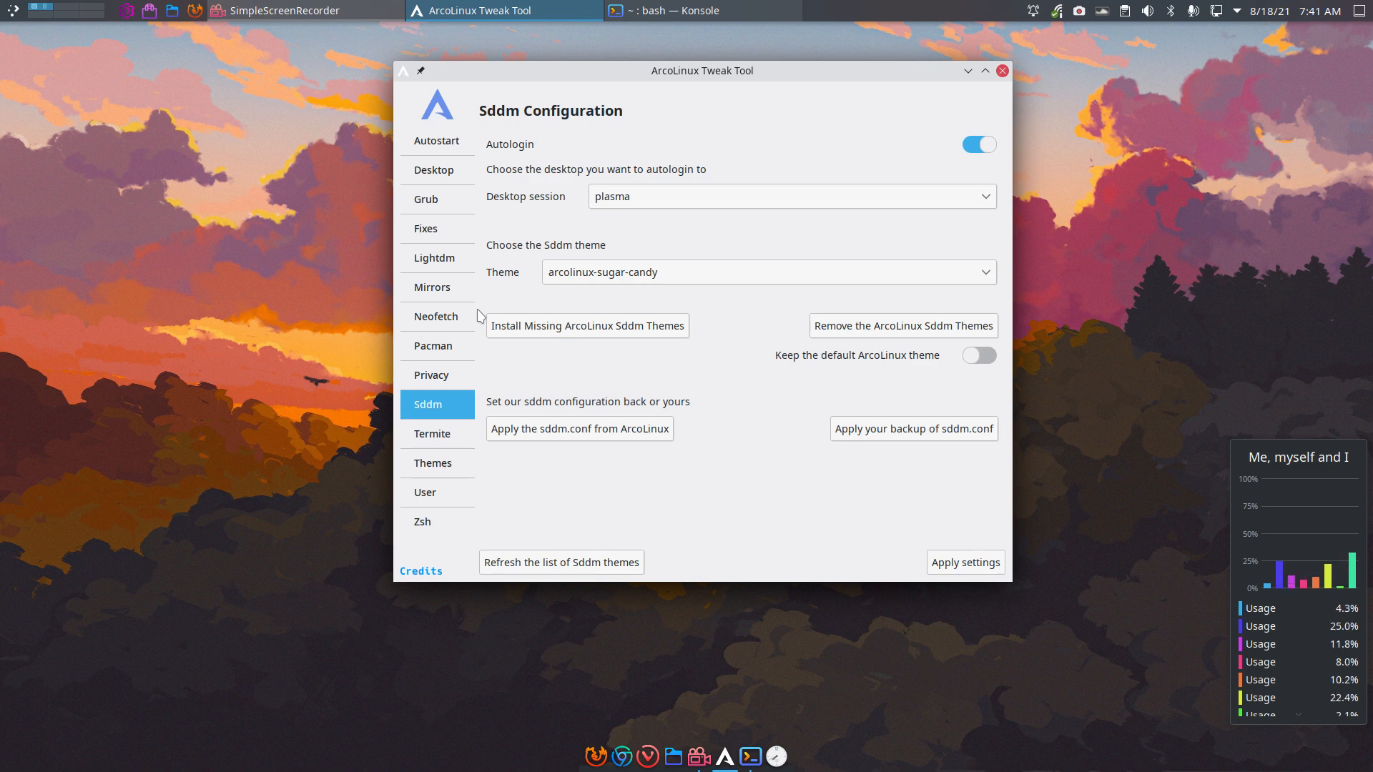
pyautogui.moveTo(446, 409)
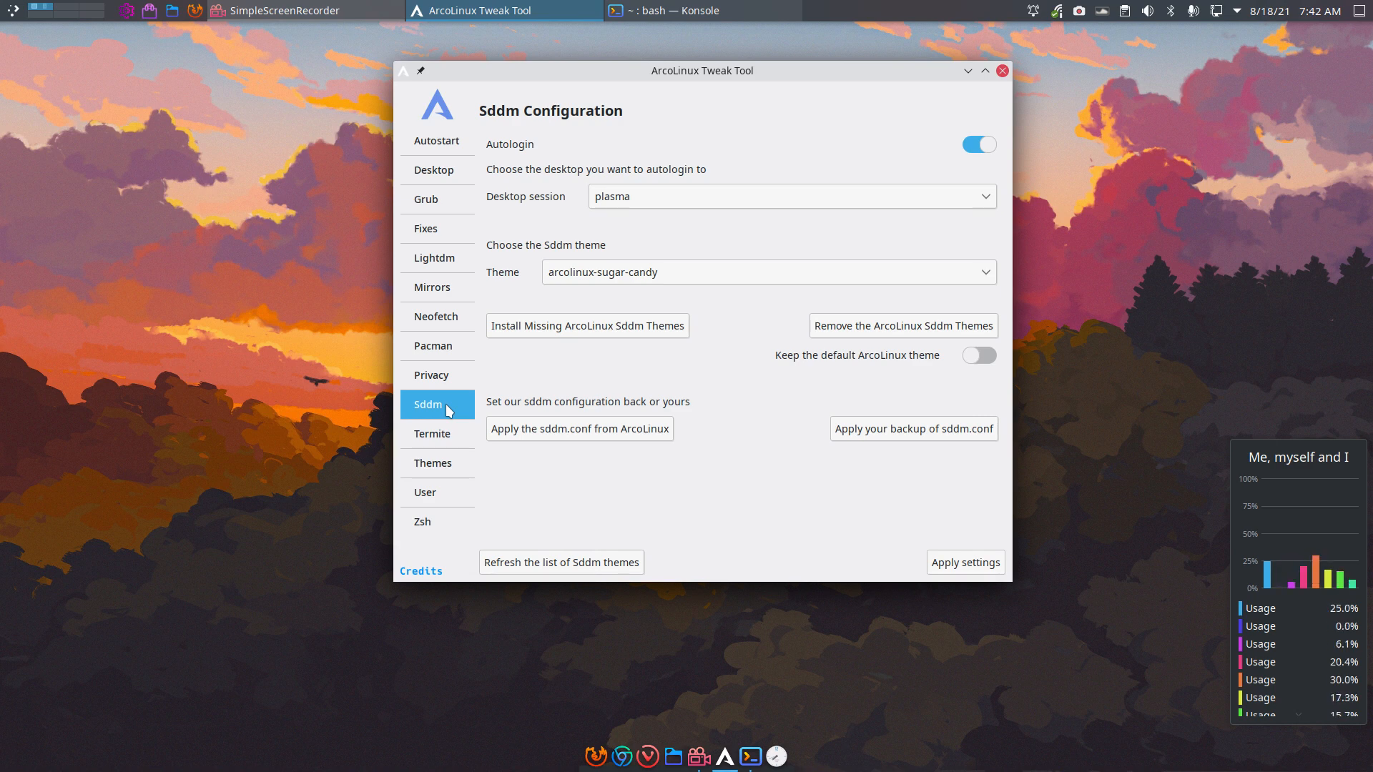
pyautogui.moveTo(475, 409)
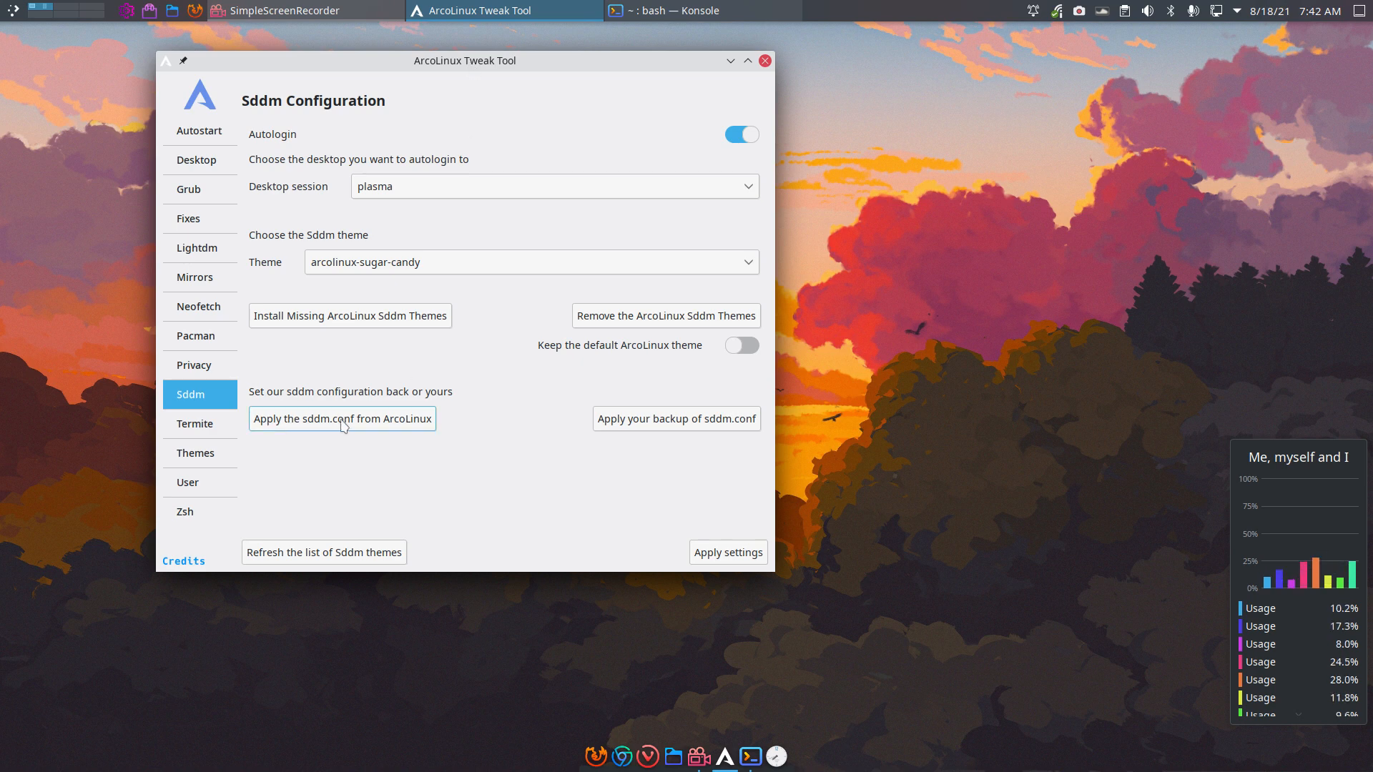
pyautogui.moveTo(357, 430)
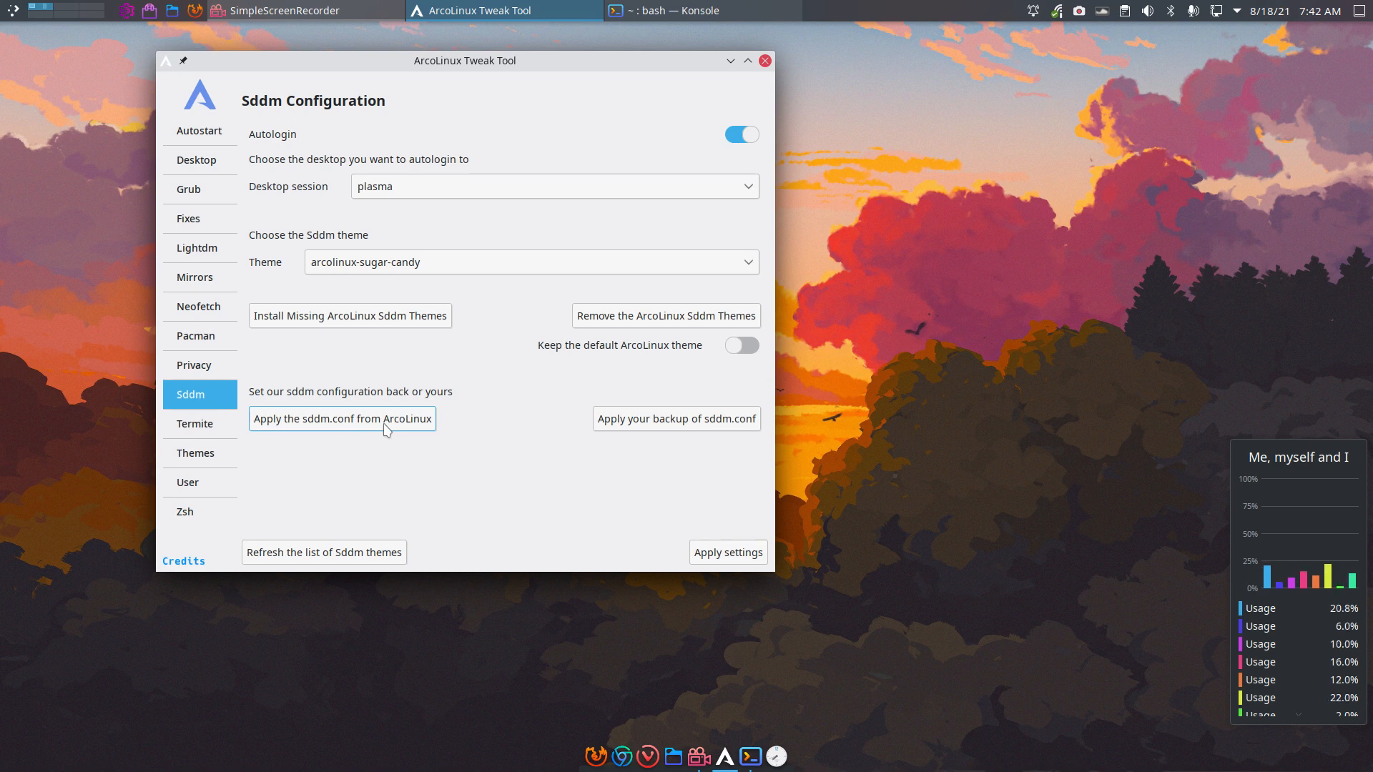
pyautogui.moveTo(675, 418)
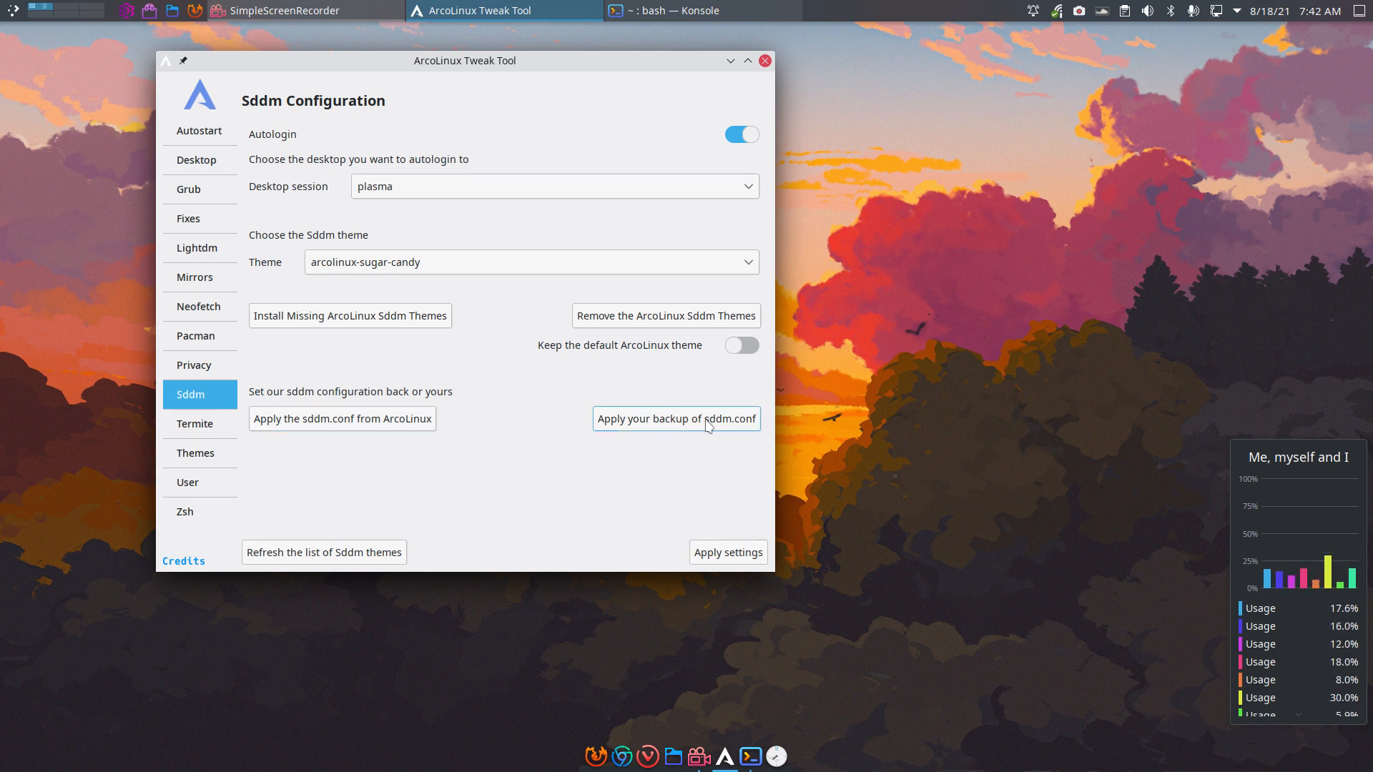
pyautogui.moveTo(491, 238)
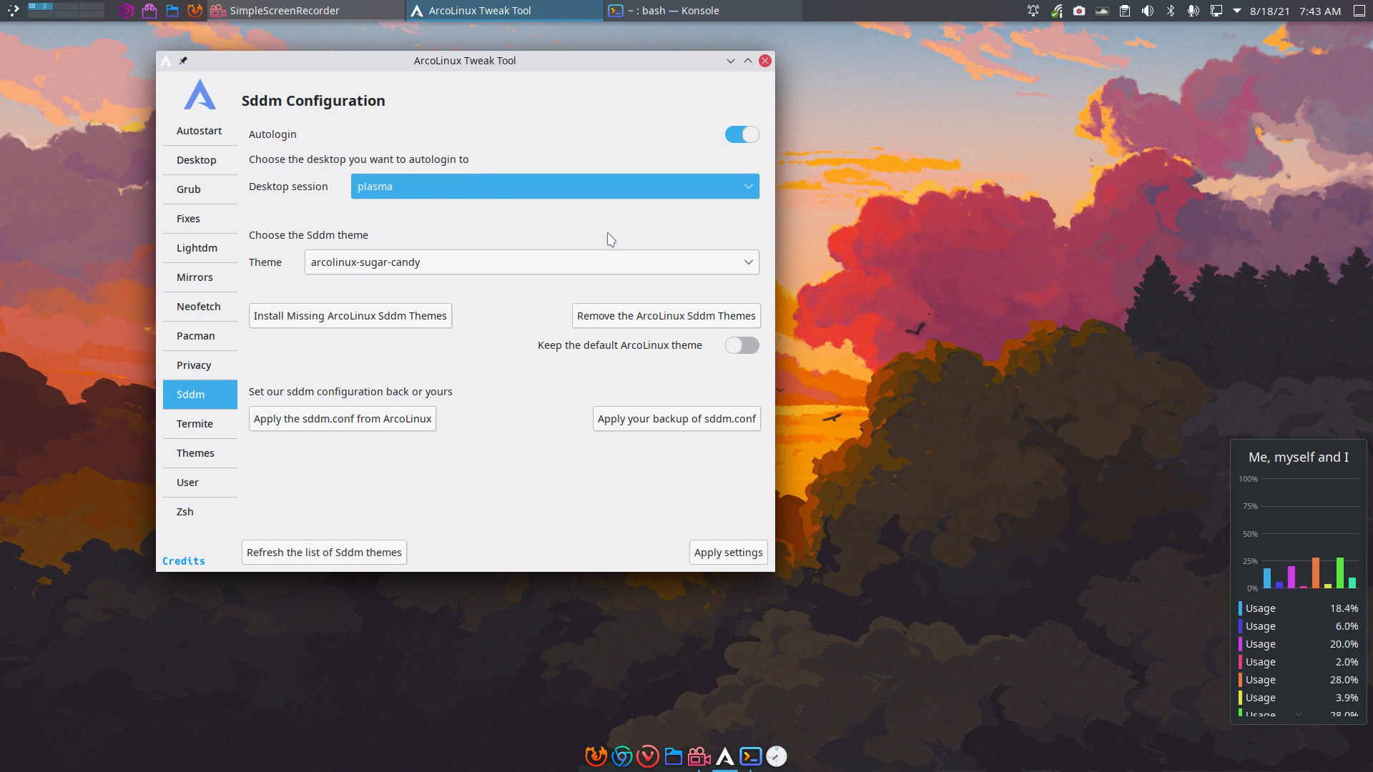
pyautogui.moveTo(573, 226)
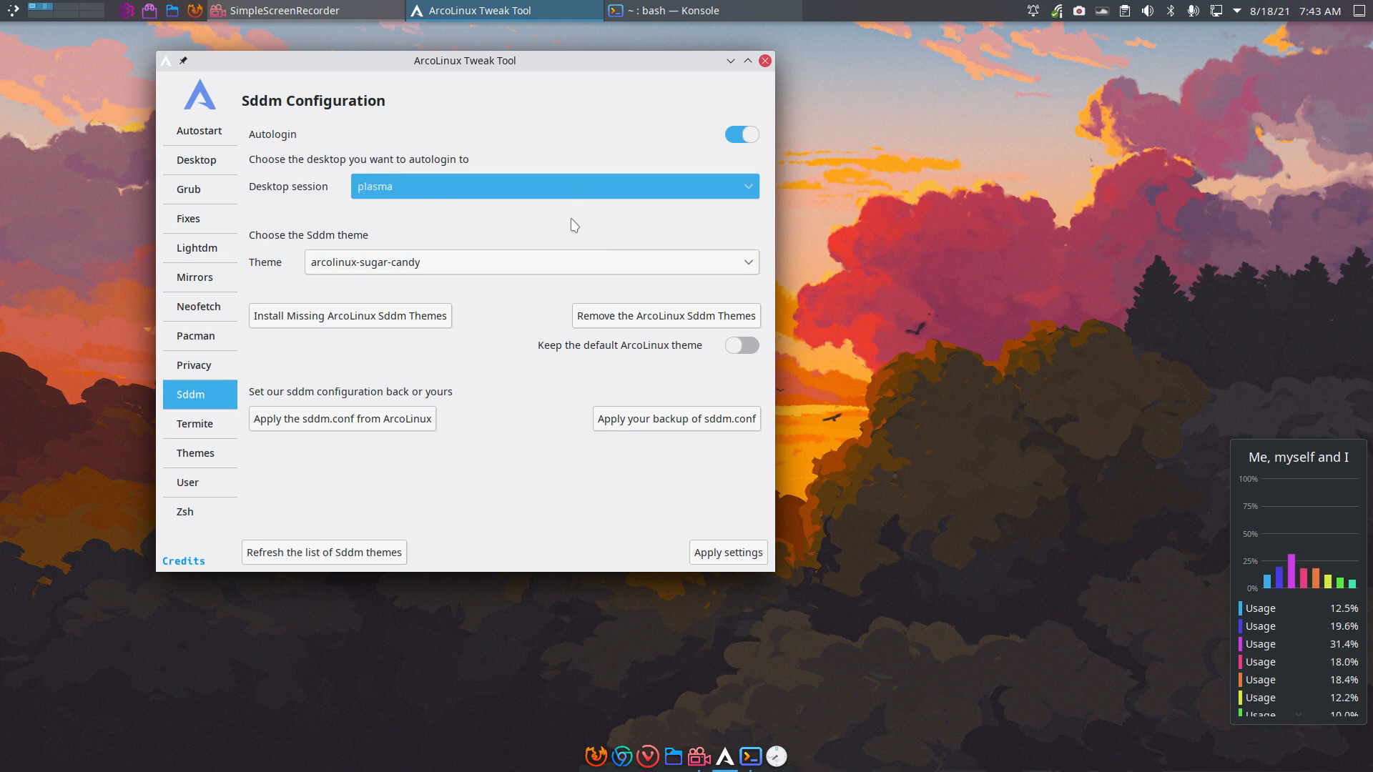
pyautogui.click(530, 261)
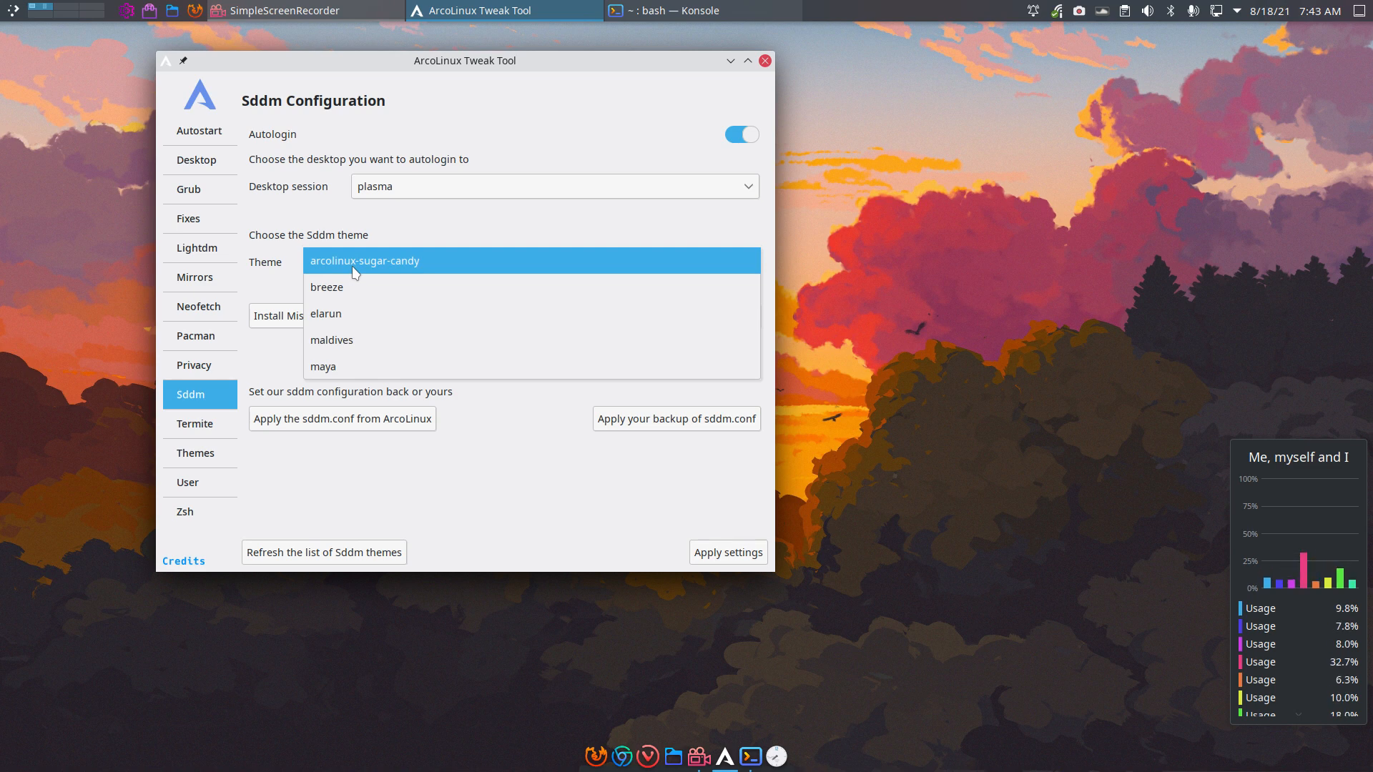
pyautogui.moveTo(445, 235)
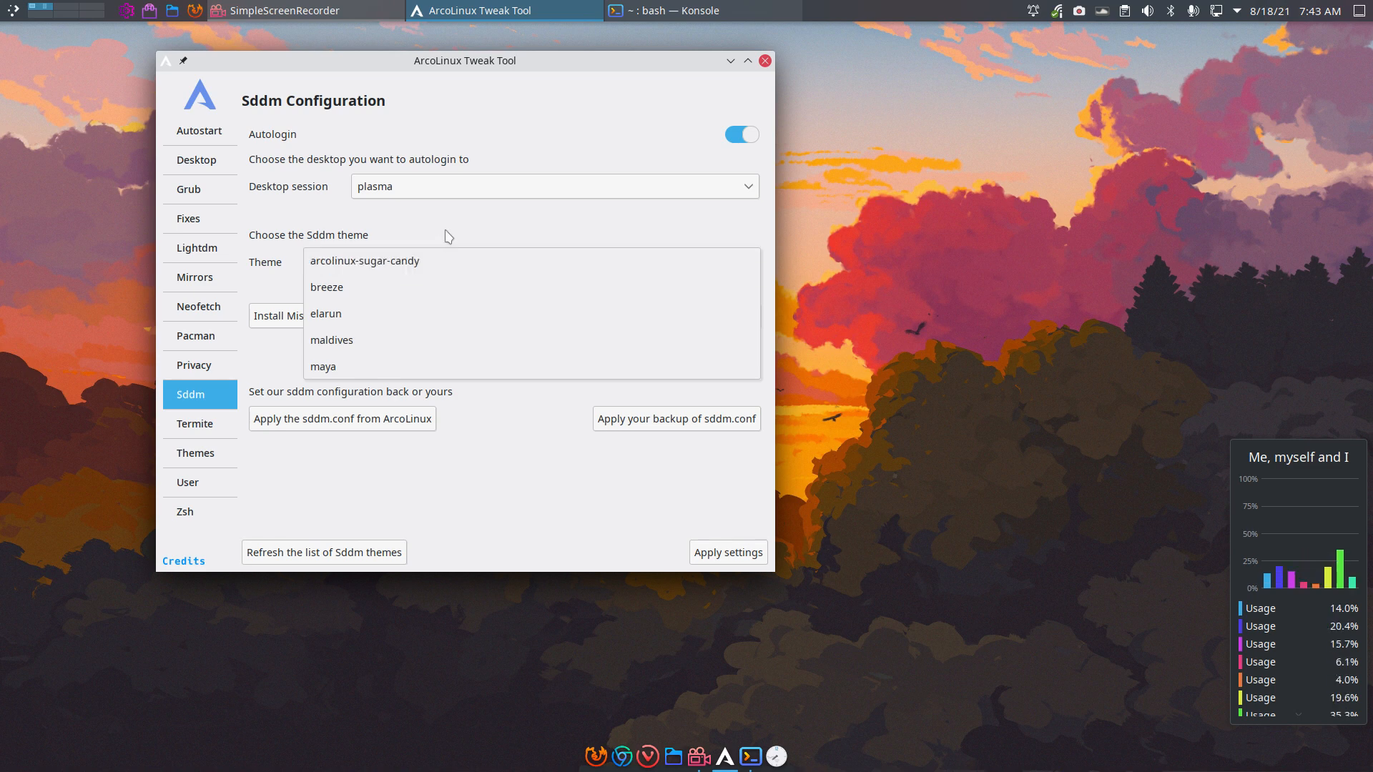
# Dismiss the theme list, install missing ArcoLinux SDDM themes, and restart the tool.
pyautogui.click(364, 261)
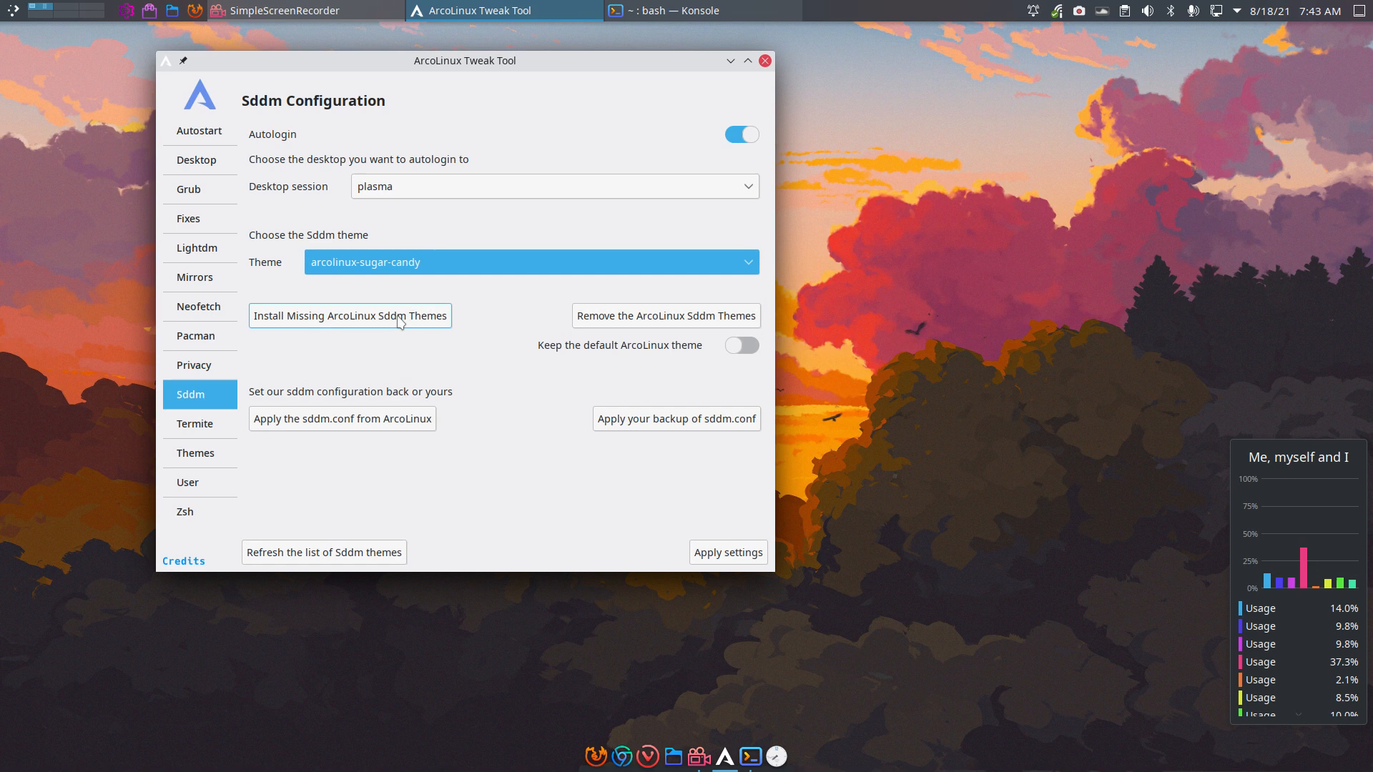
pyautogui.click(350, 316)
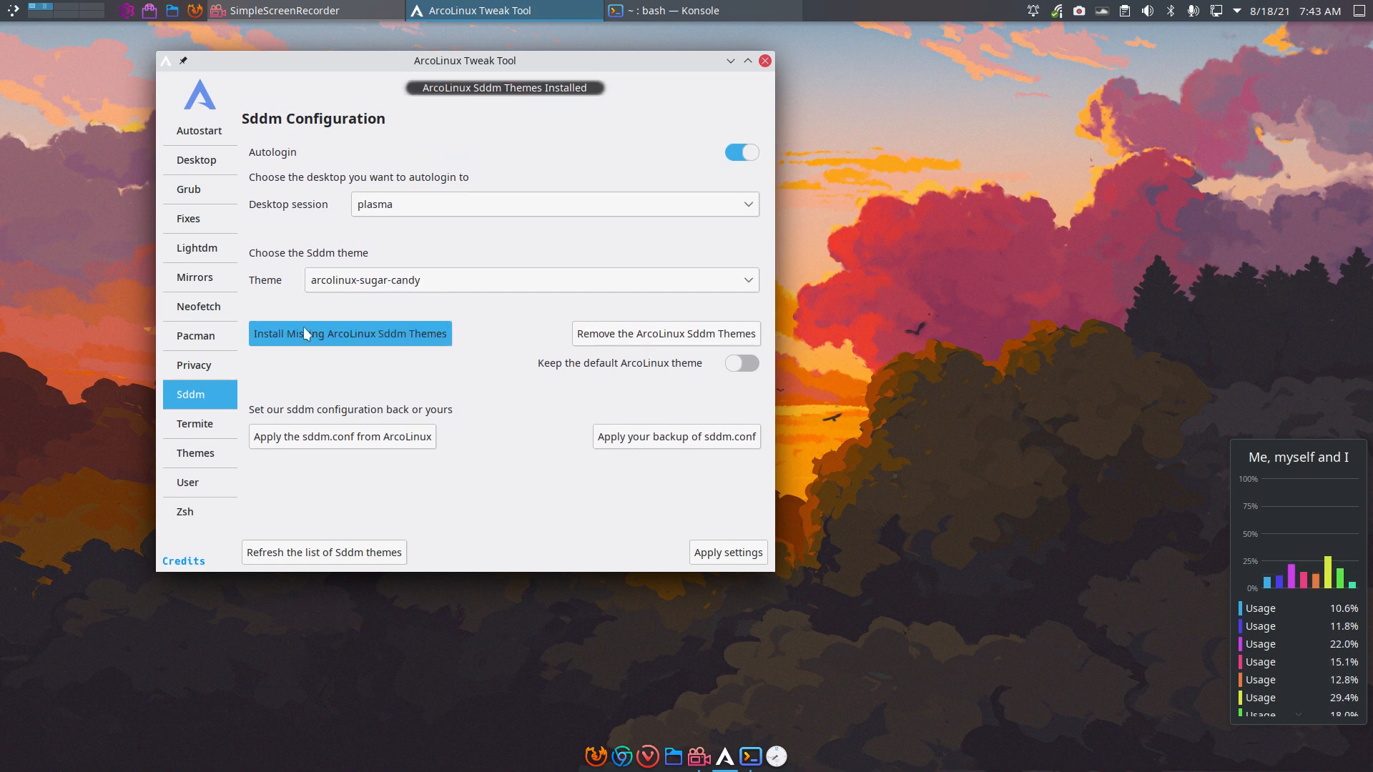
pyautogui.moveTo(593, 105)
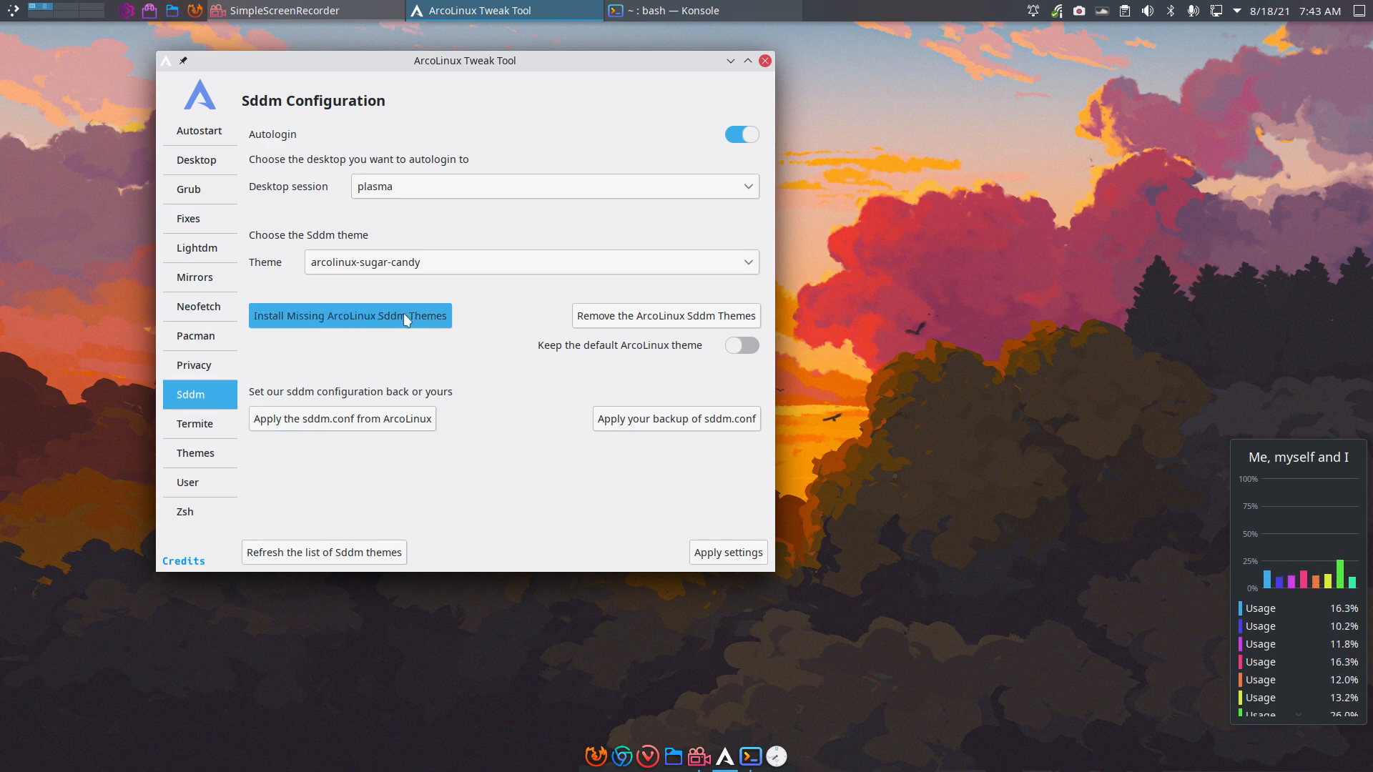
pyautogui.moveTo(324, 552)
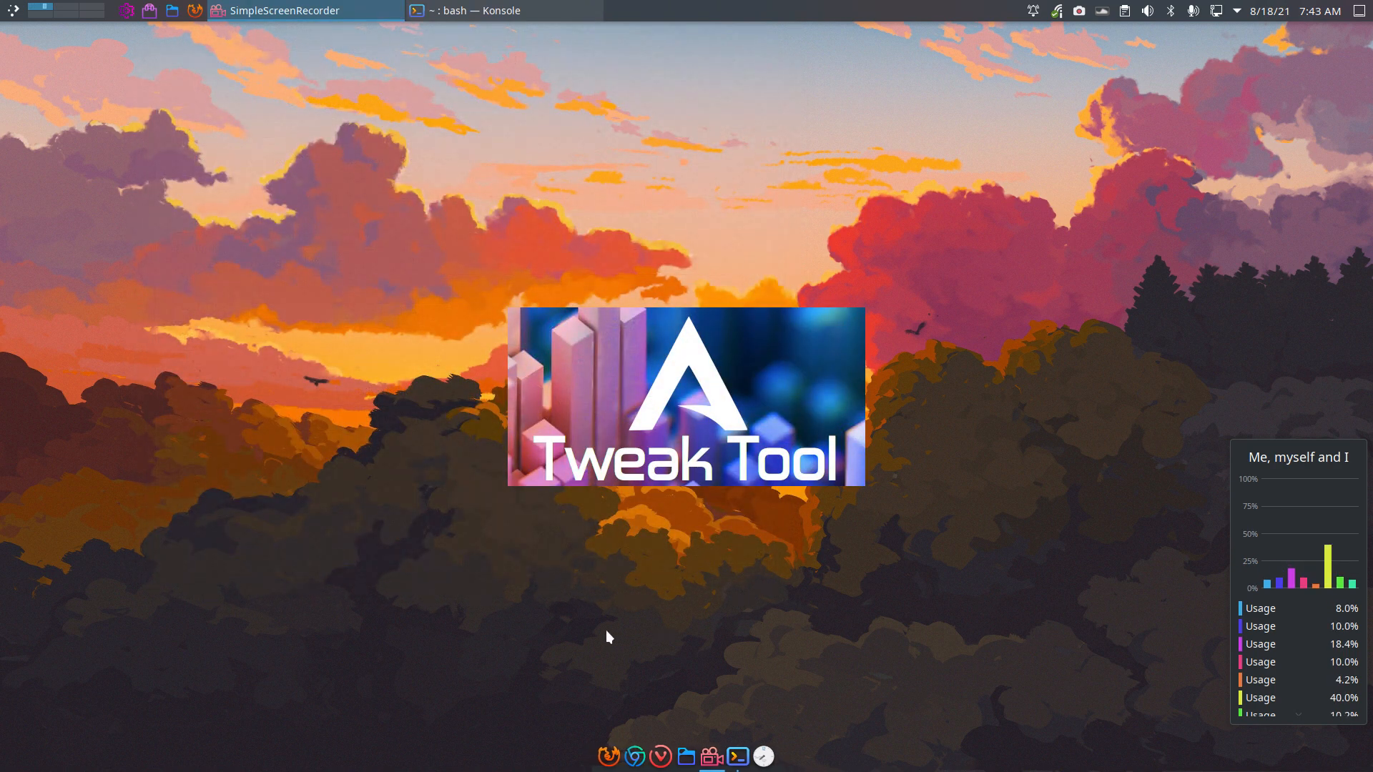
pyautogui.click(685, 397)
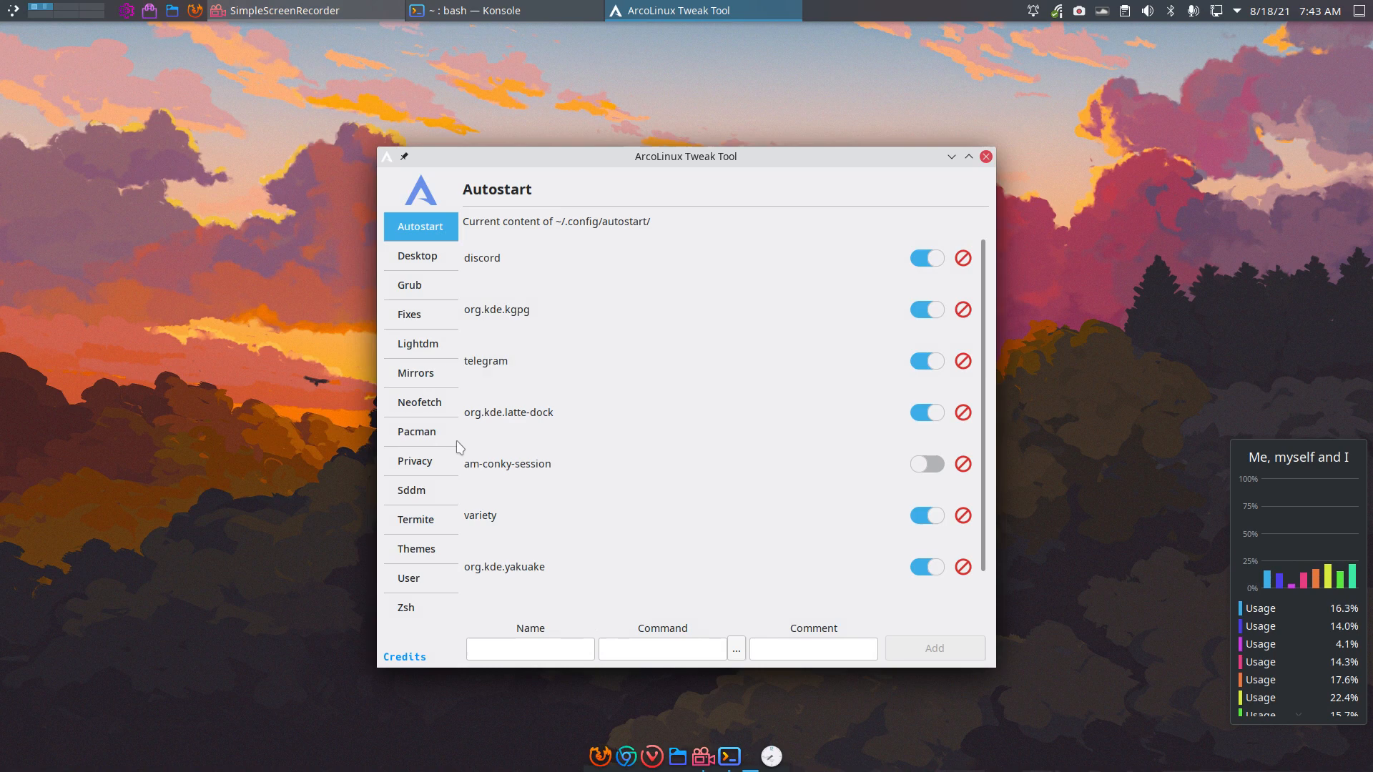
# On the Sddm page, choose the arcolinux-materia theme and apply the settings.
pyautogui.click(410, 489)
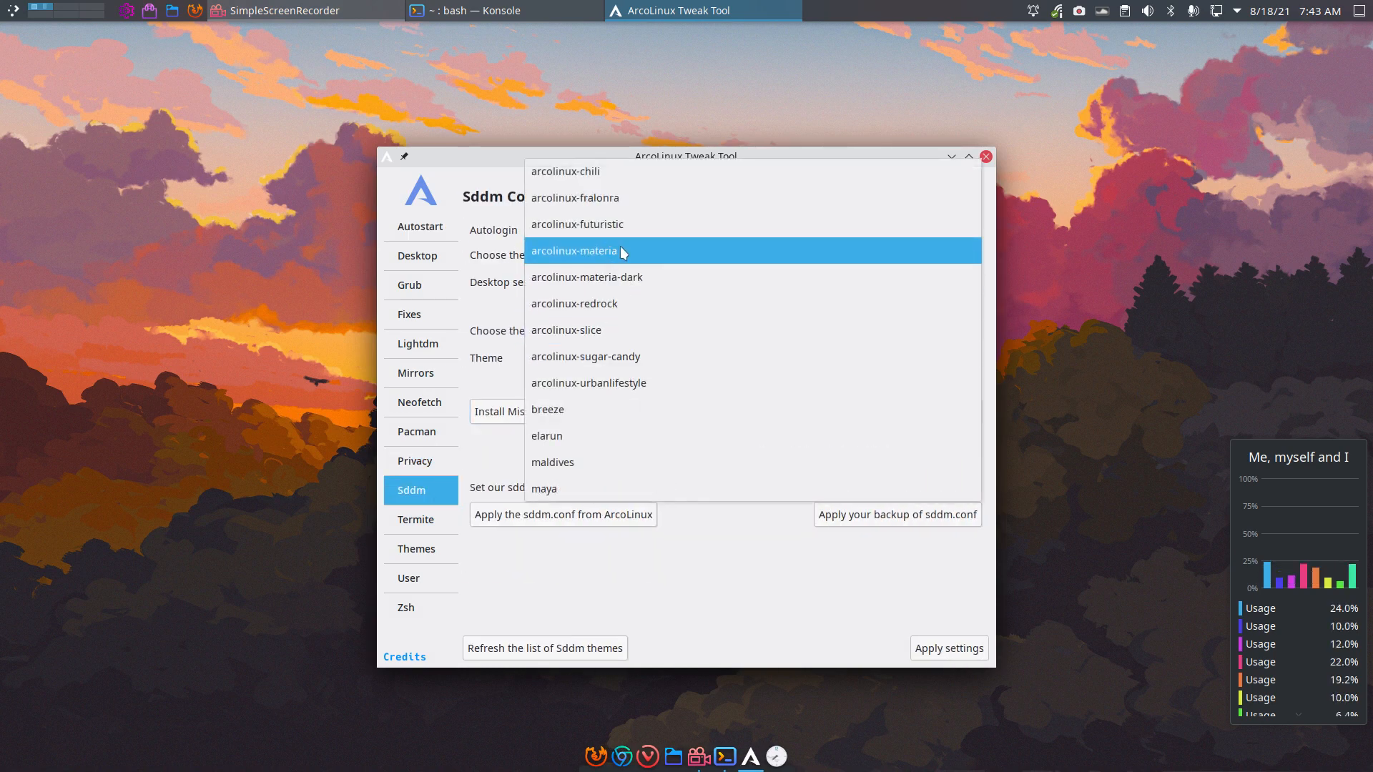
pyautogui.click(575, 251)
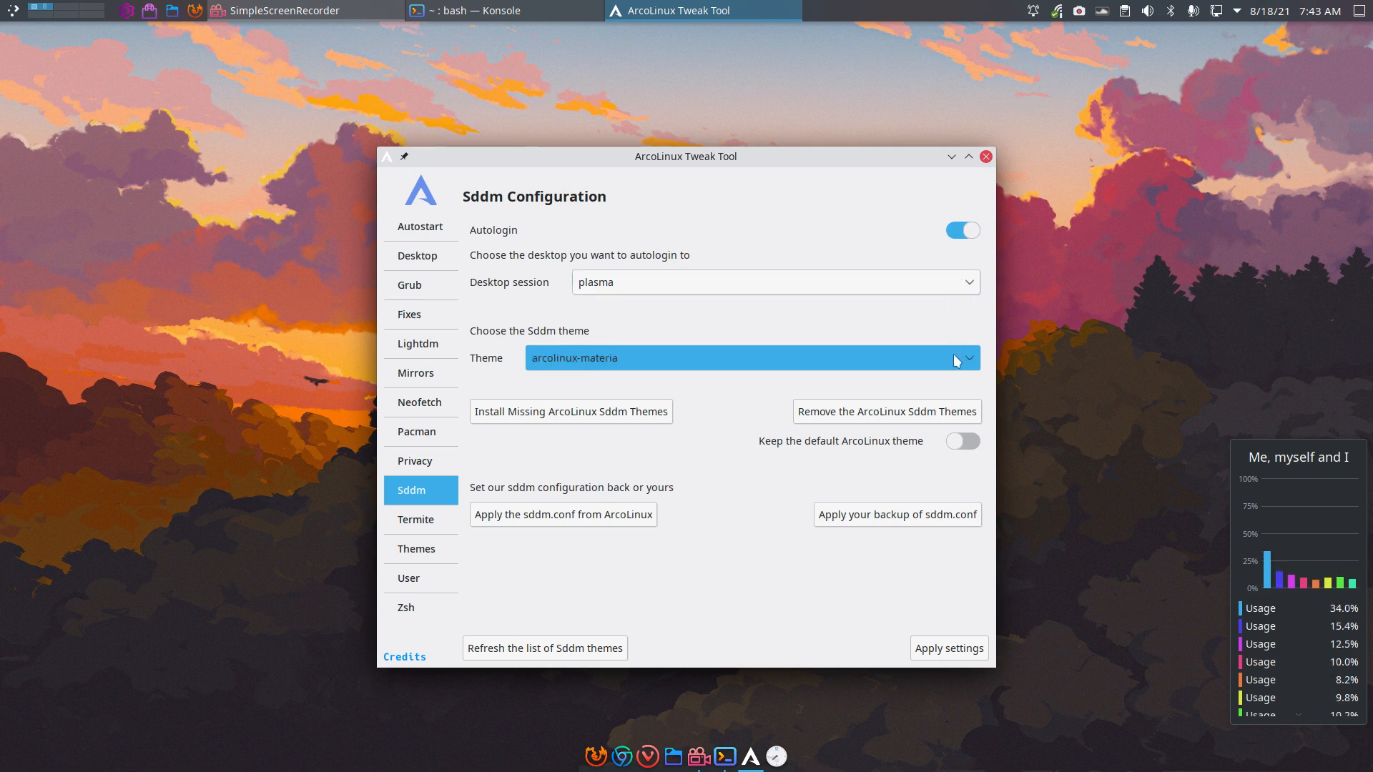
pyautogui.moveTo(934, 464)
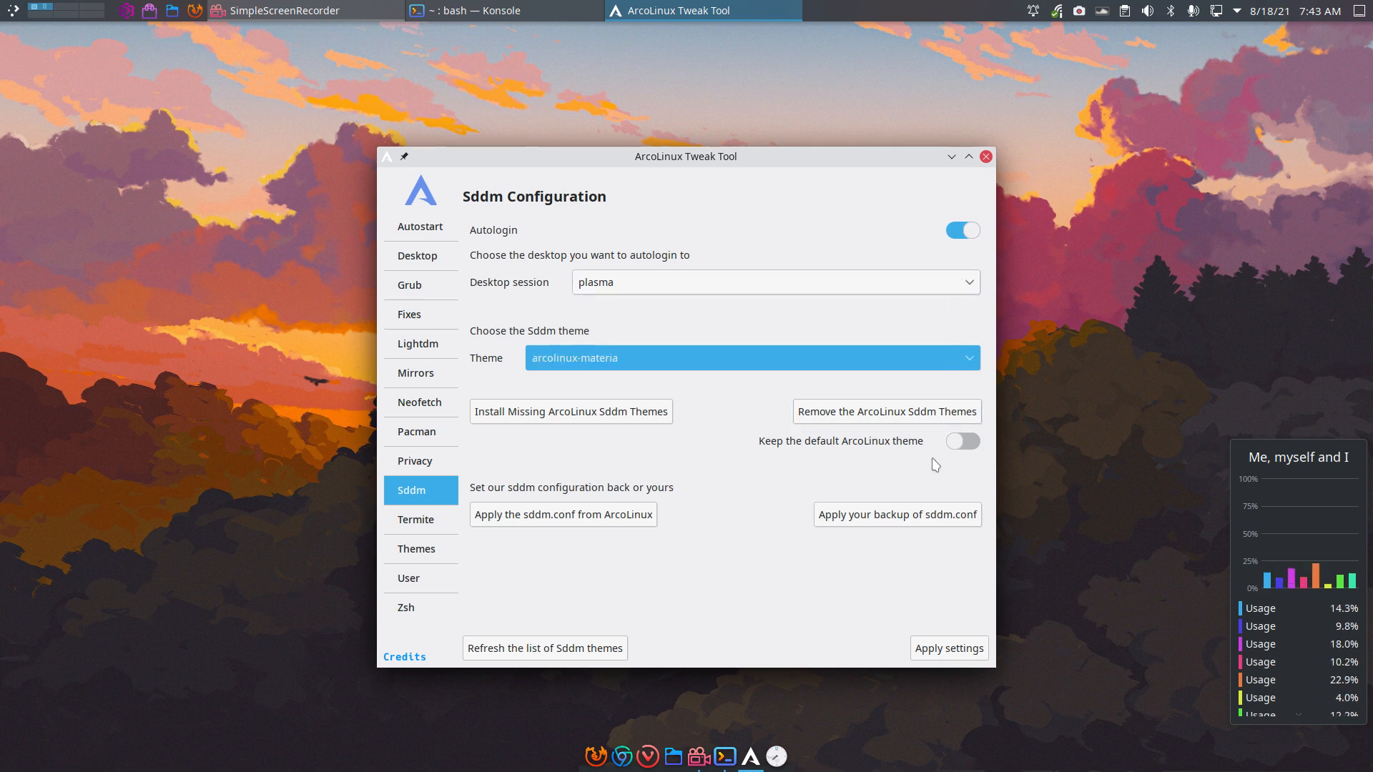
pyautogui.click(948, 648)
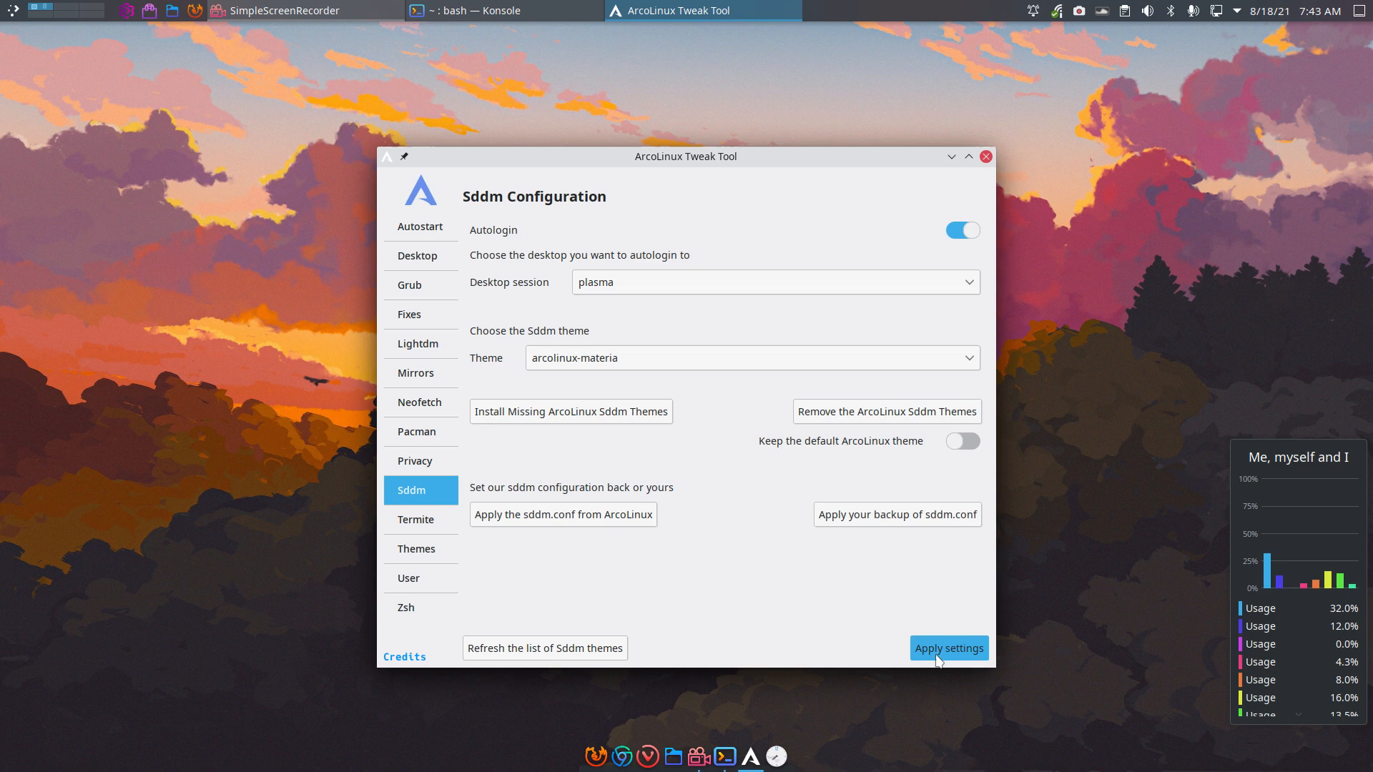
pyautogui.click(948, 648)
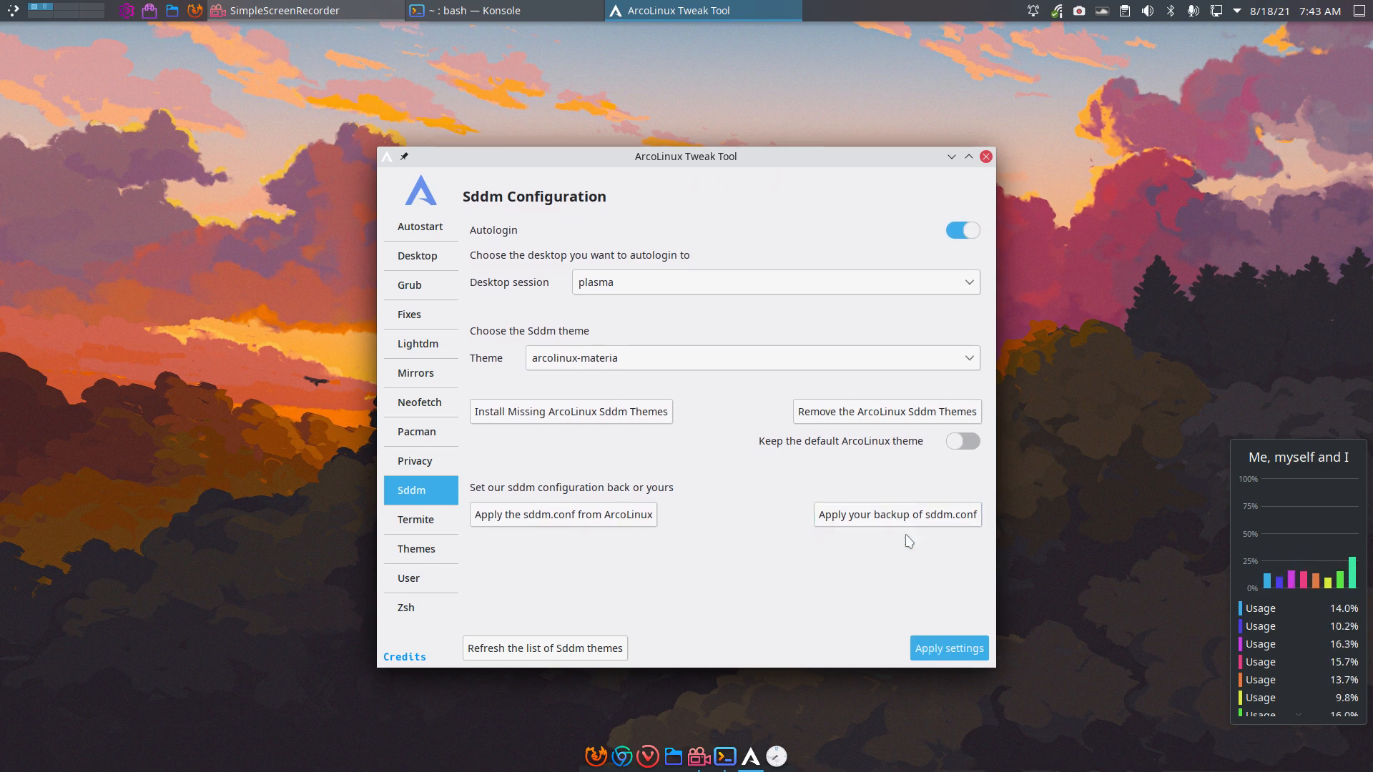
pyautogui.moveTo(885, 537)
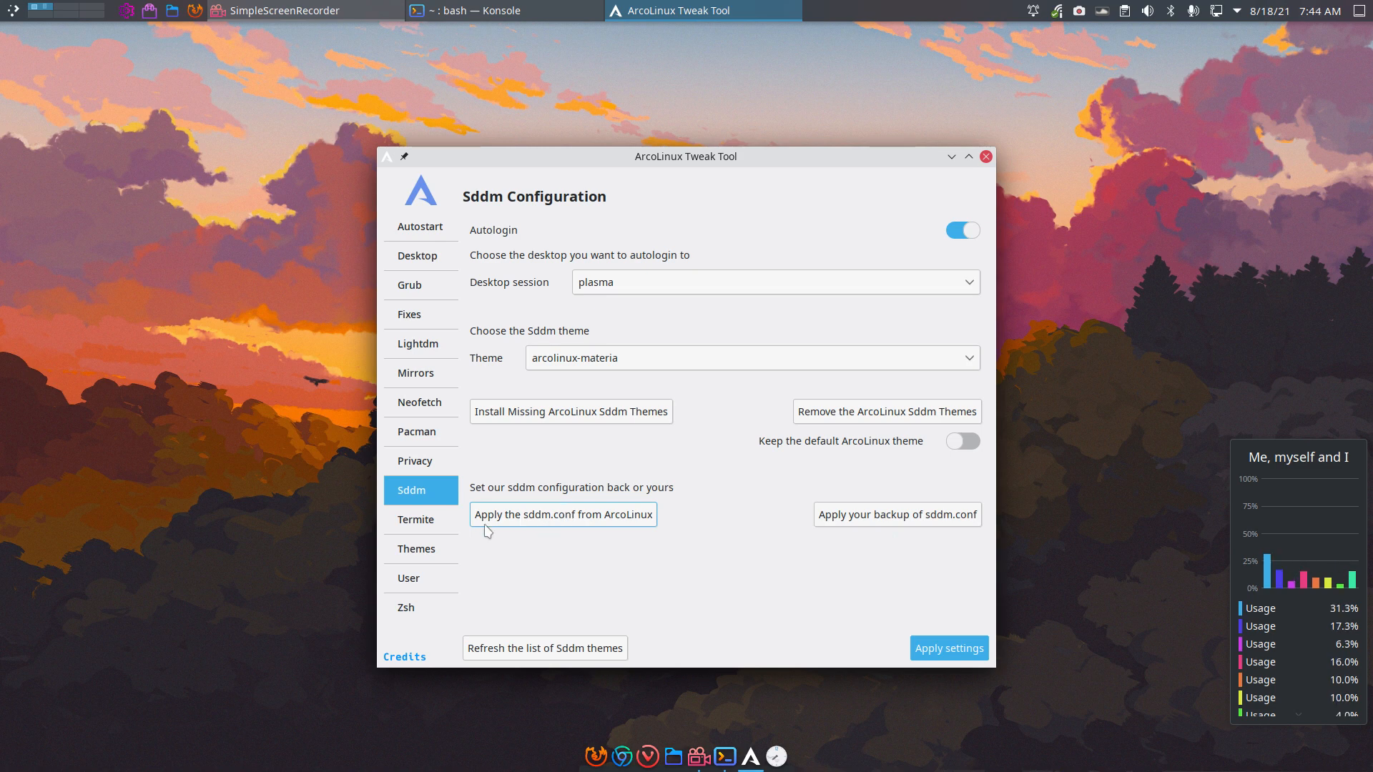
pyautogui.moveTo(579, 523)
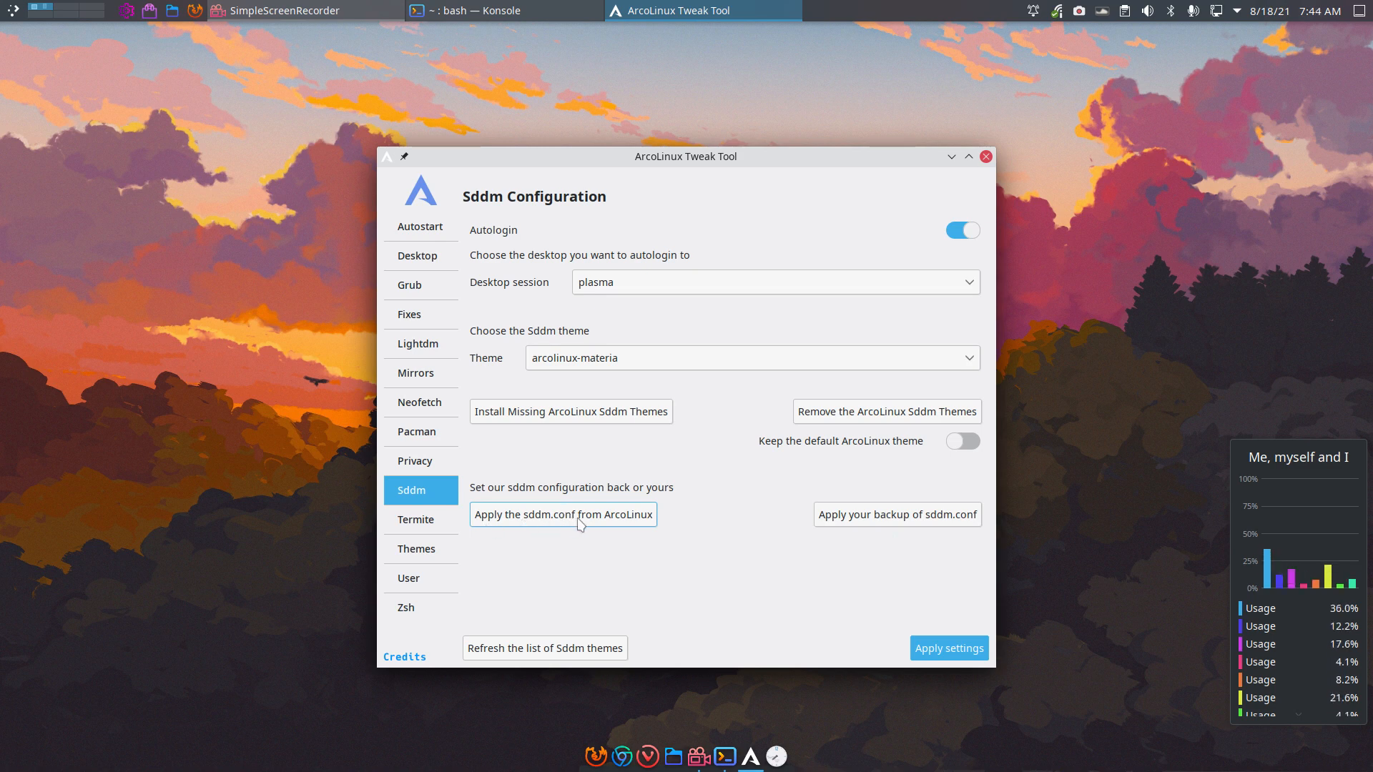
# Apply ArcoLinux's default sddm.conf, turning autologin off.
pyautogui.click(562, 514)
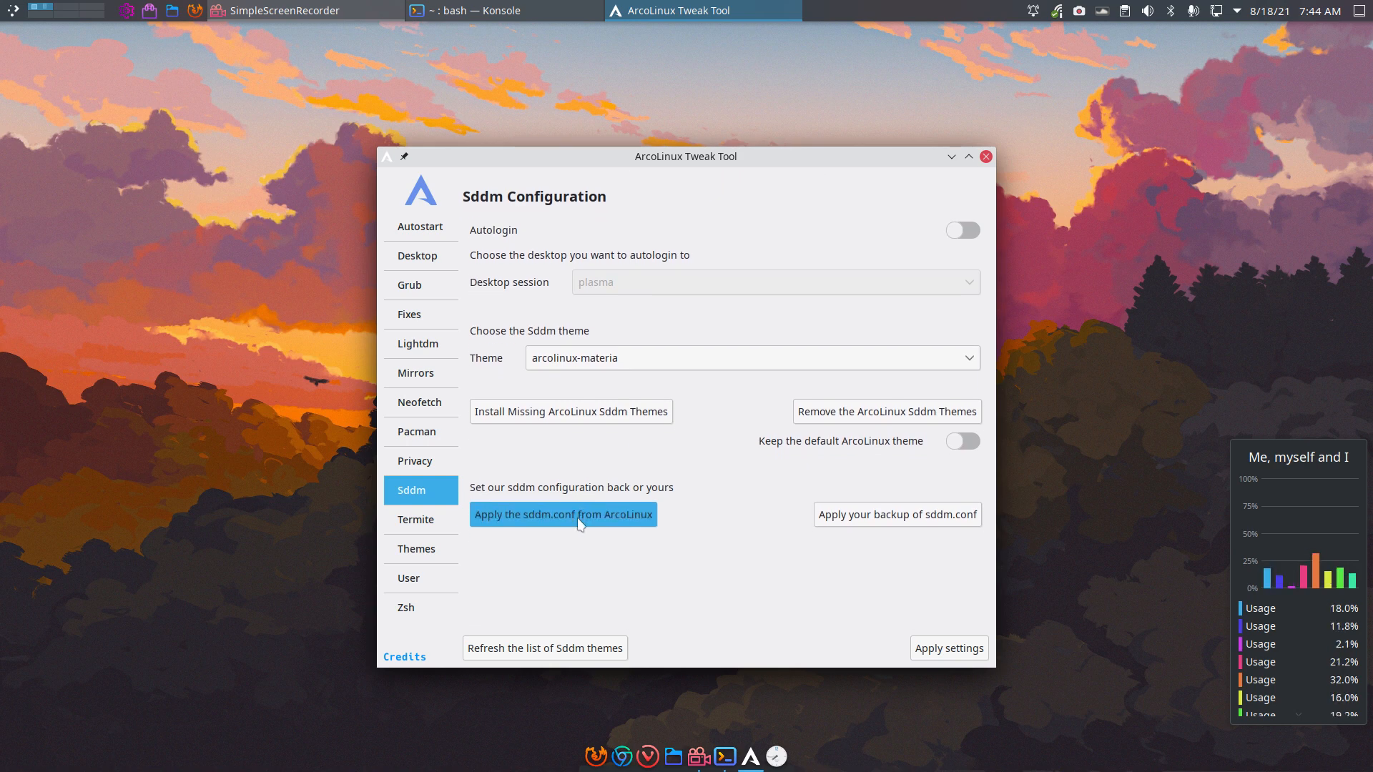
pyautogui.moveTo(691, 451)
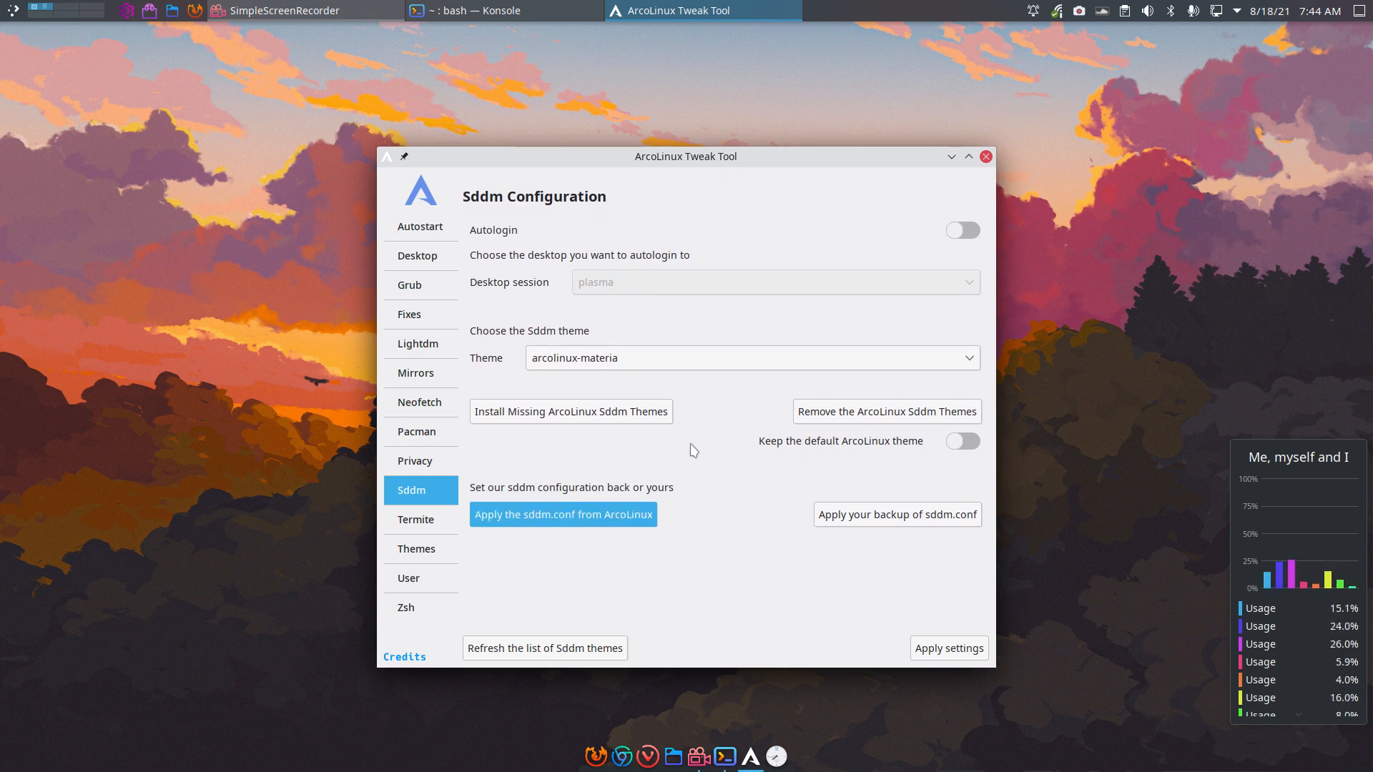
pyautogui.moveTo(565, 515)
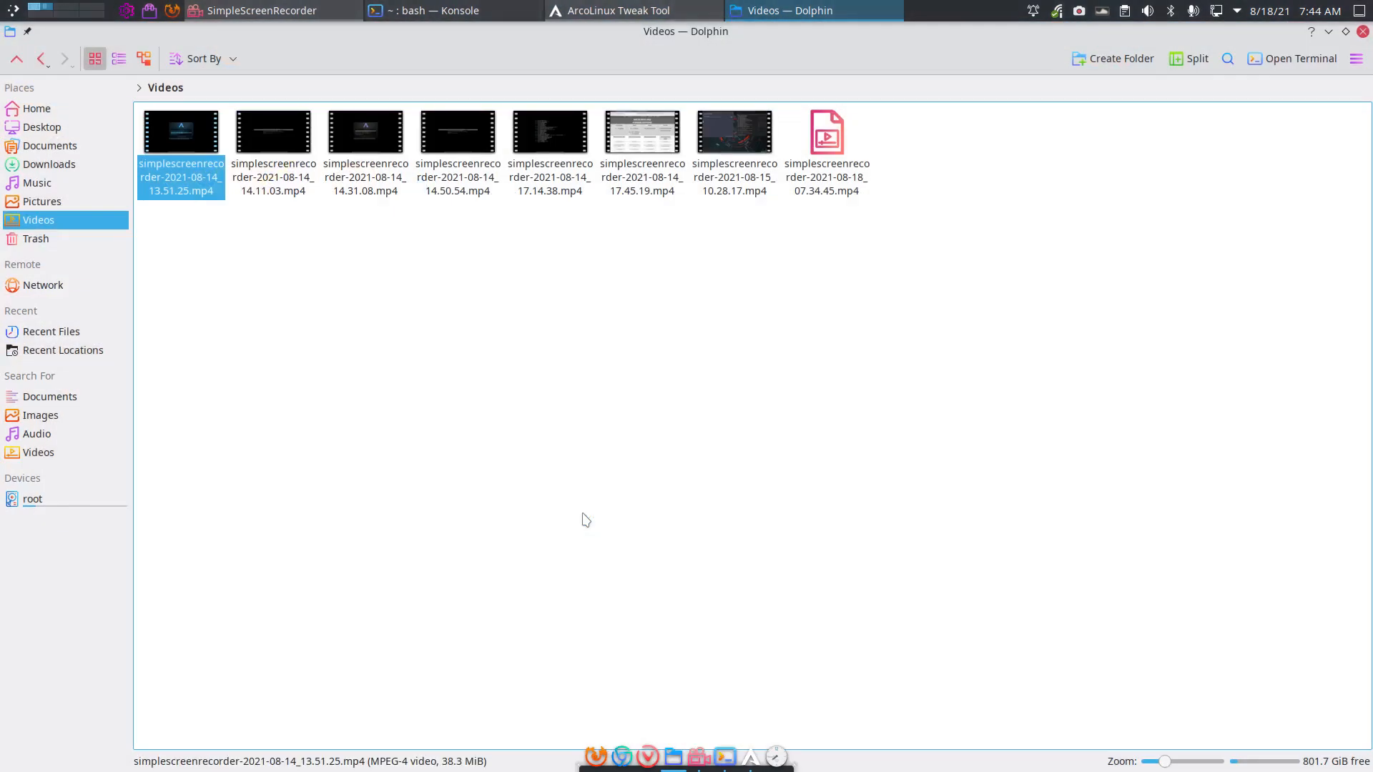
# Browse from root to /usr/local/share/arcolinux and select arcolinux-mirrorlist and sddm.conf.
pyautogui.click(32, 498)
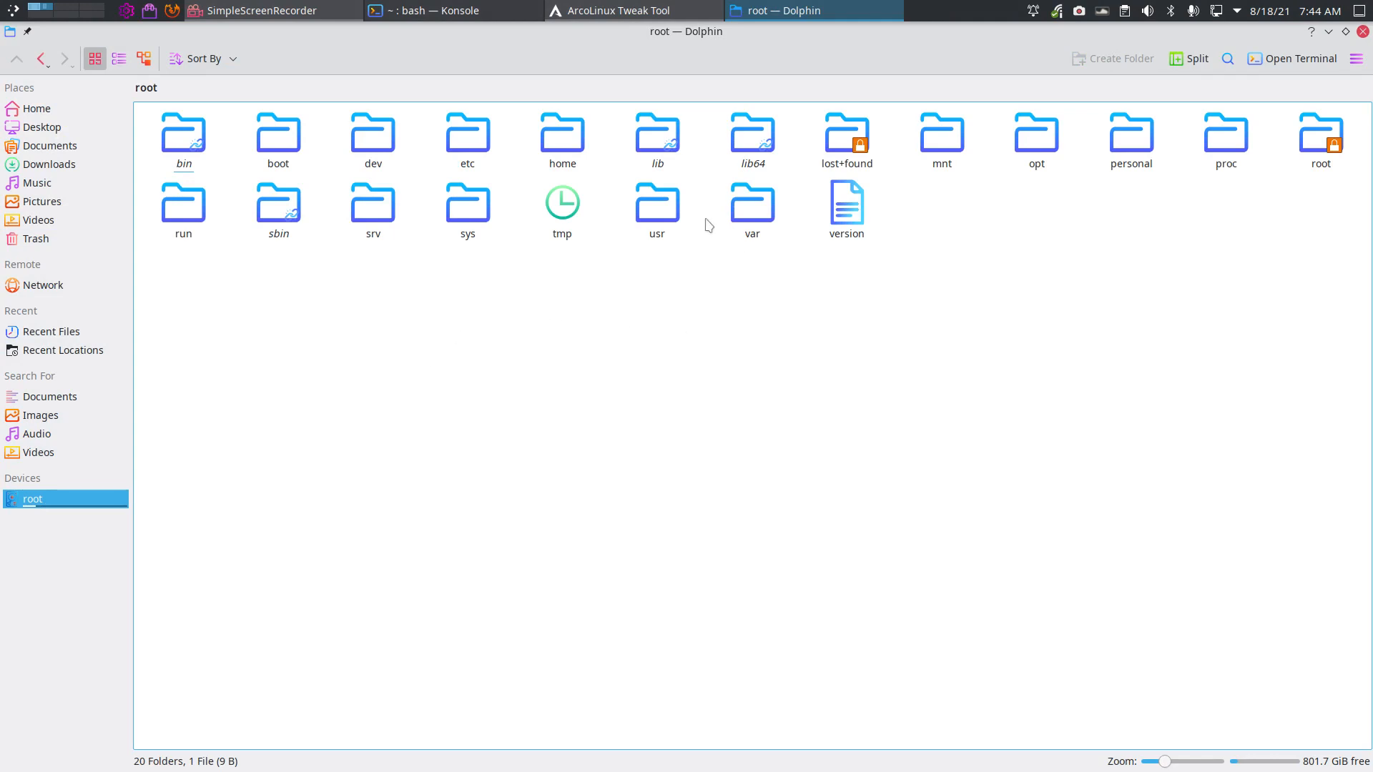
pyautogui.doubleClick(656, 200)
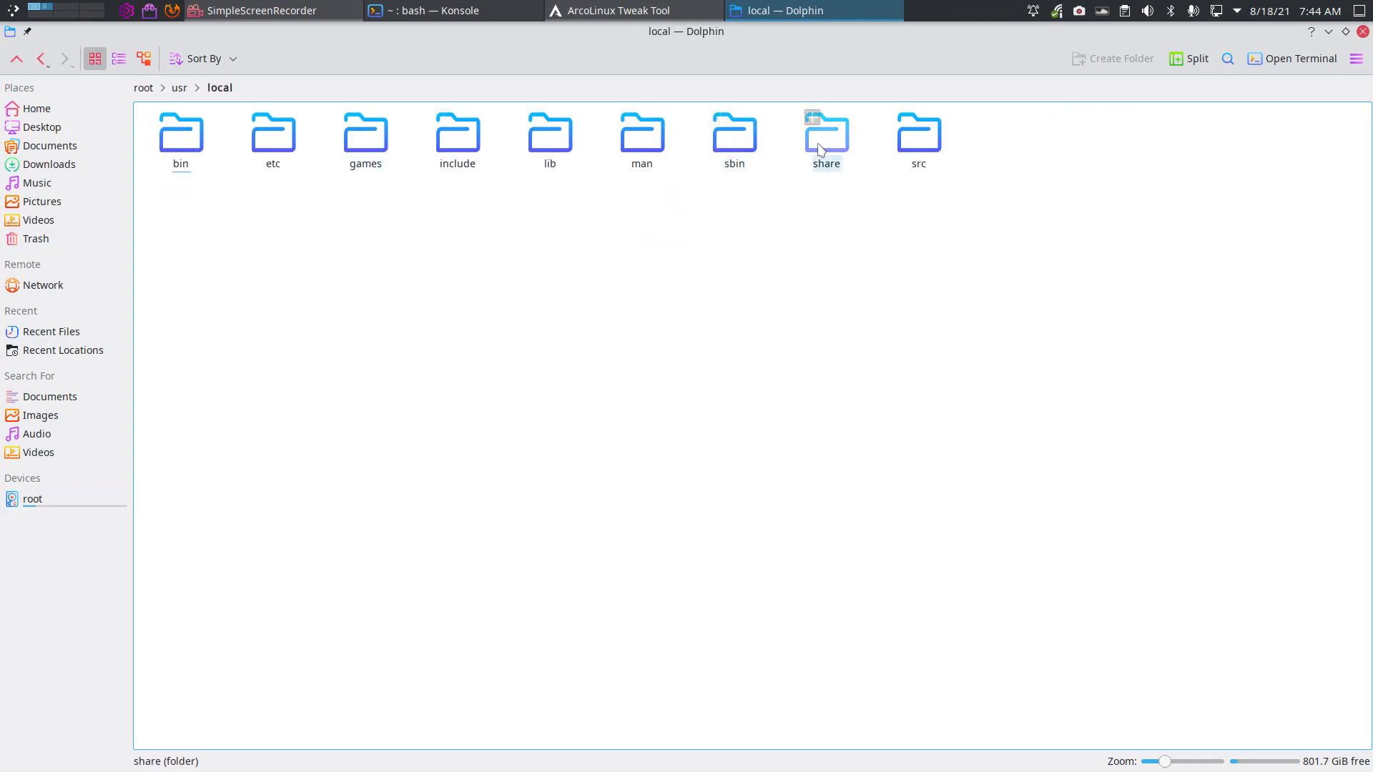
pyautogui.doubleClick(823, 136)
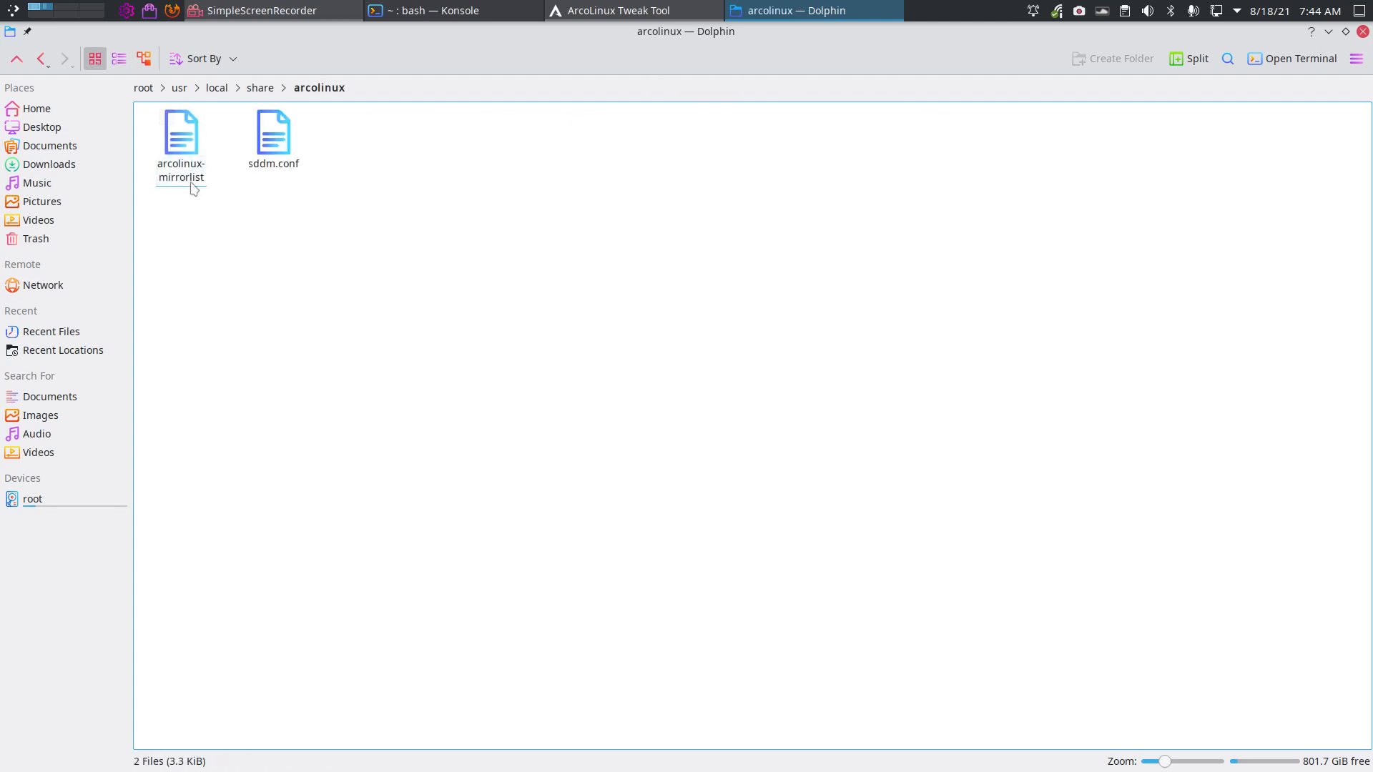
pyautogui.click(179, 140)
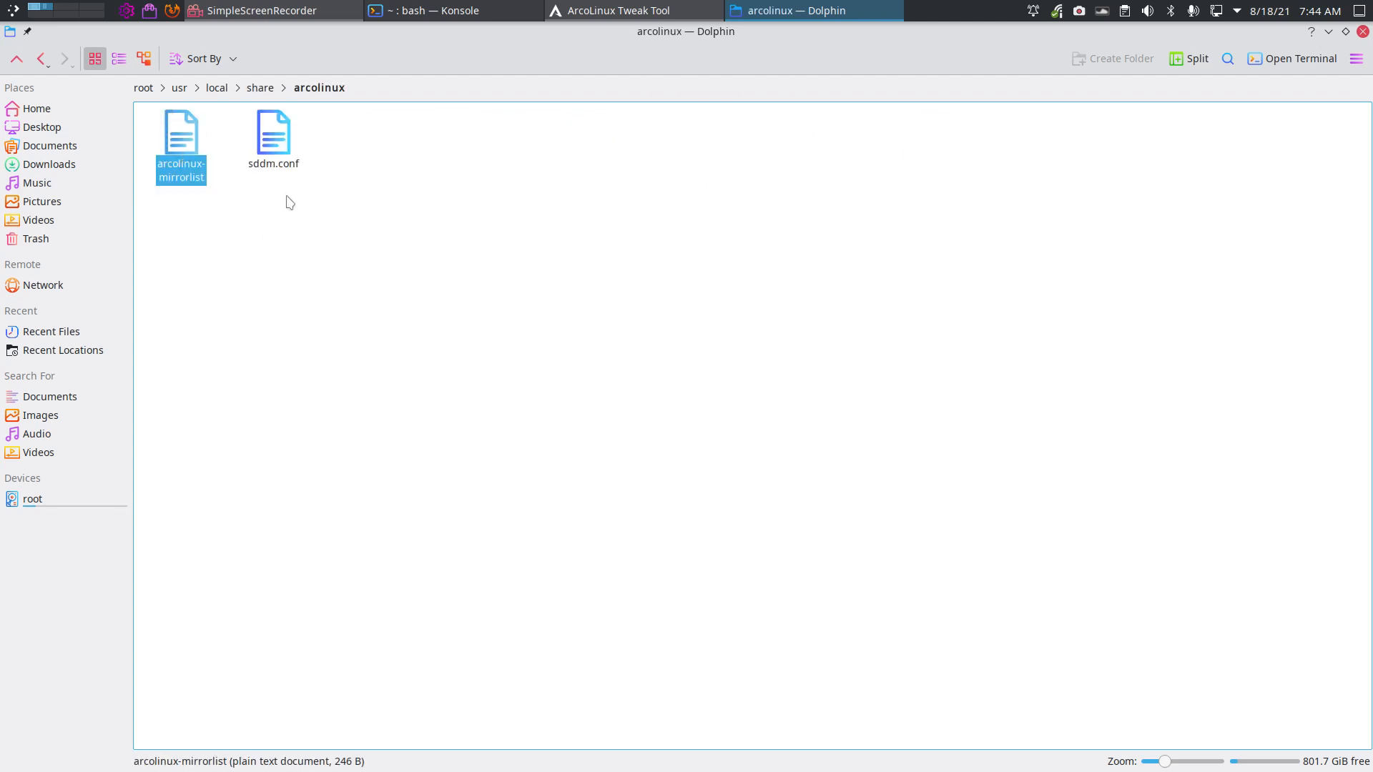
pyautogui.click(272, 140)
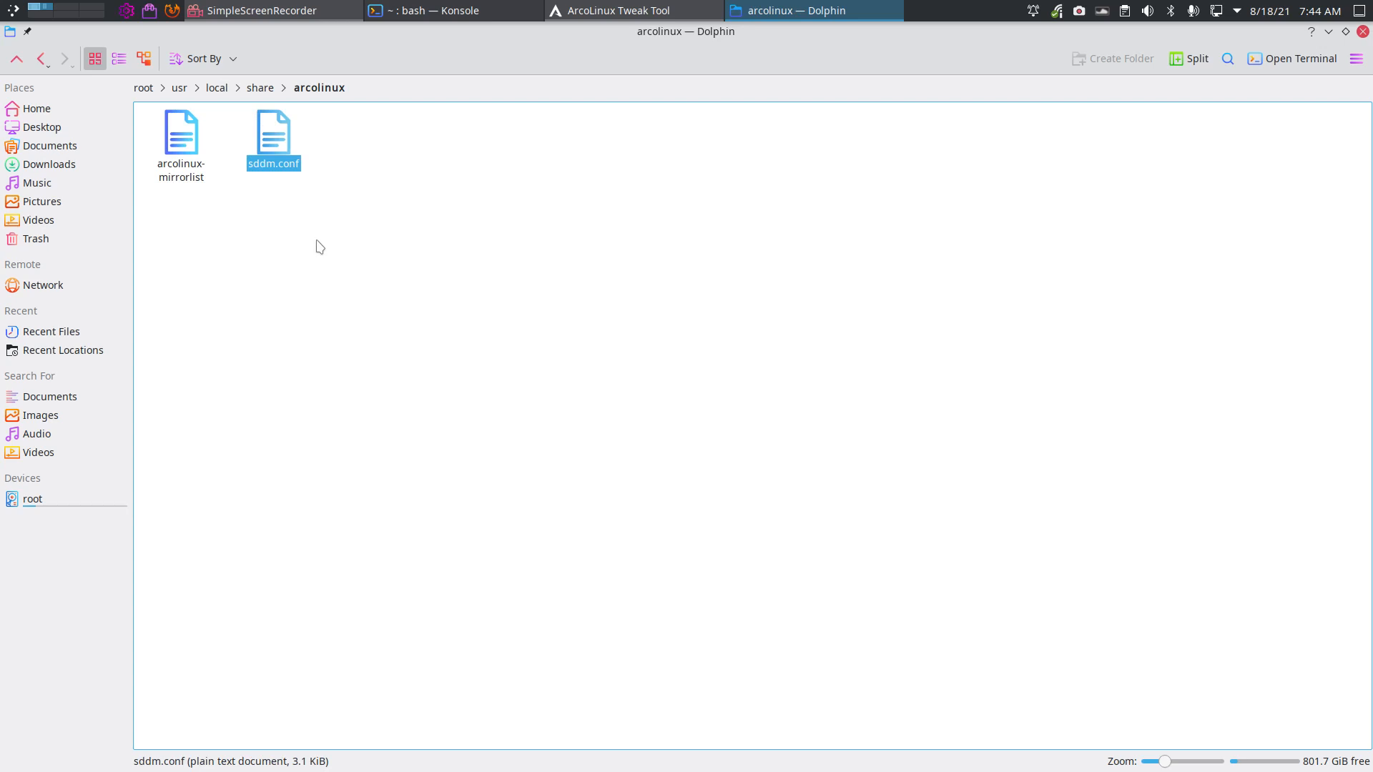
pyautogui.moveTo(958, 164)
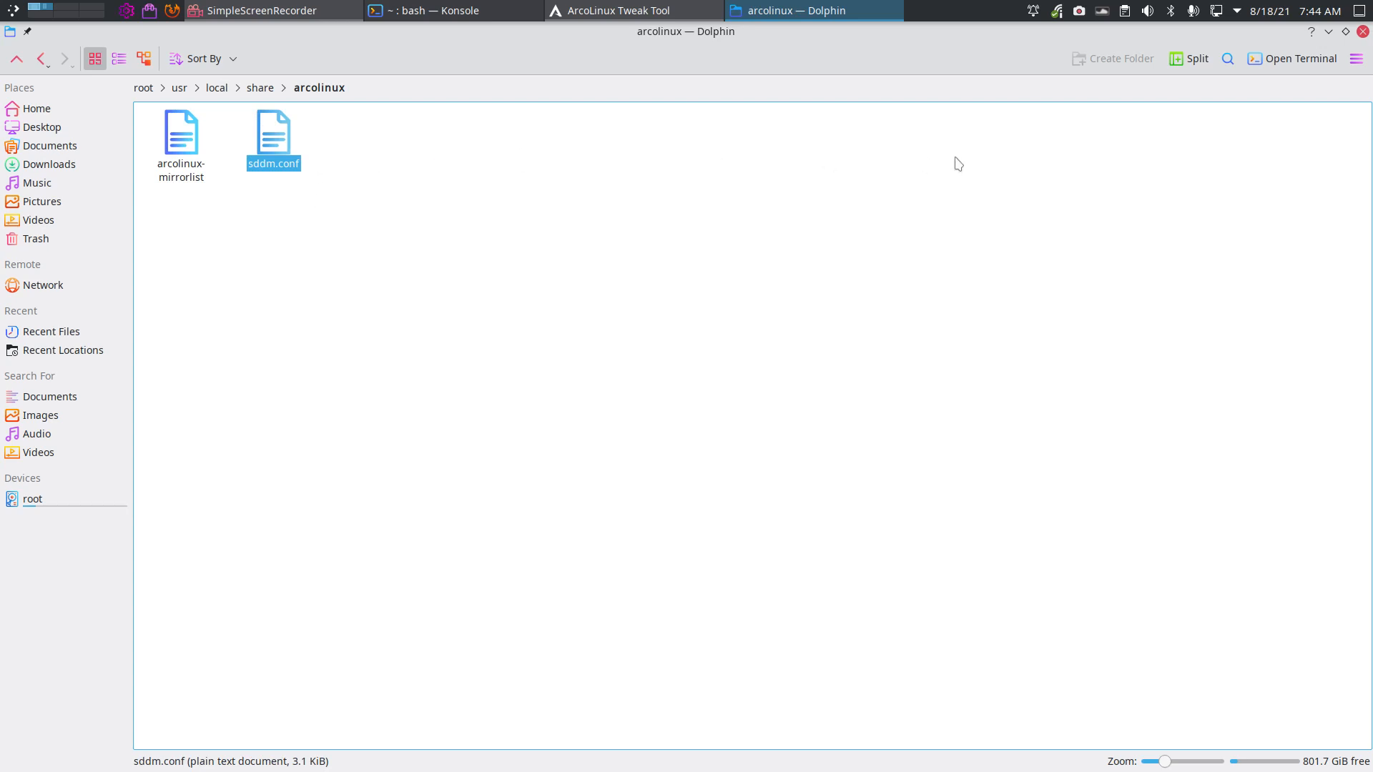
pyautogui.moveTo(191, 231)
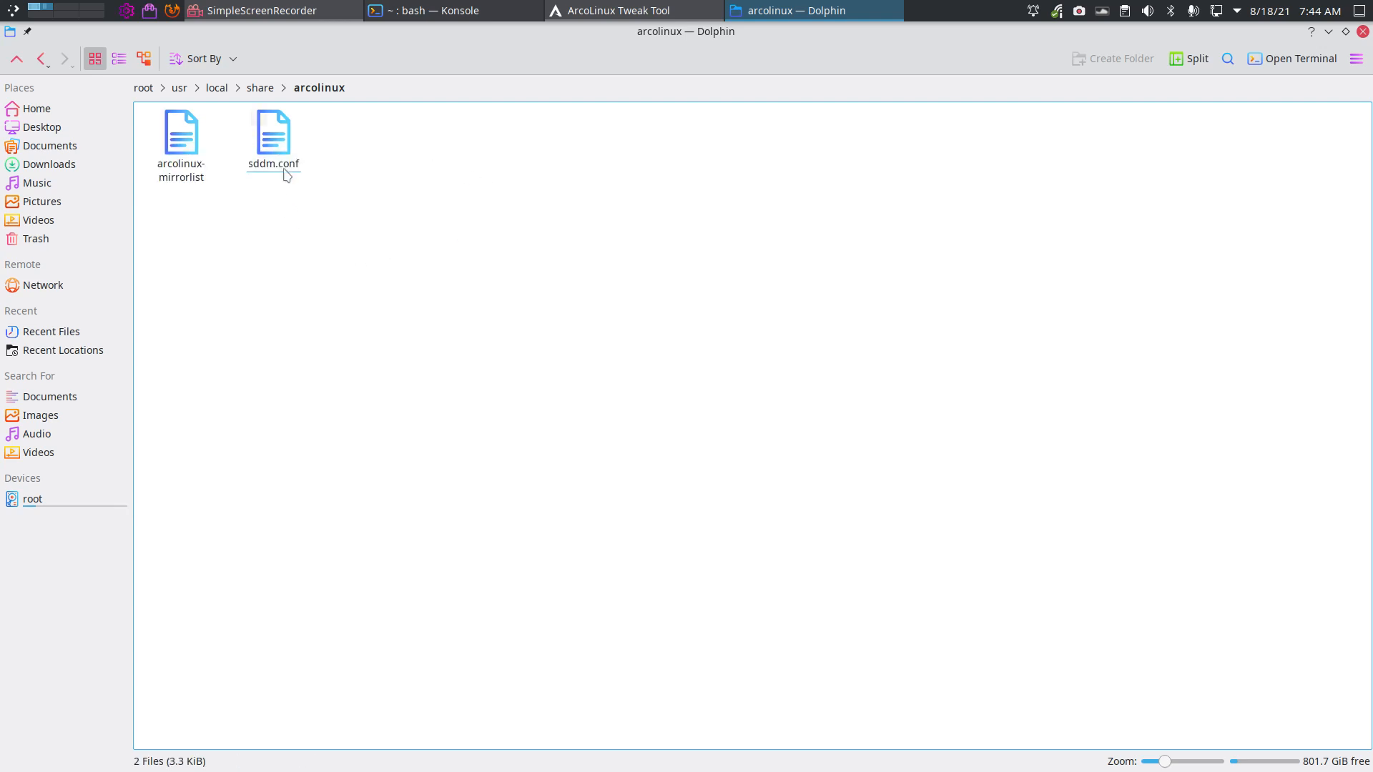
pyautogui.doubleClick(272, 132)
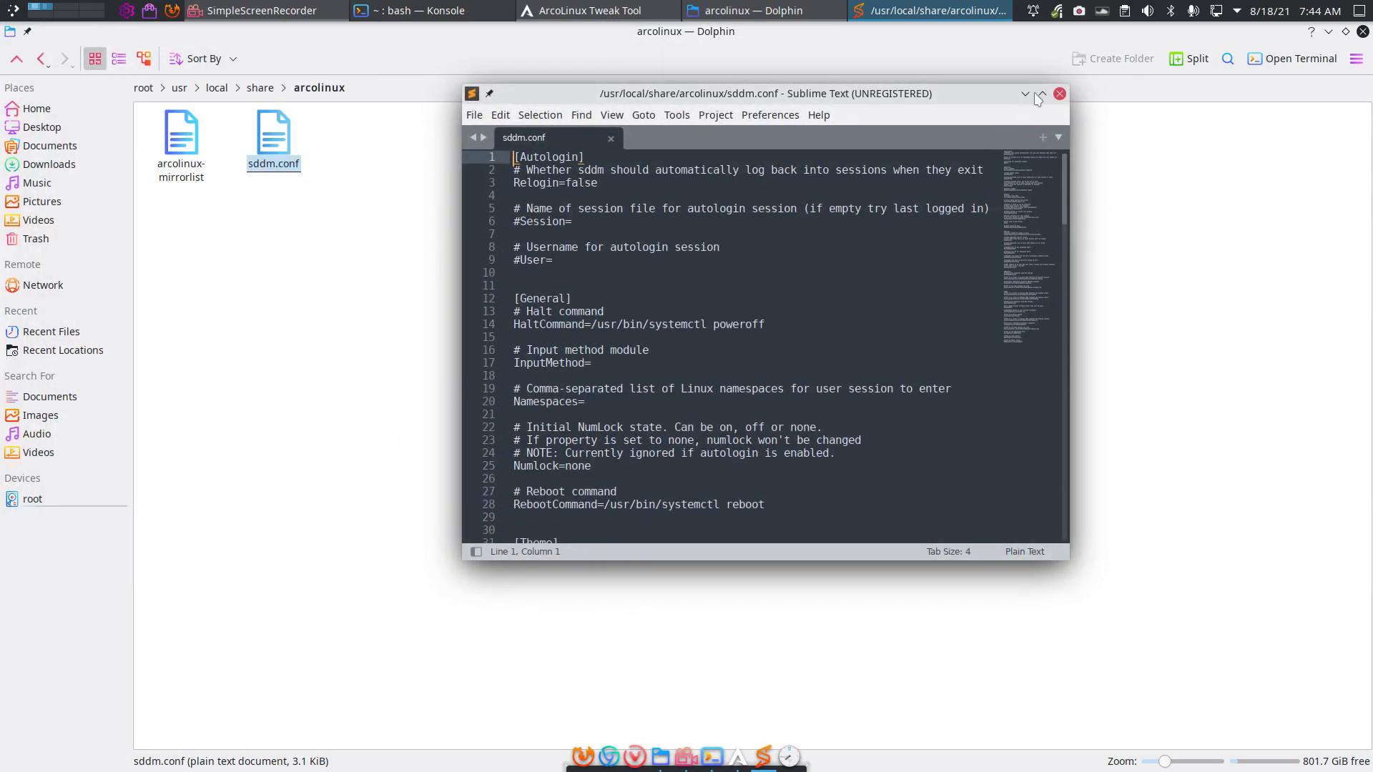
pyautogui.click(1041, 94)
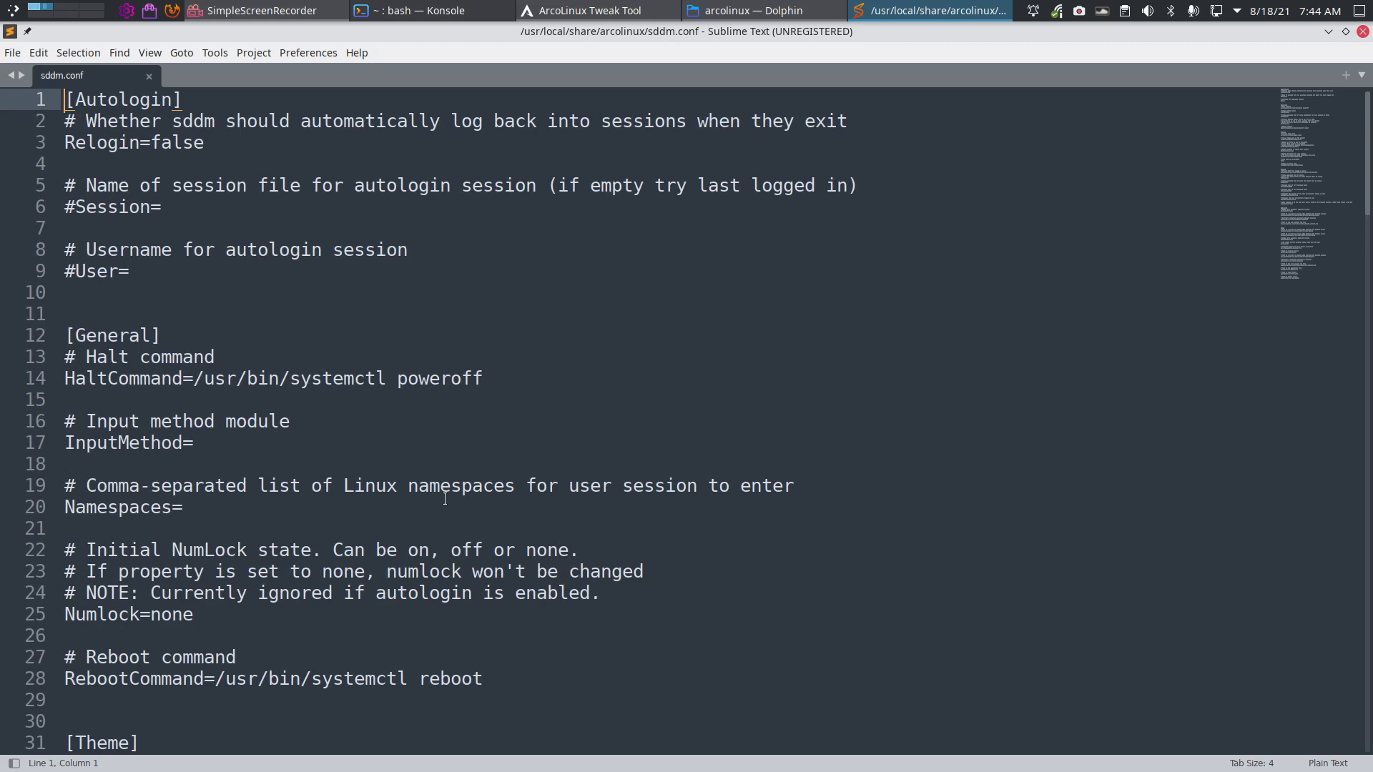
pyautogui.moveTo(383, 376)
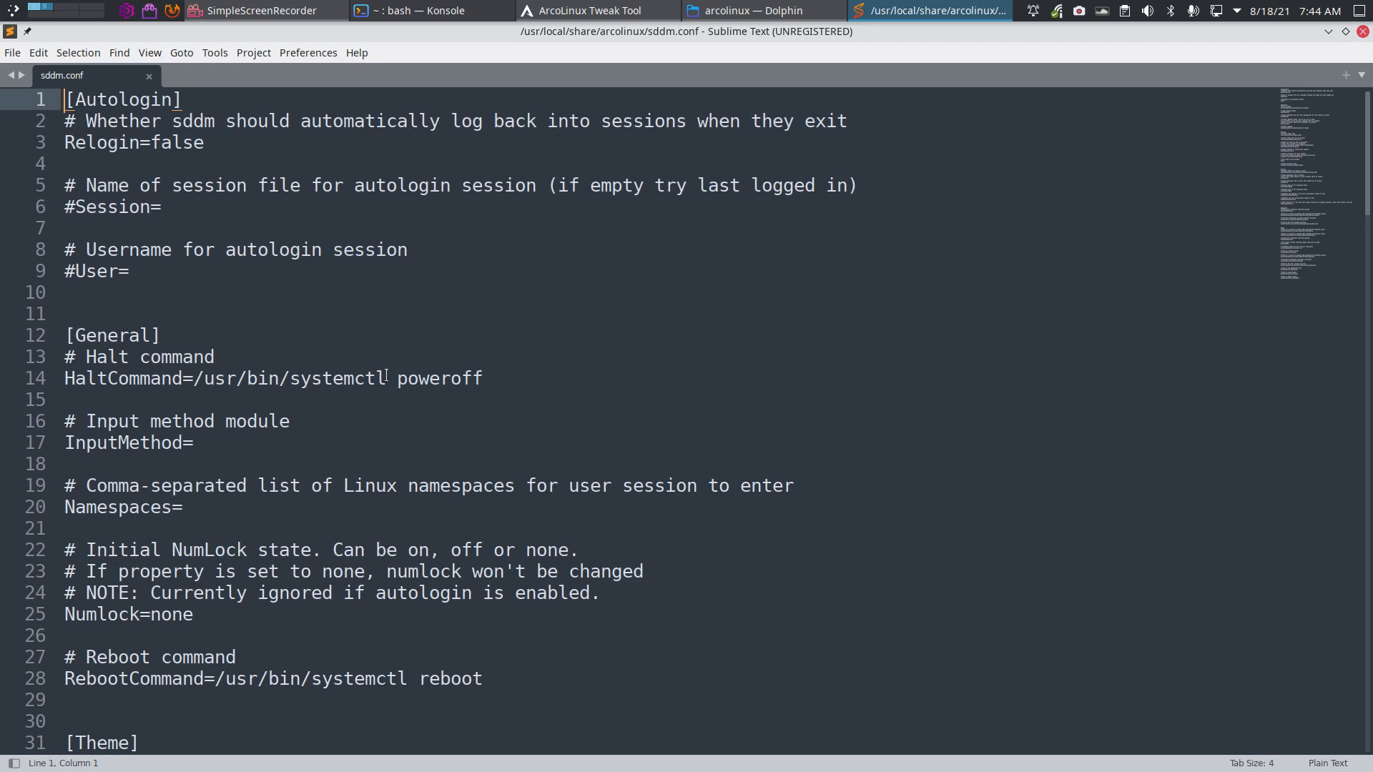
pyautogui.moveTo(87, 75)
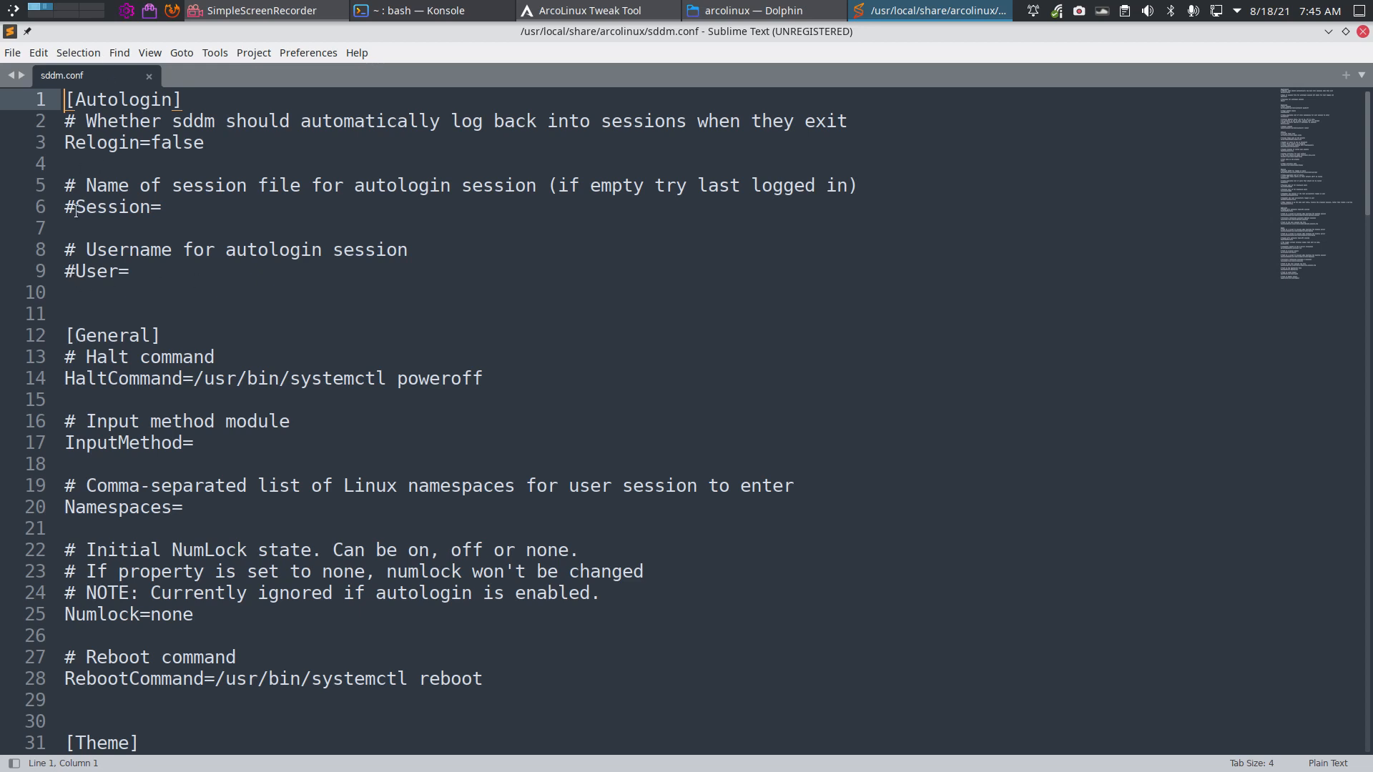
pyautogui.click(160, 207)
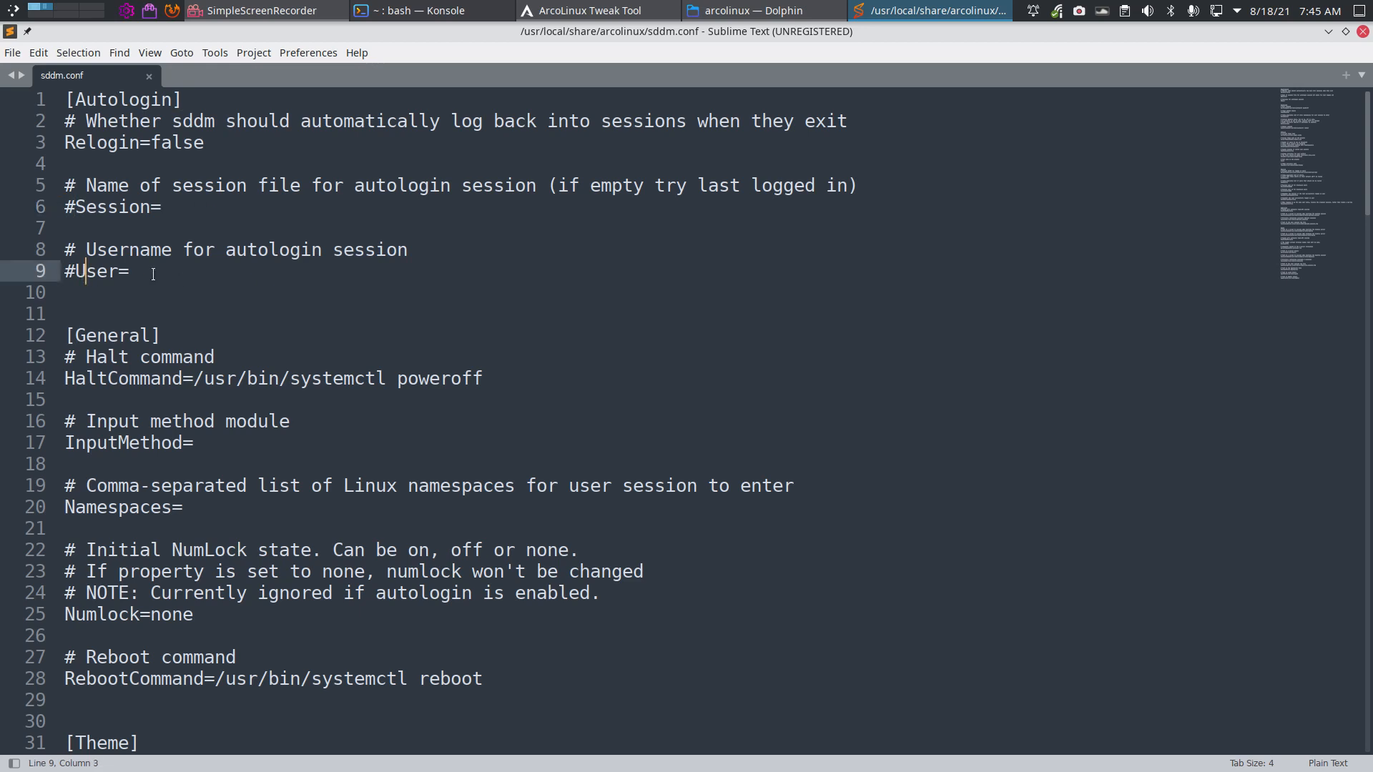
pyautogui.scroll(-3)
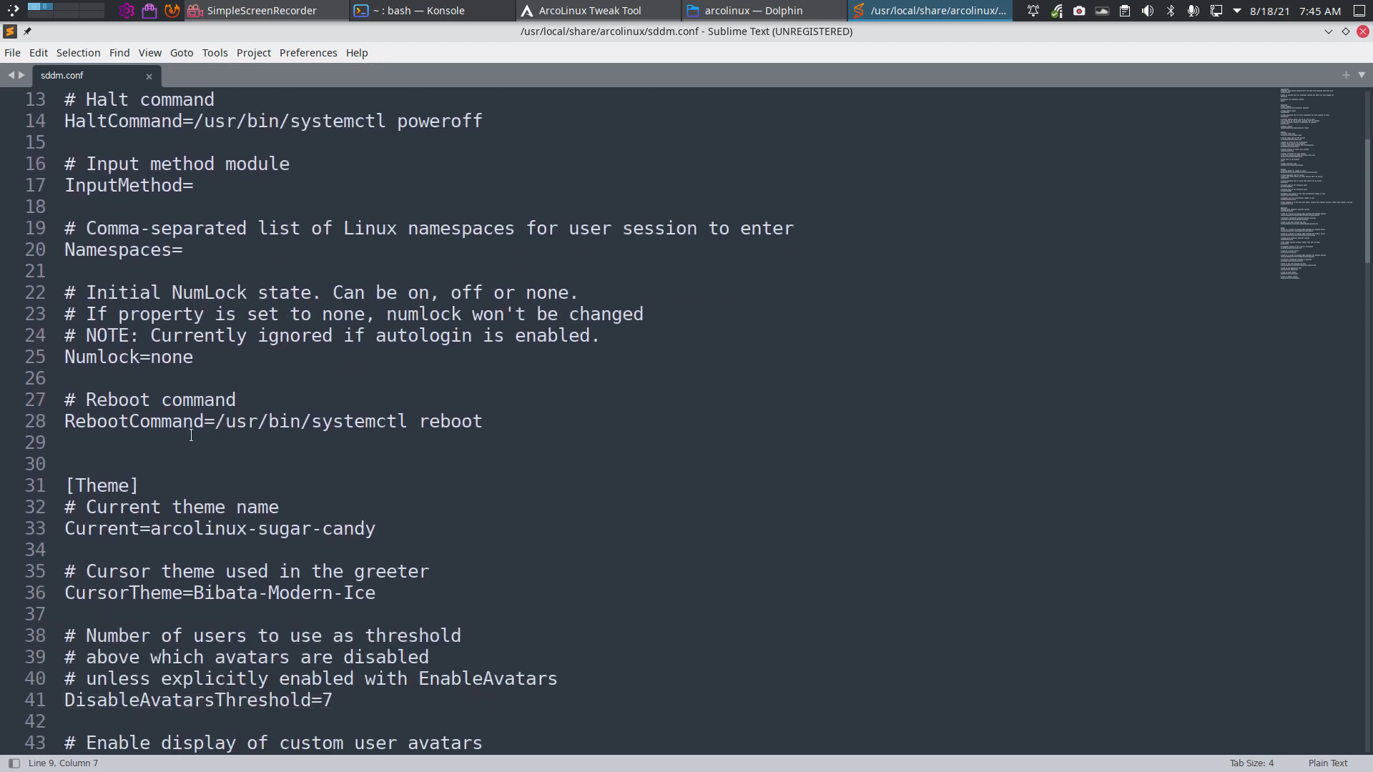
pyautogui.doubleClick(227, 464)
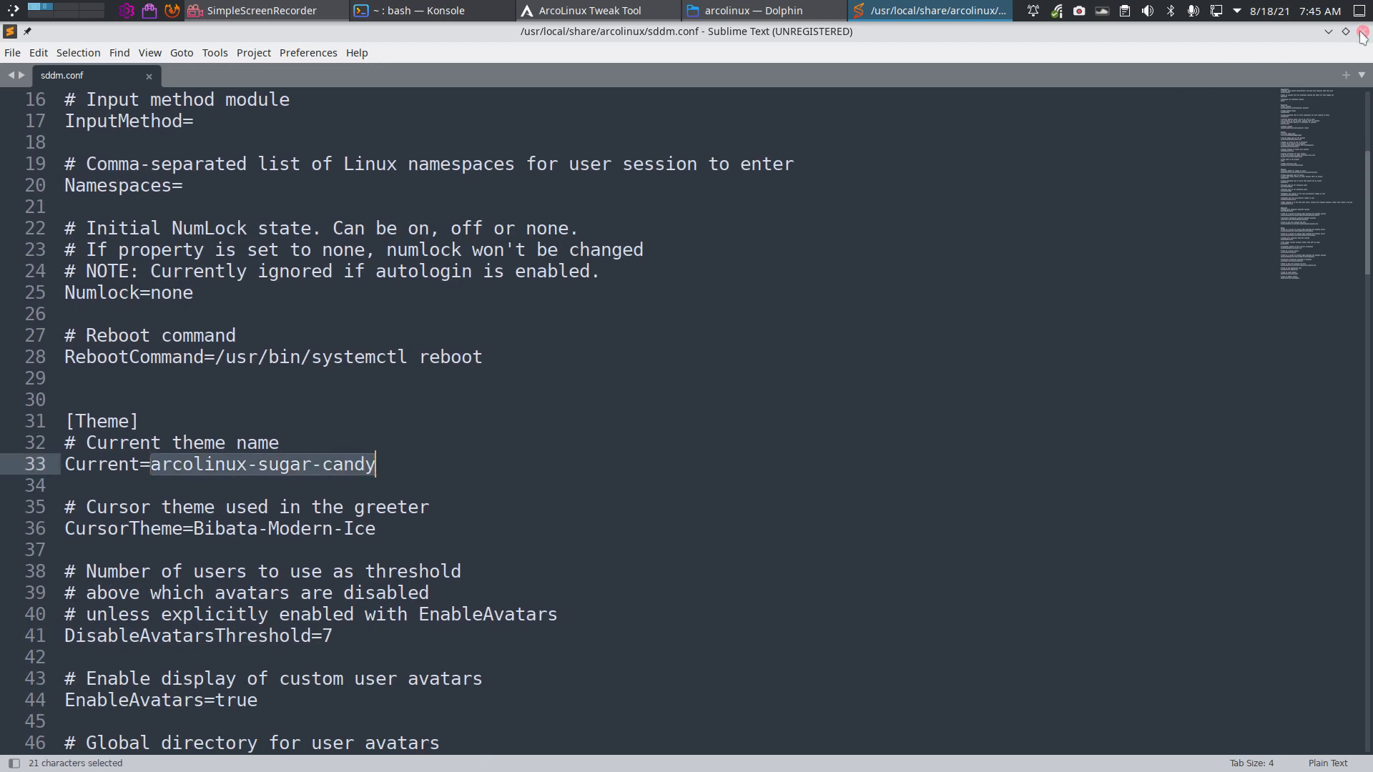
pyautogui.click(761, 11)
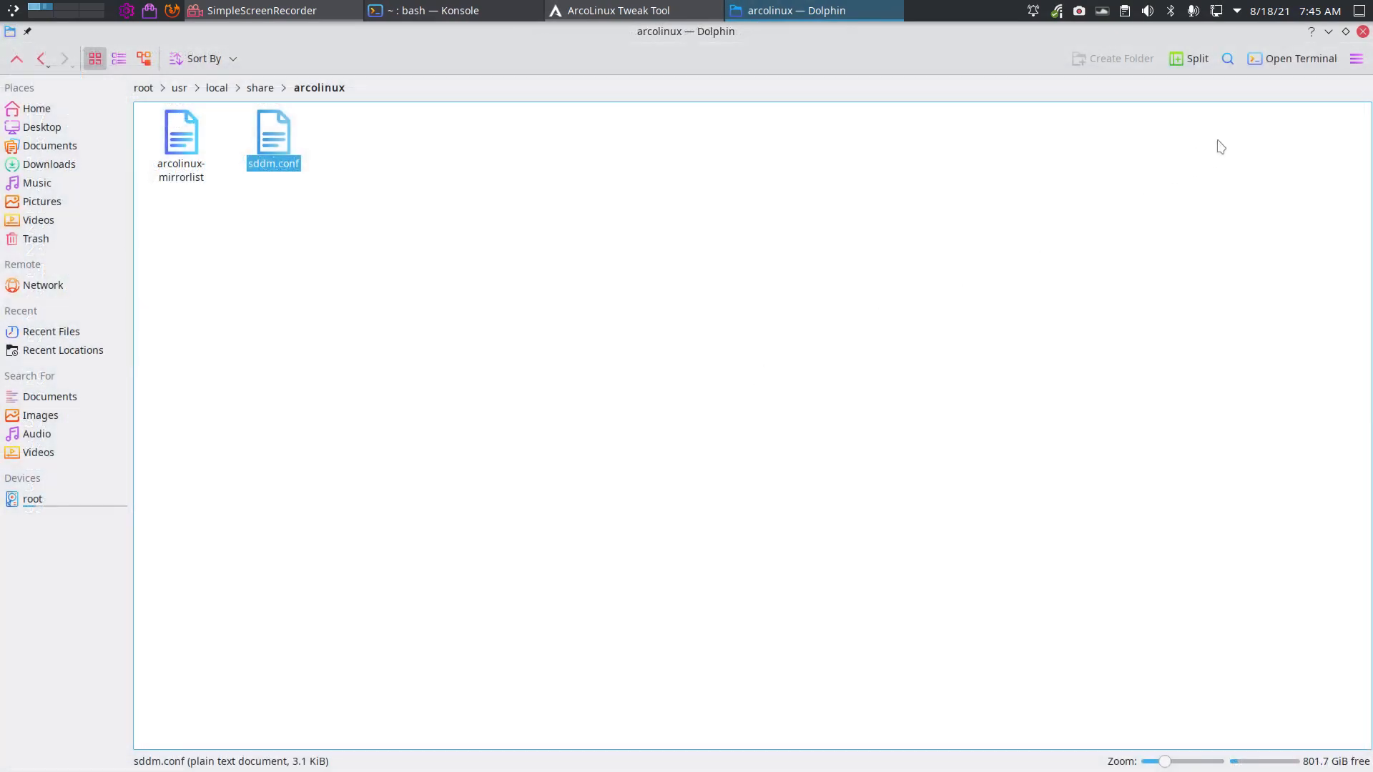
# Close Dolphin and return via Fixes to the Sddm page showing arcolinux-materia.
pyautogui.click(619, 11)
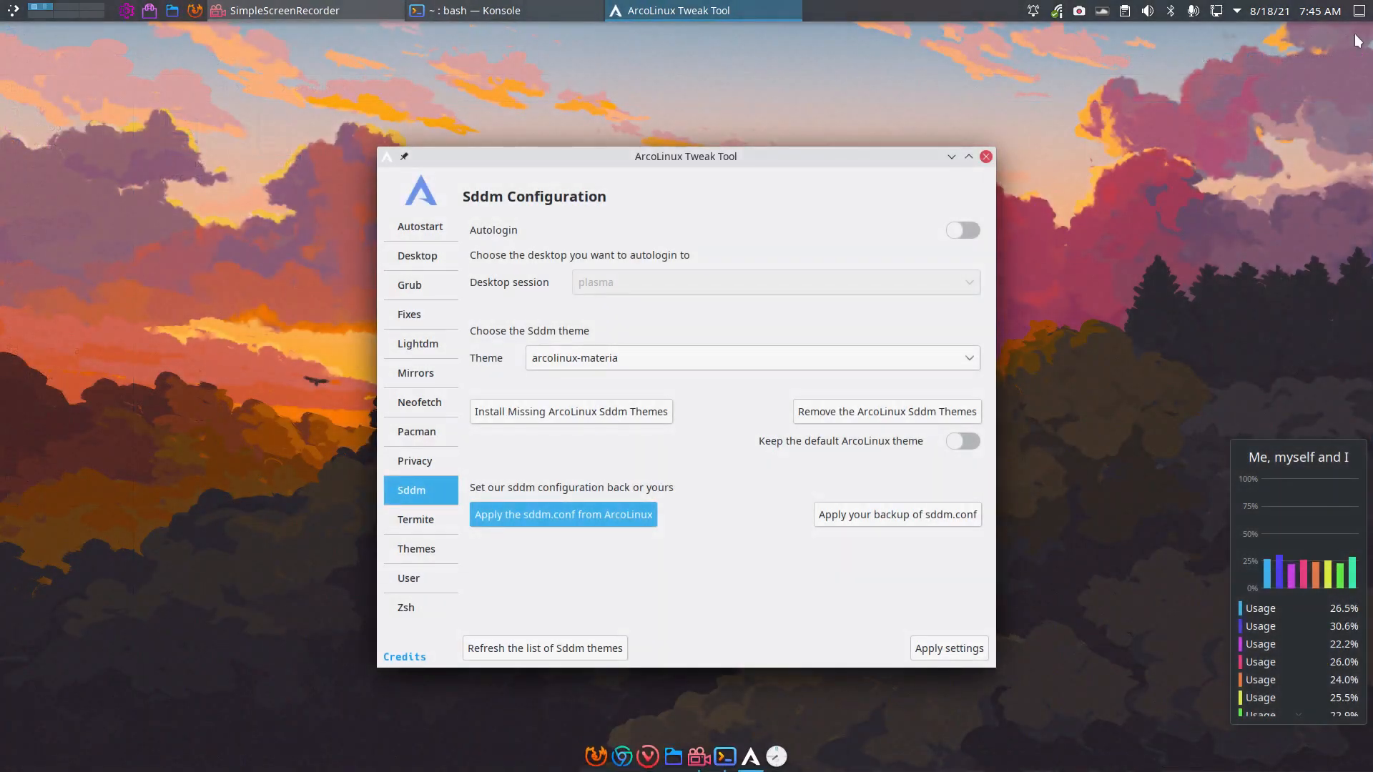
pyautogui.click(409, 314)
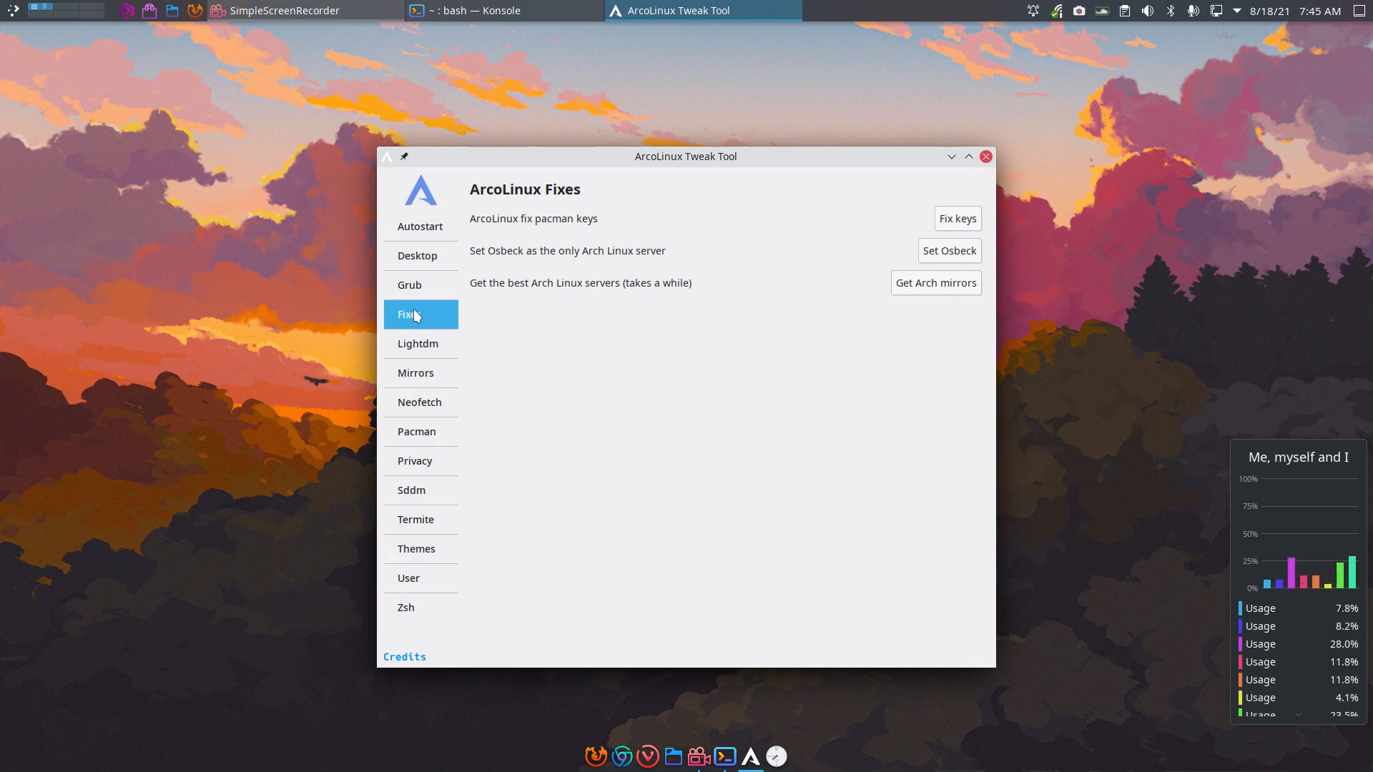
pyautogui.moveTo(464, 484)
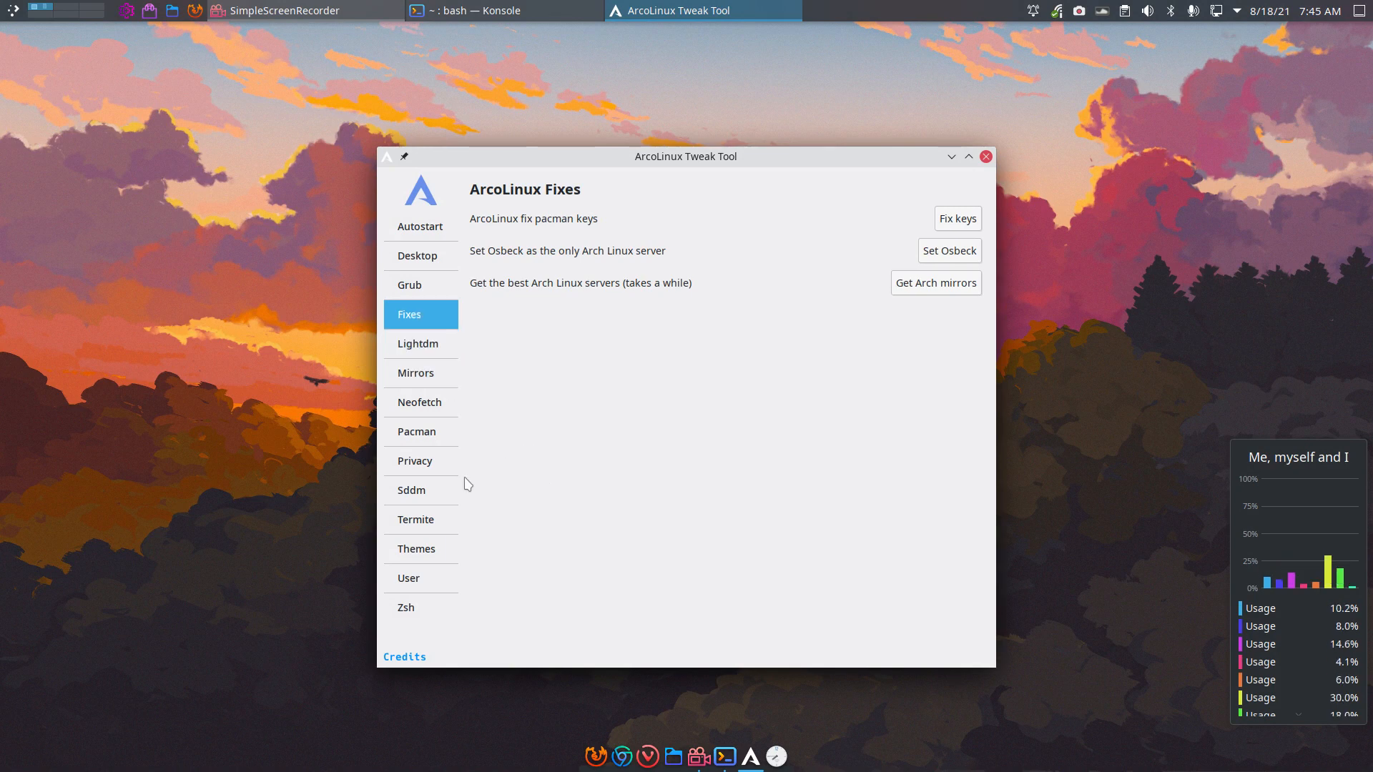
pyautogui.click(410, 490)
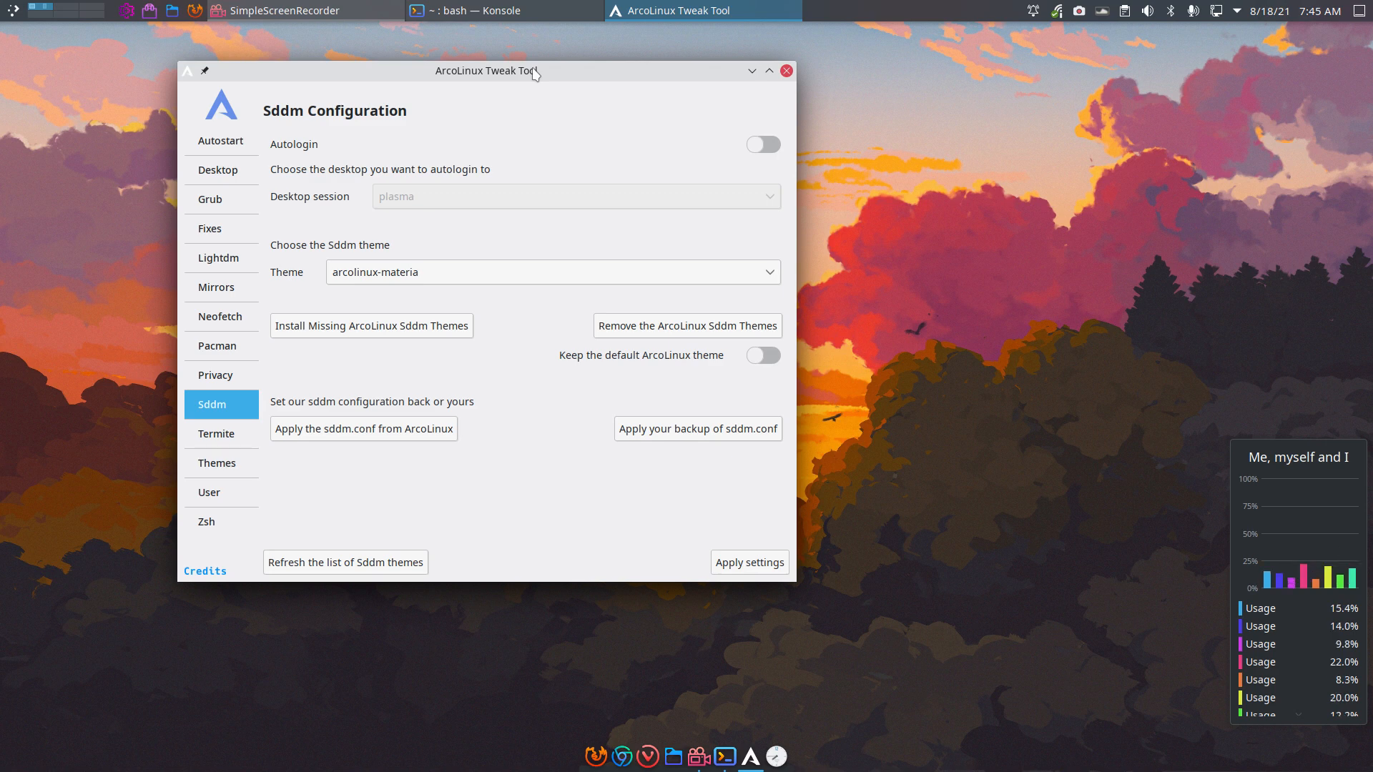
pyautogui.moveTo(486, 71); pyautogui.dragTo(567, 81)
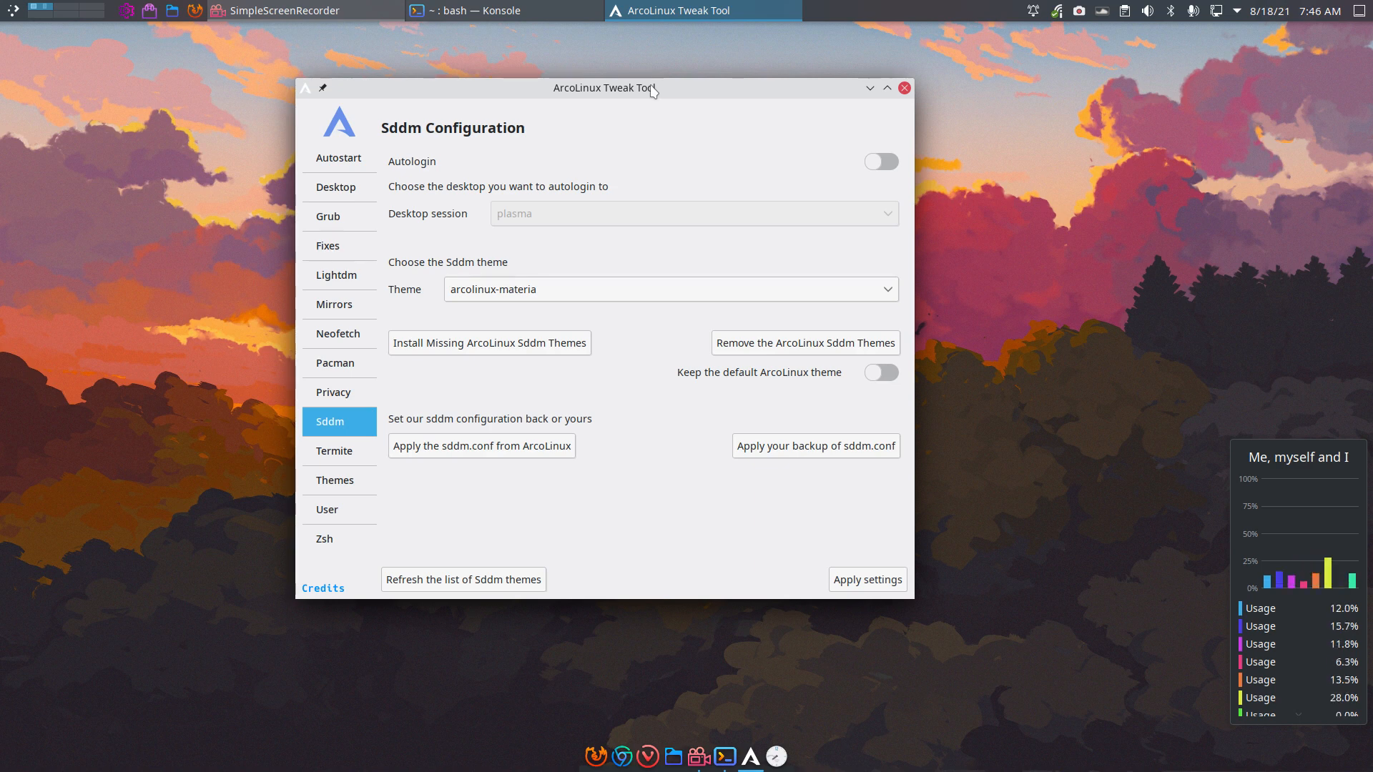
pyautogui.moveTo(482, 416)
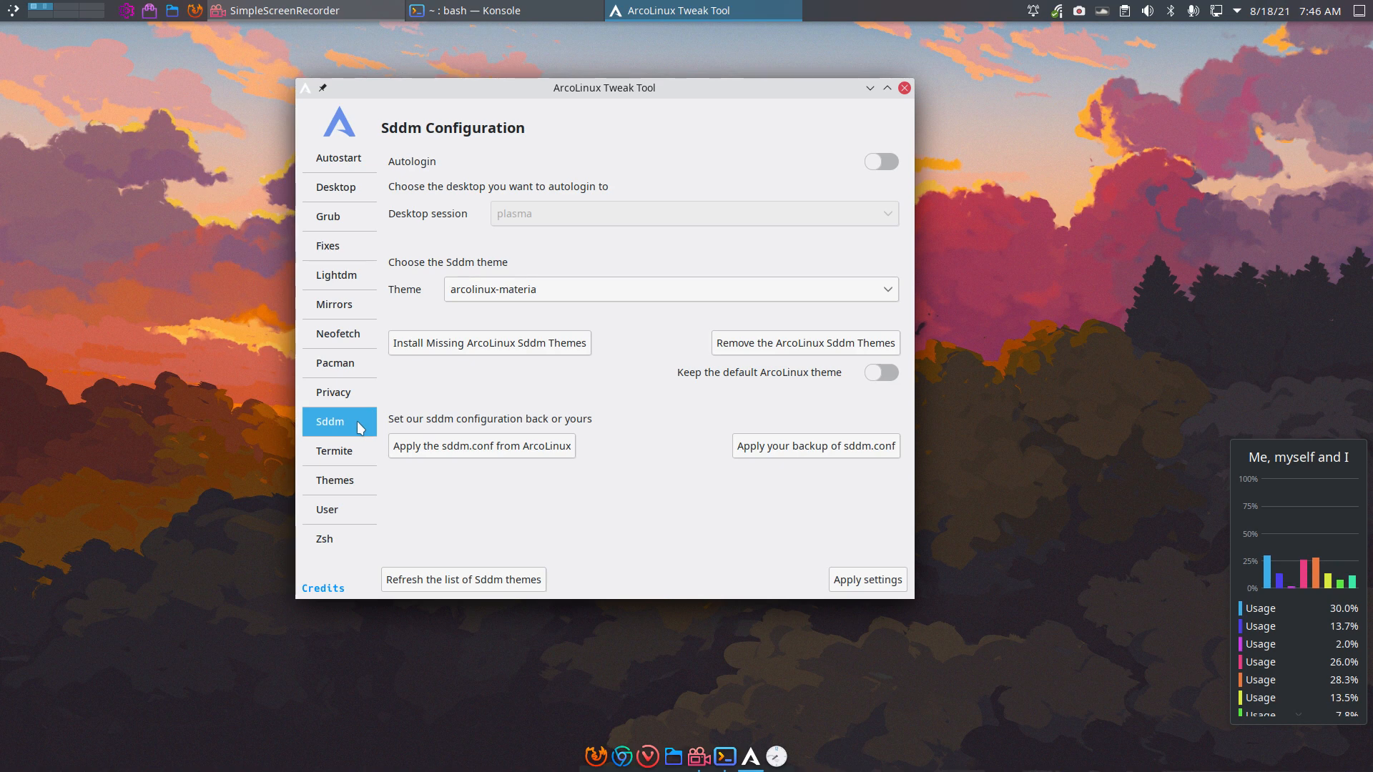
pyautogui.moveTo(541, 416)
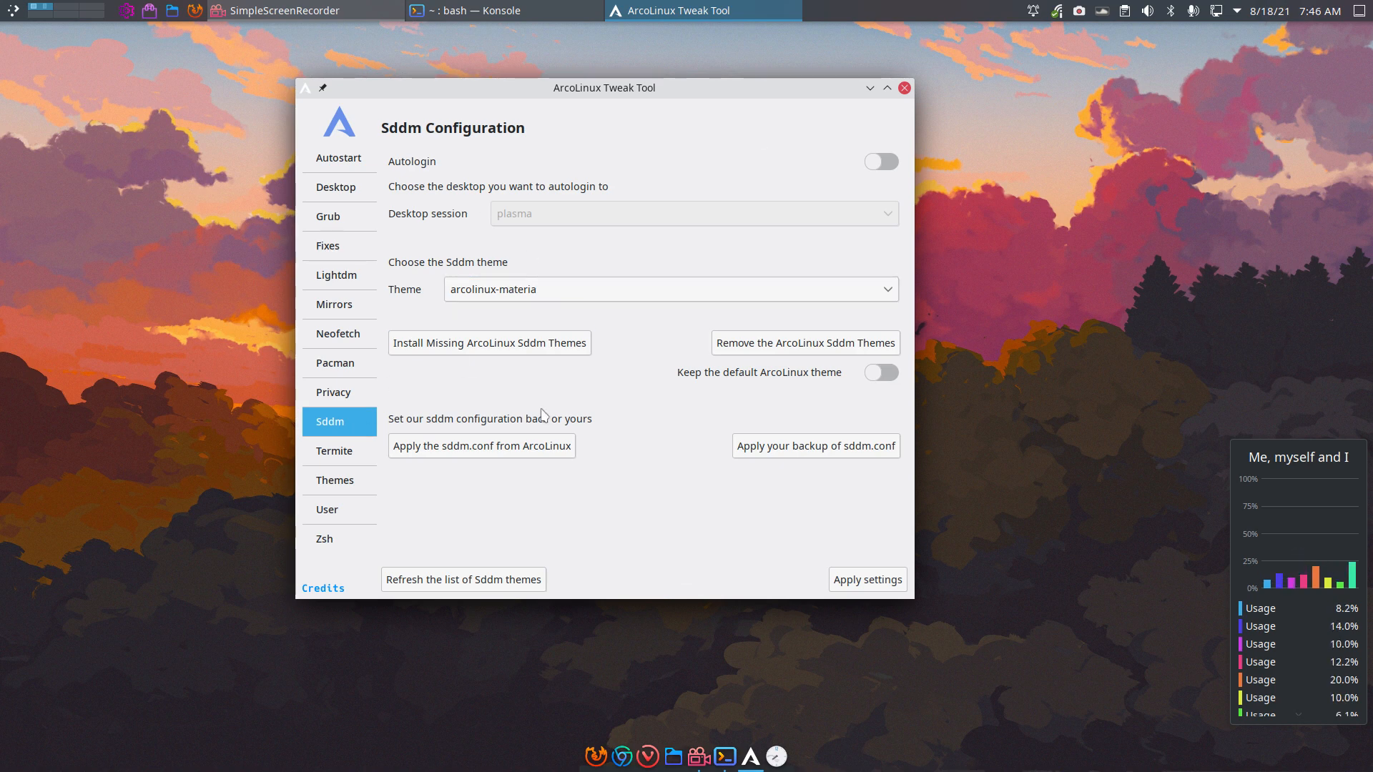
pyautogui.moveTo(710, 533)
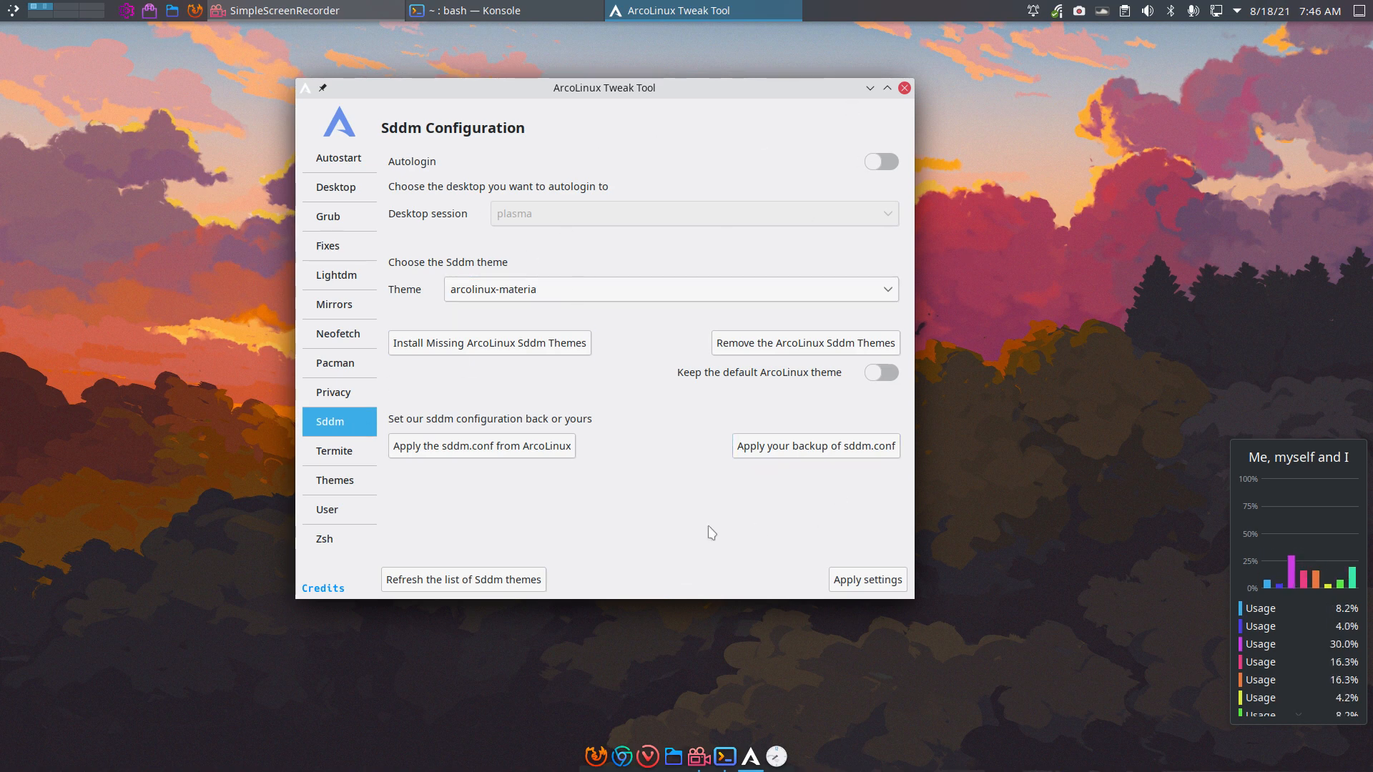
pyautogui.moveTo(738, 488)
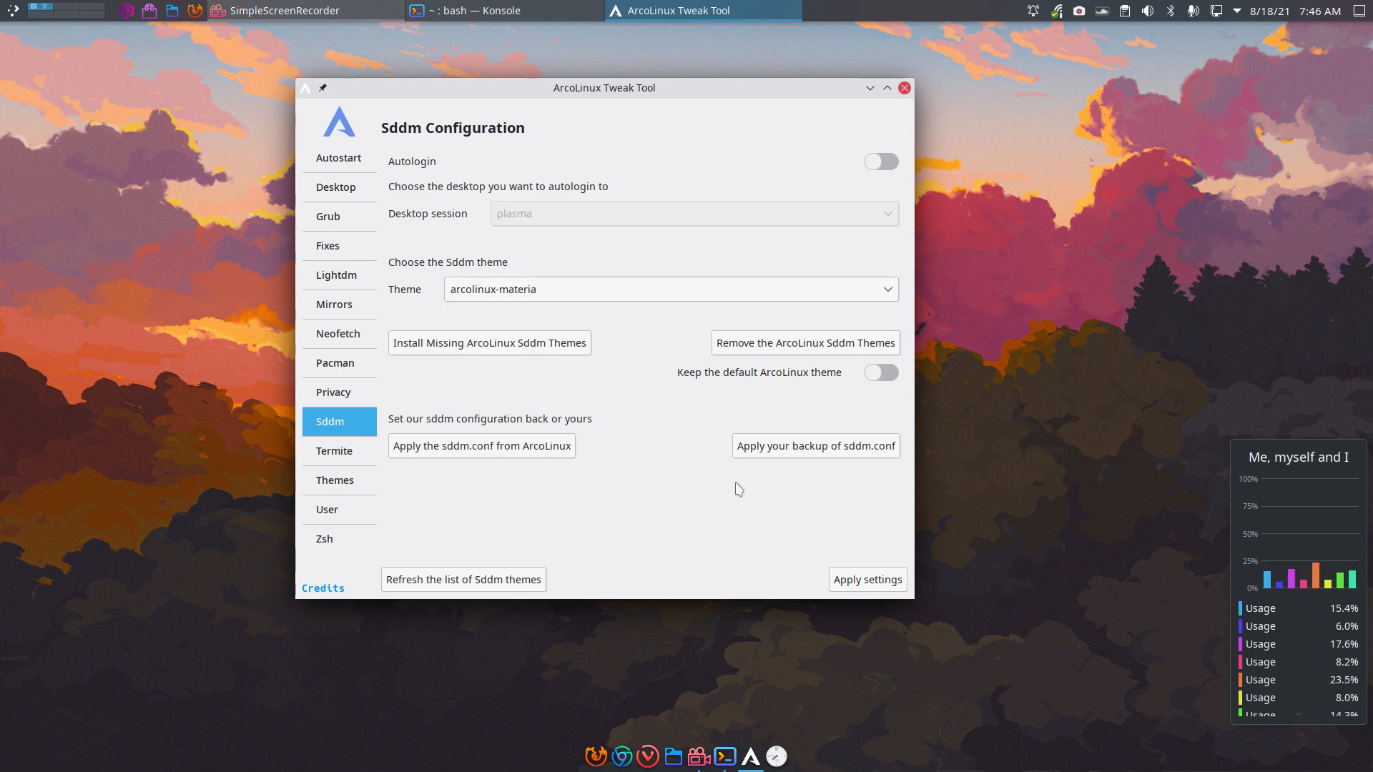
pyautogui.moveTo(629, 484)
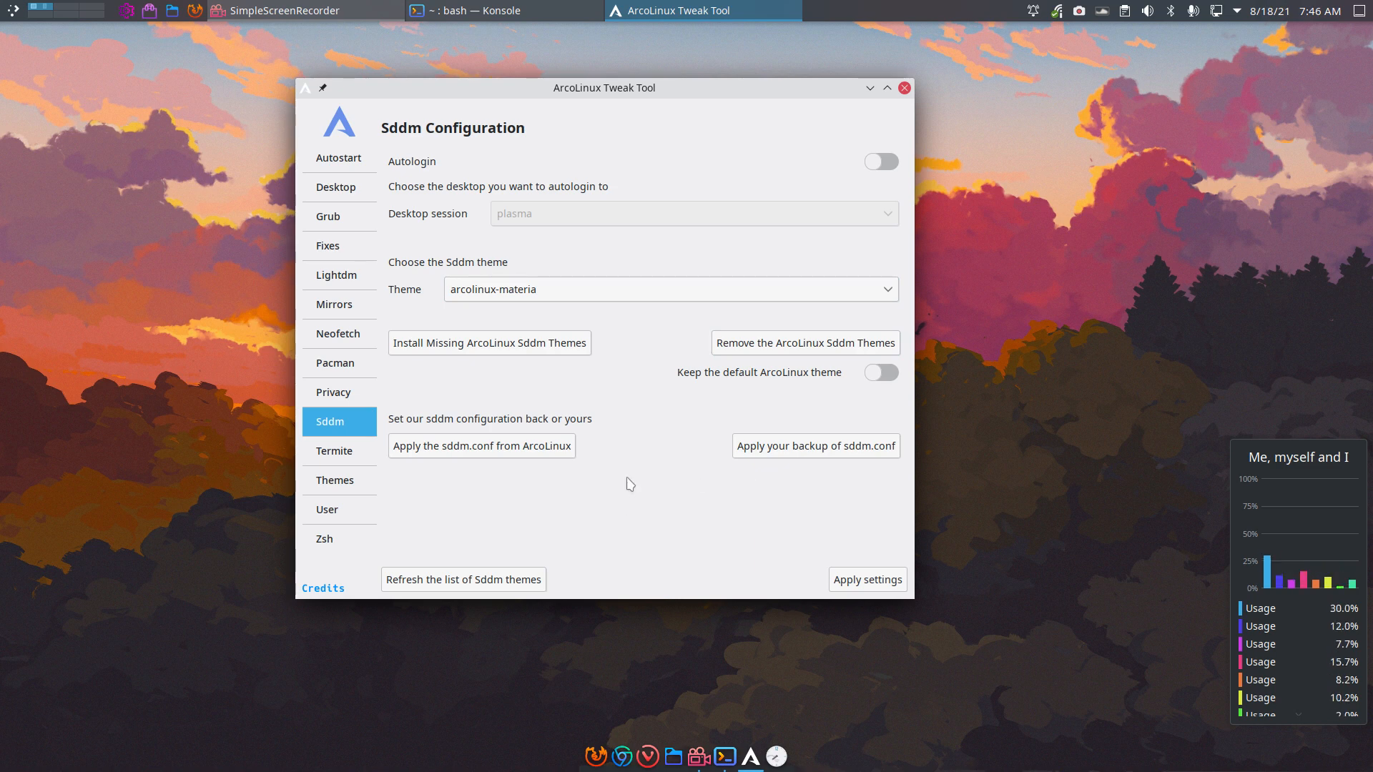
pyautogui.moveTo(788, 475)
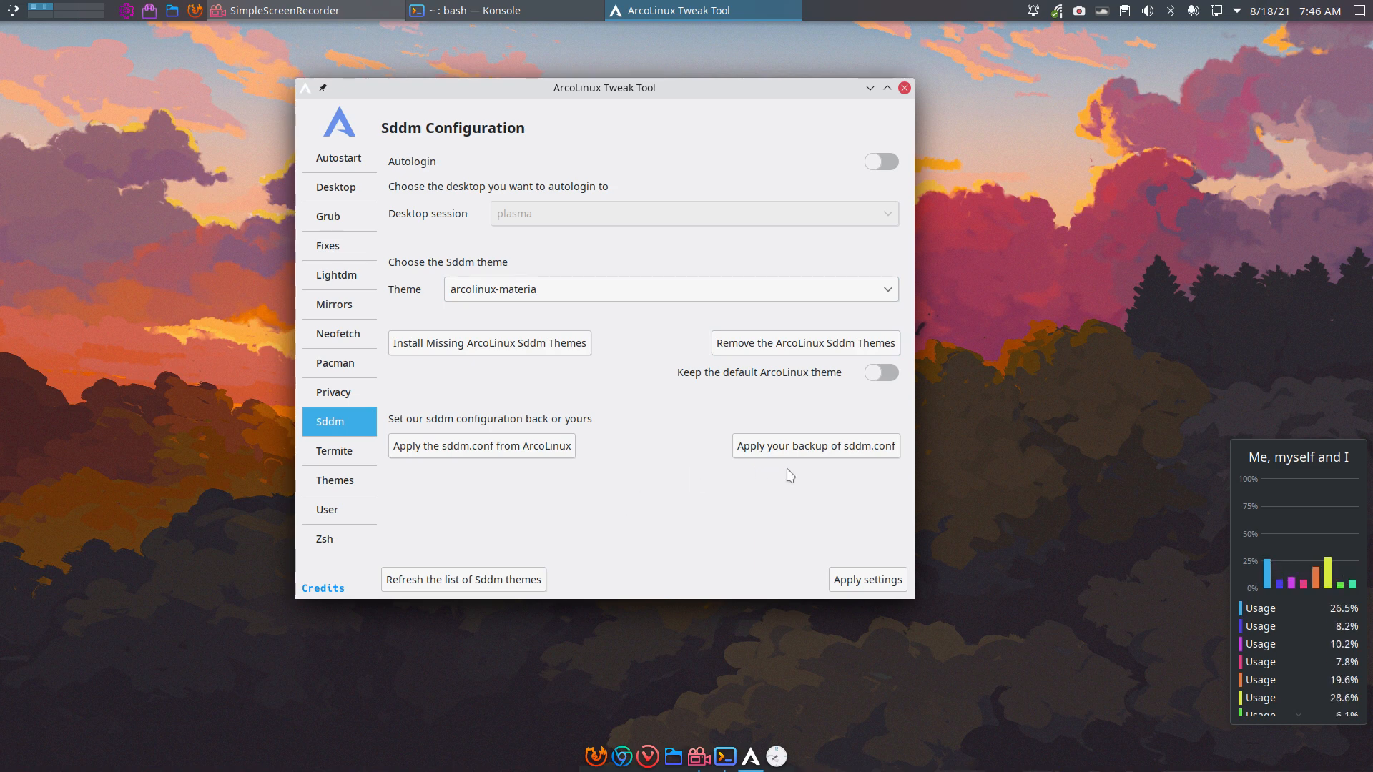